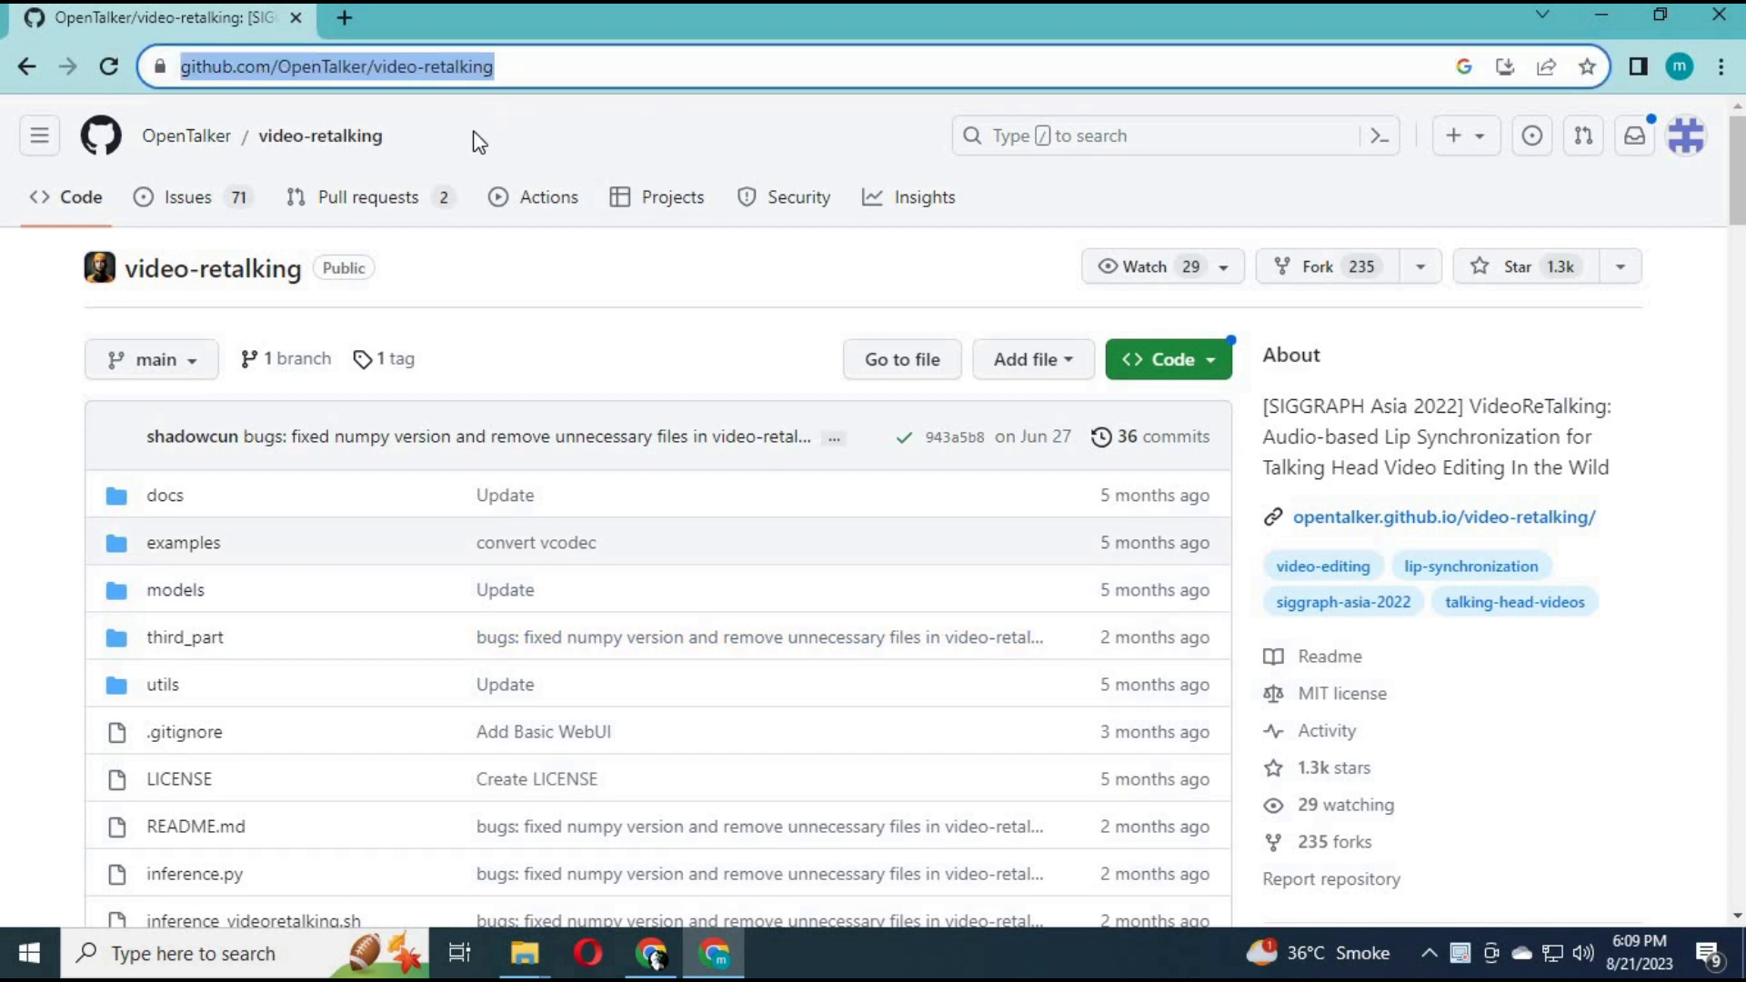
Scroll to the video-retalking README and launch its 'Open in Colab' demo notebook.
scroll("down", 3)
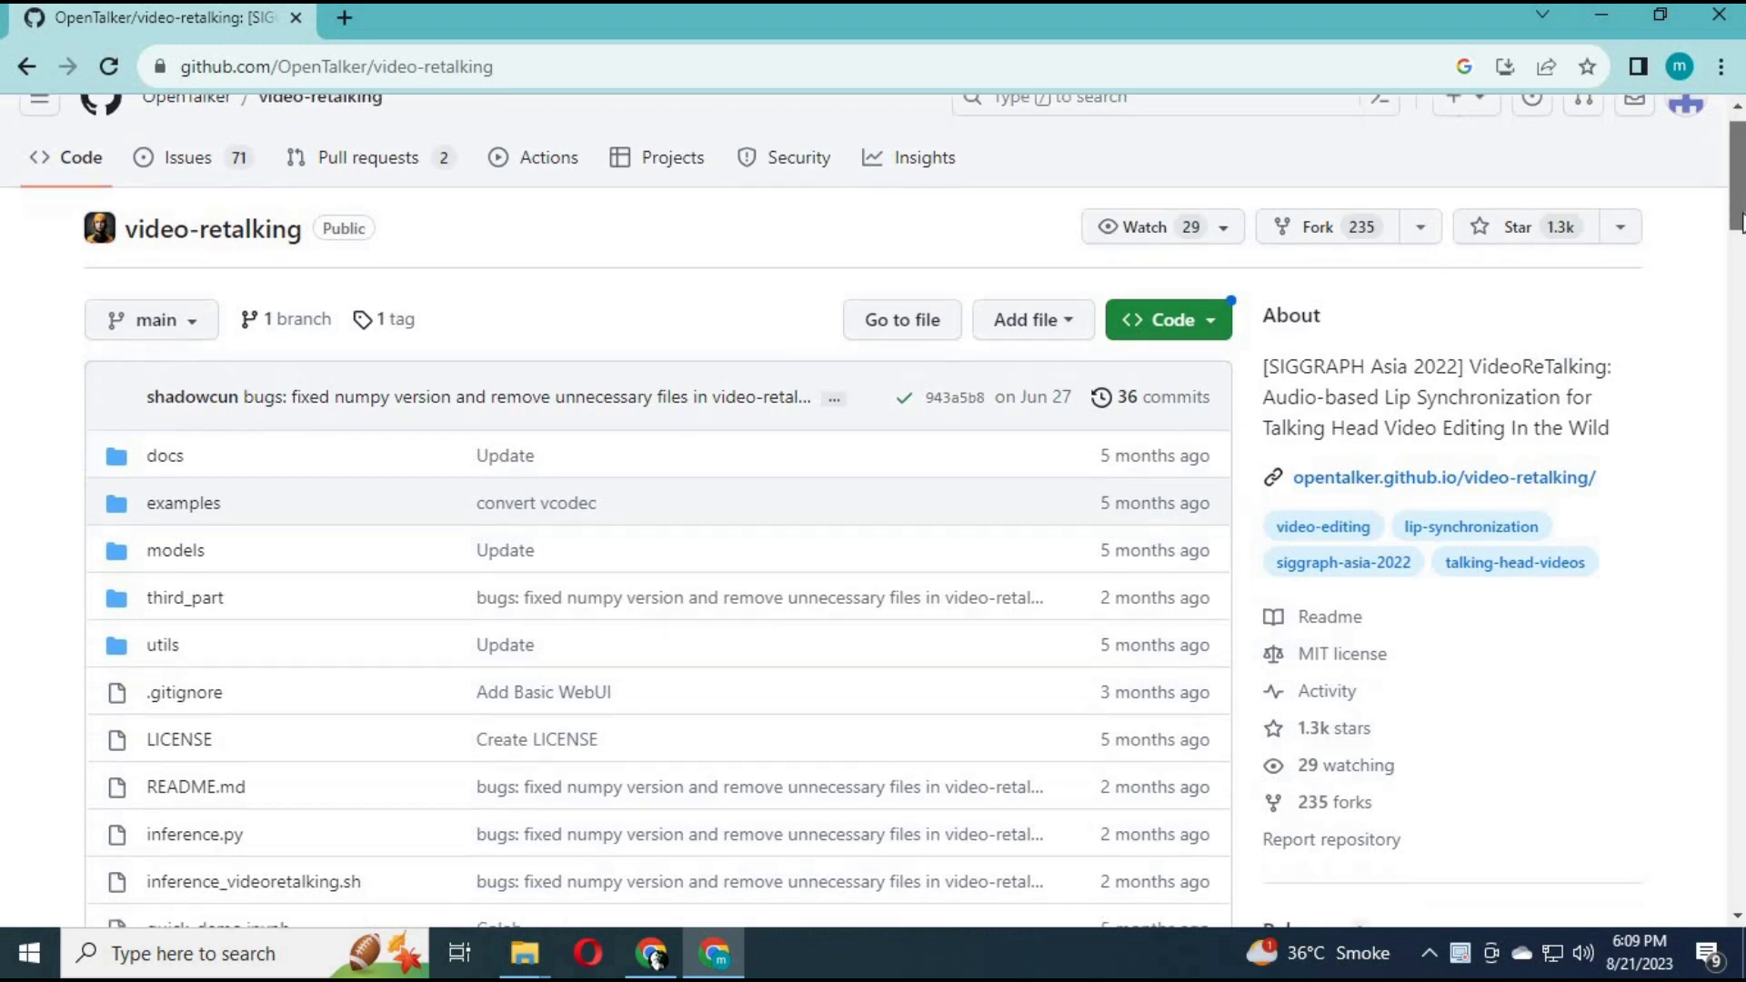
scroll("down", 3)
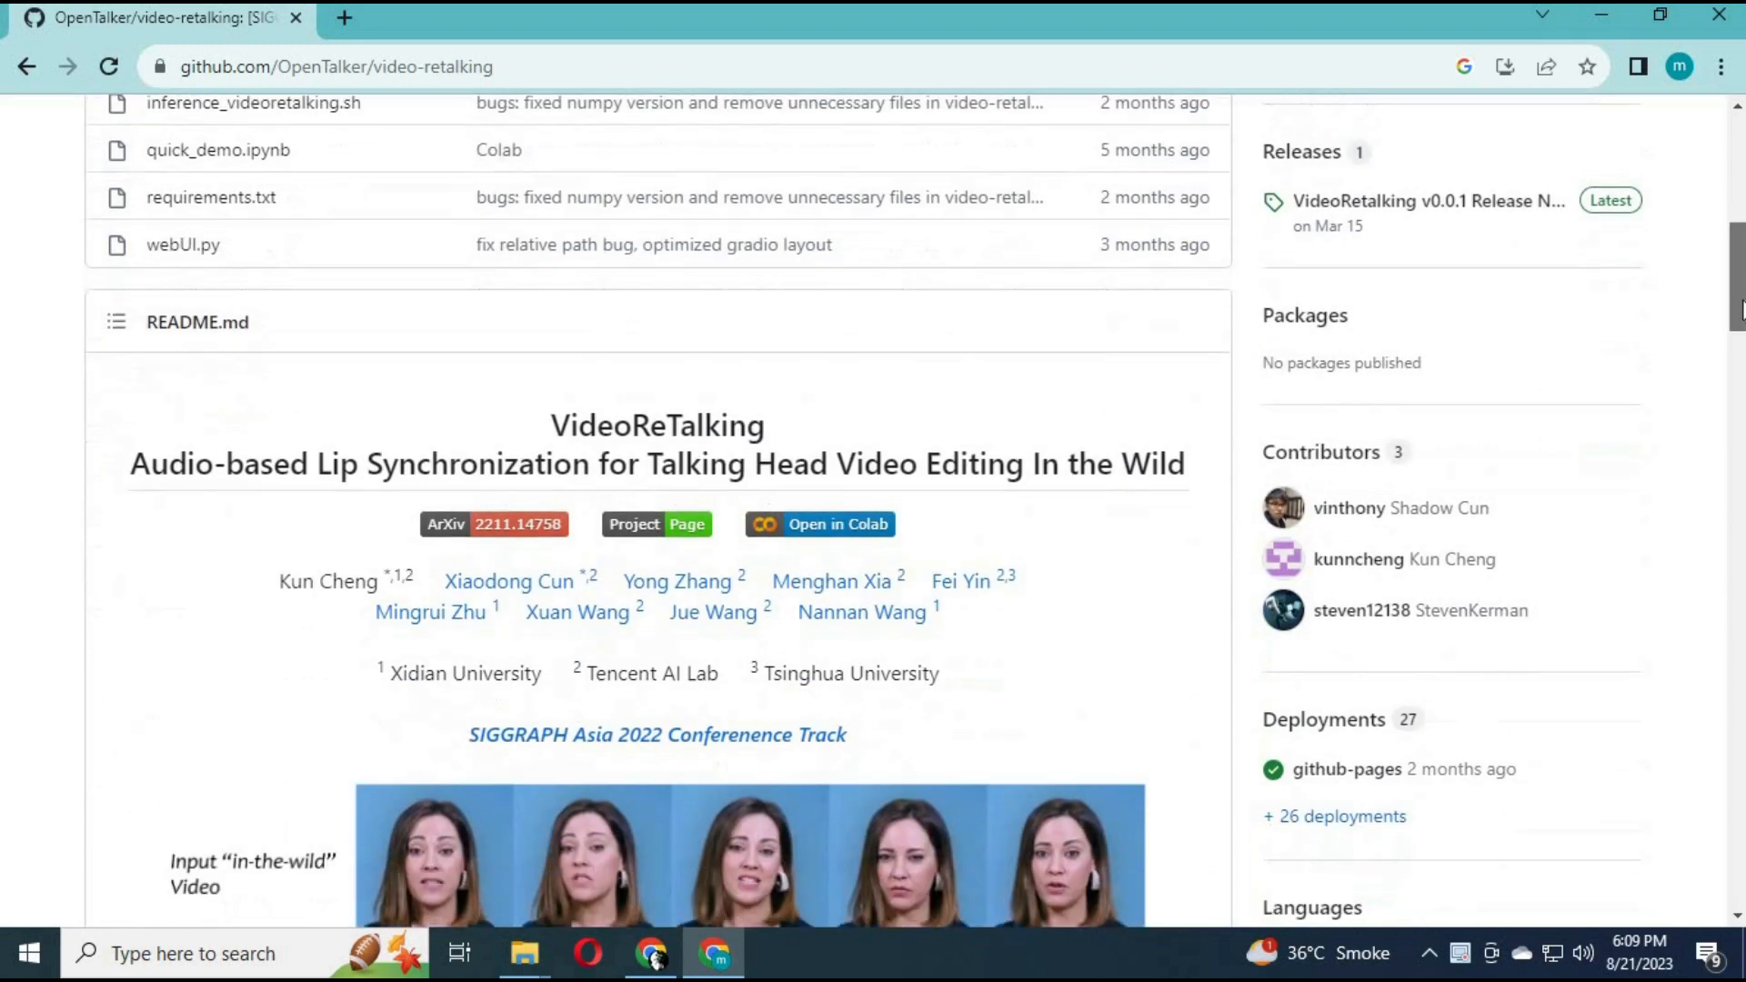
scroll("down", 3)
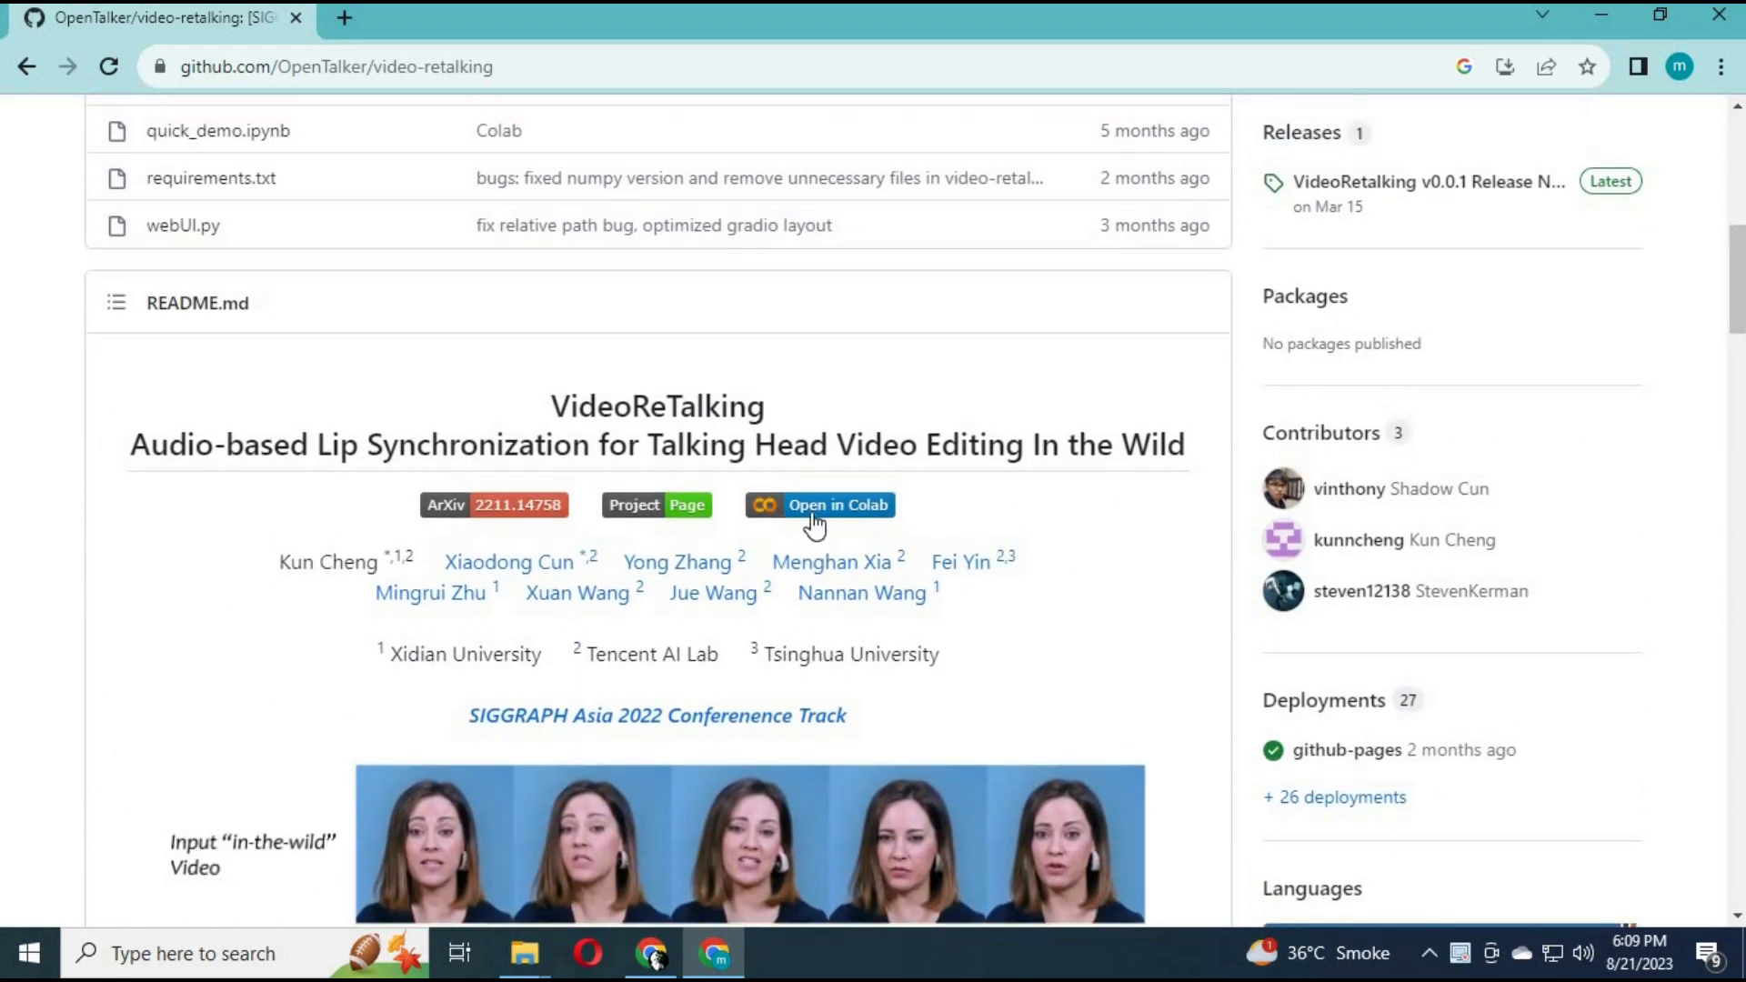
left_click(819, 504)
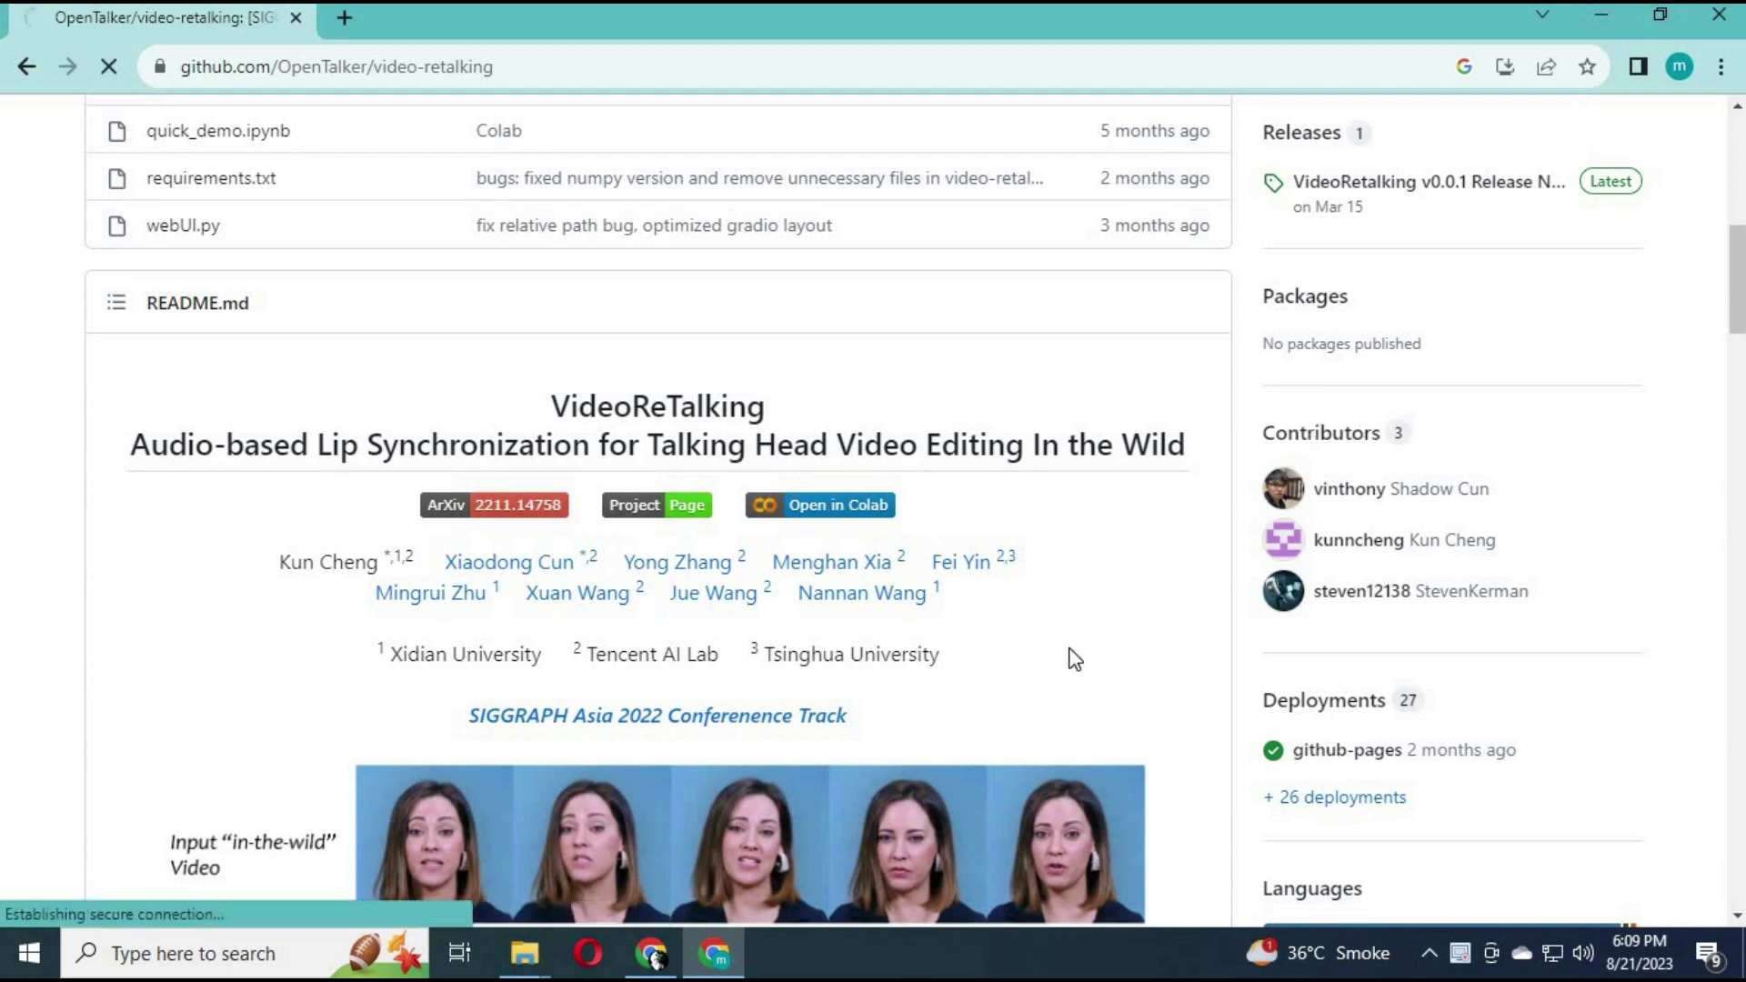
Set the quick_demo notebook's runtime type to T4 GPU and save it.
left_click(834, 505)
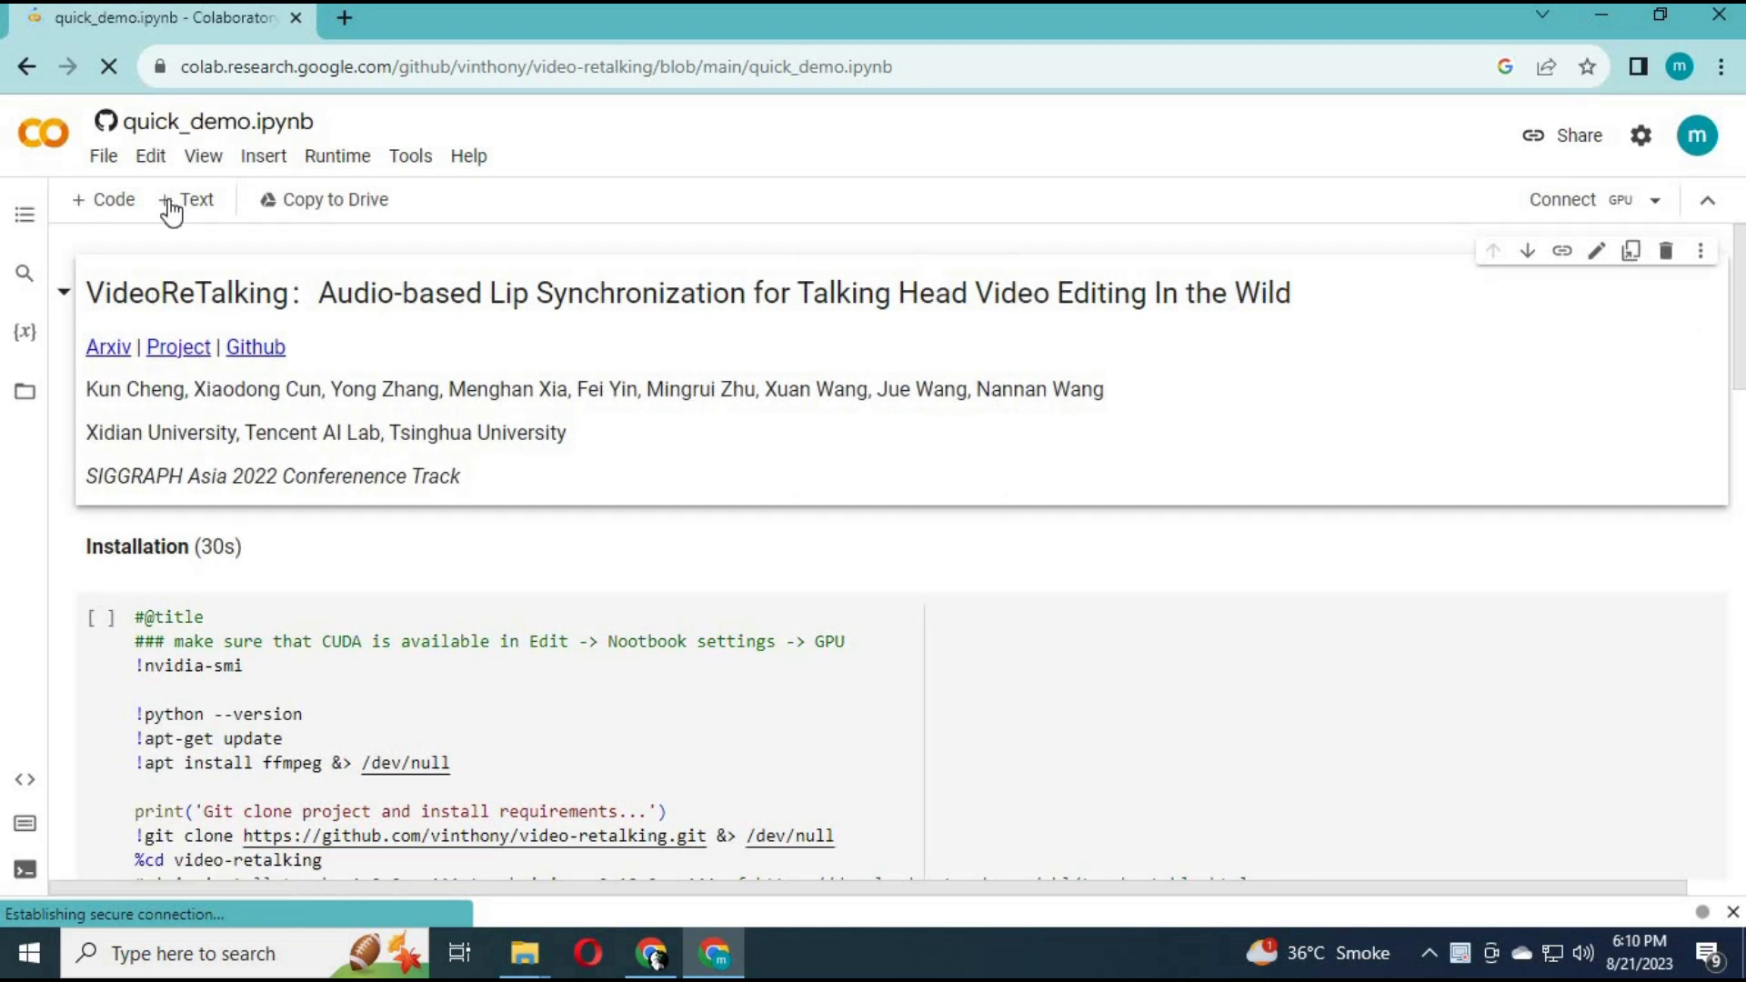
left_click(338, 155)
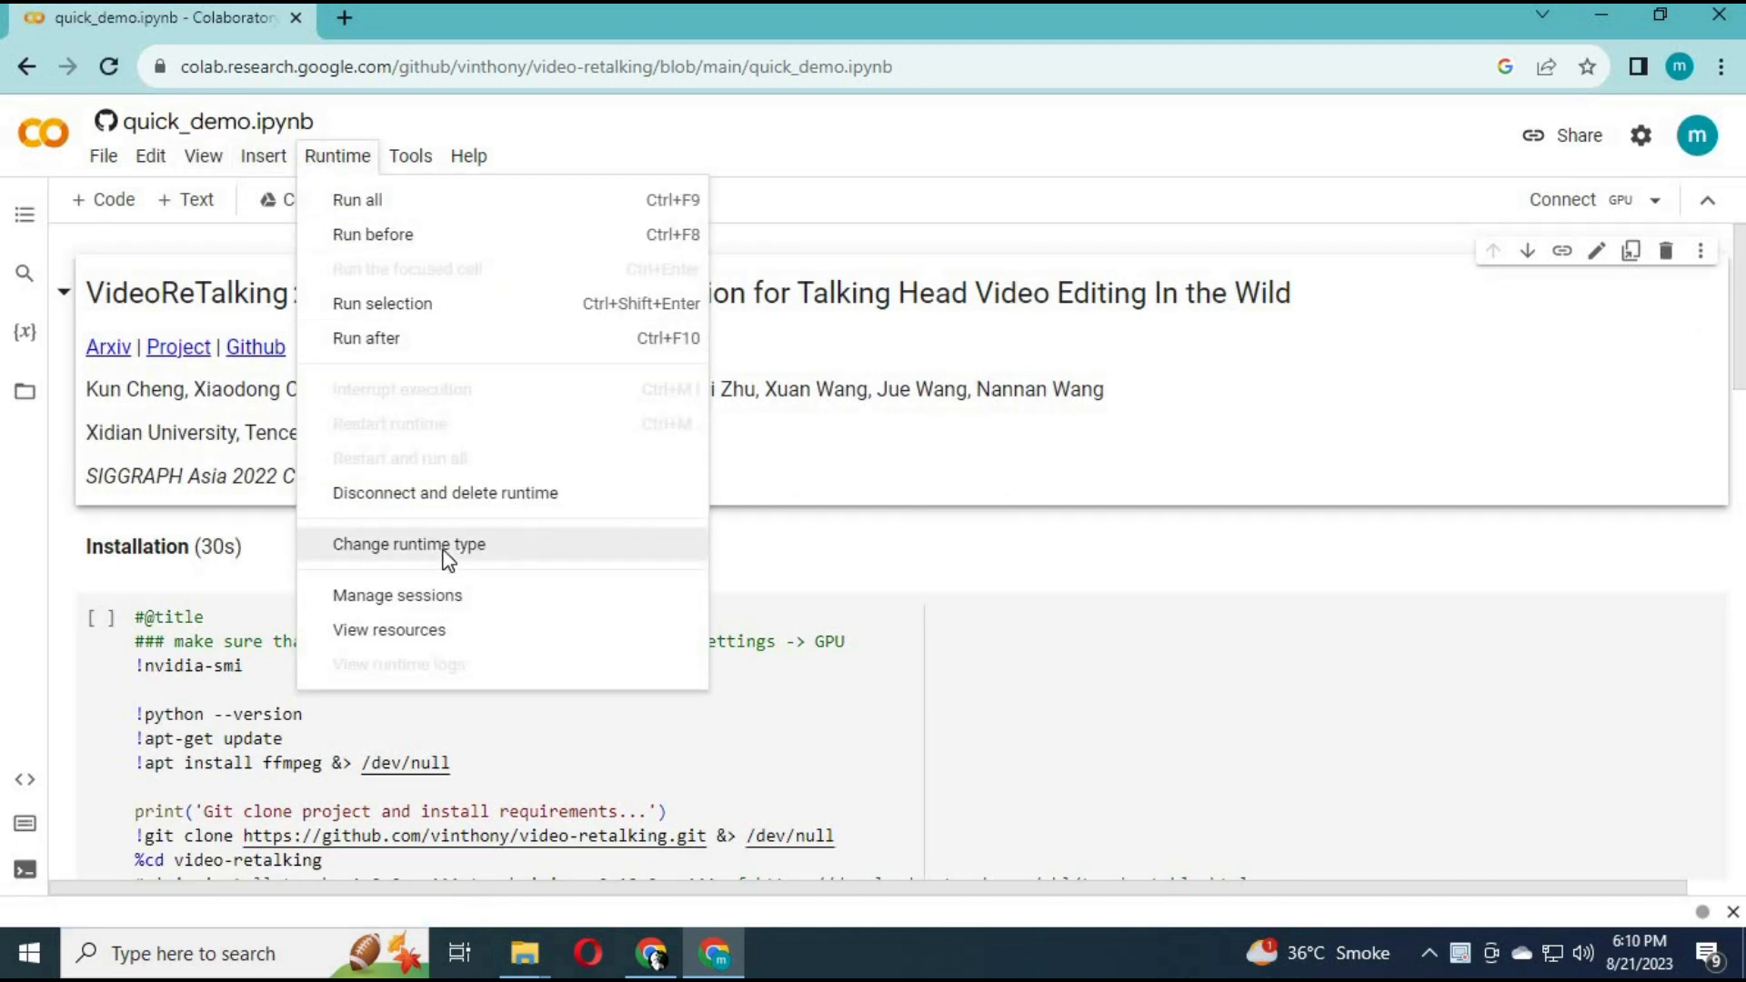
left_click(408, 544)
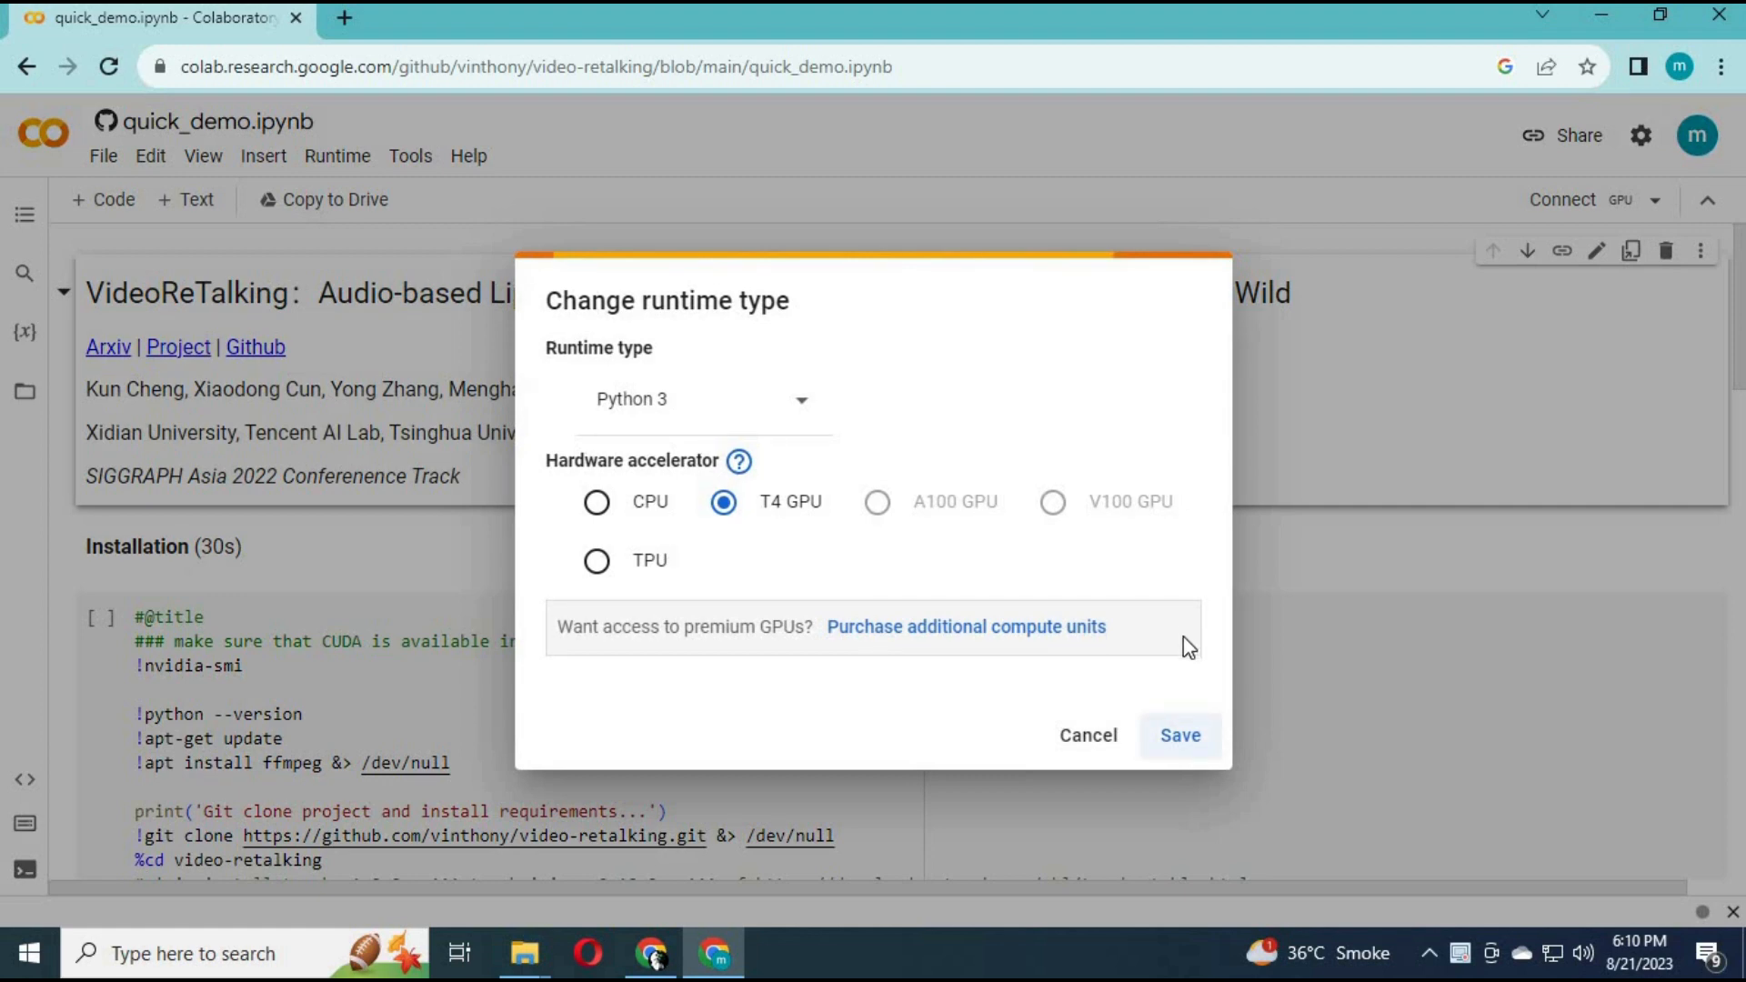
left_click(1180, 736)
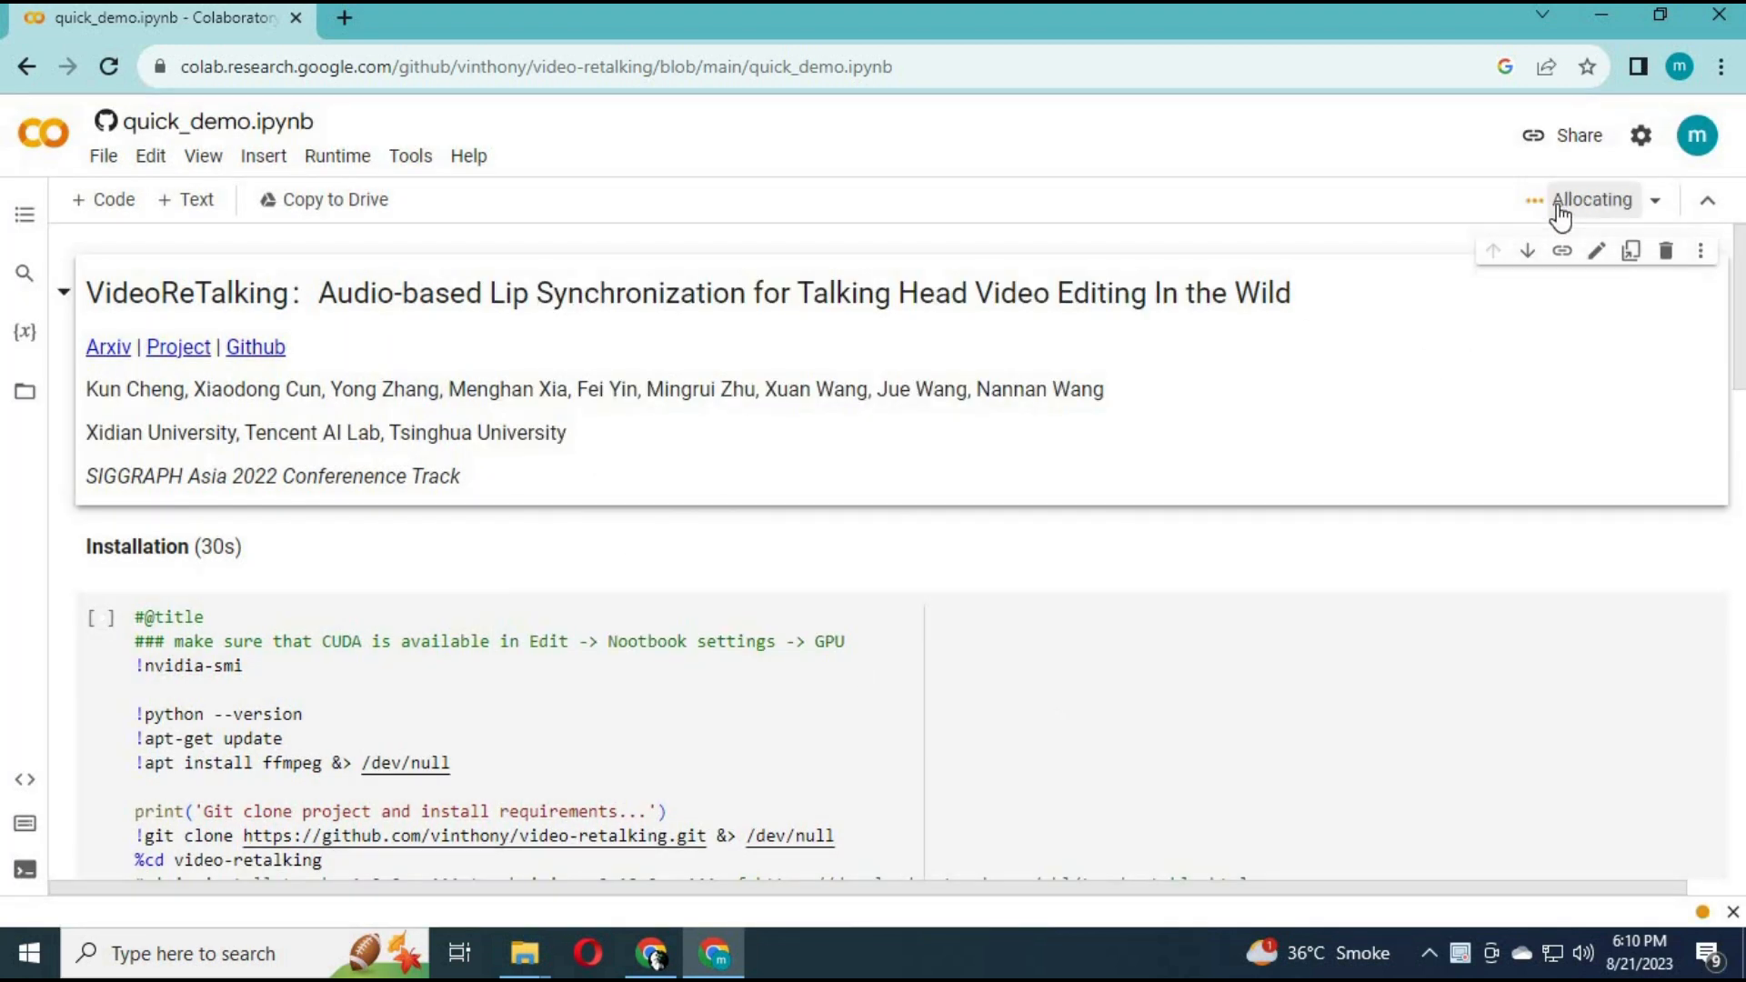
mouse_move(1565, 210)
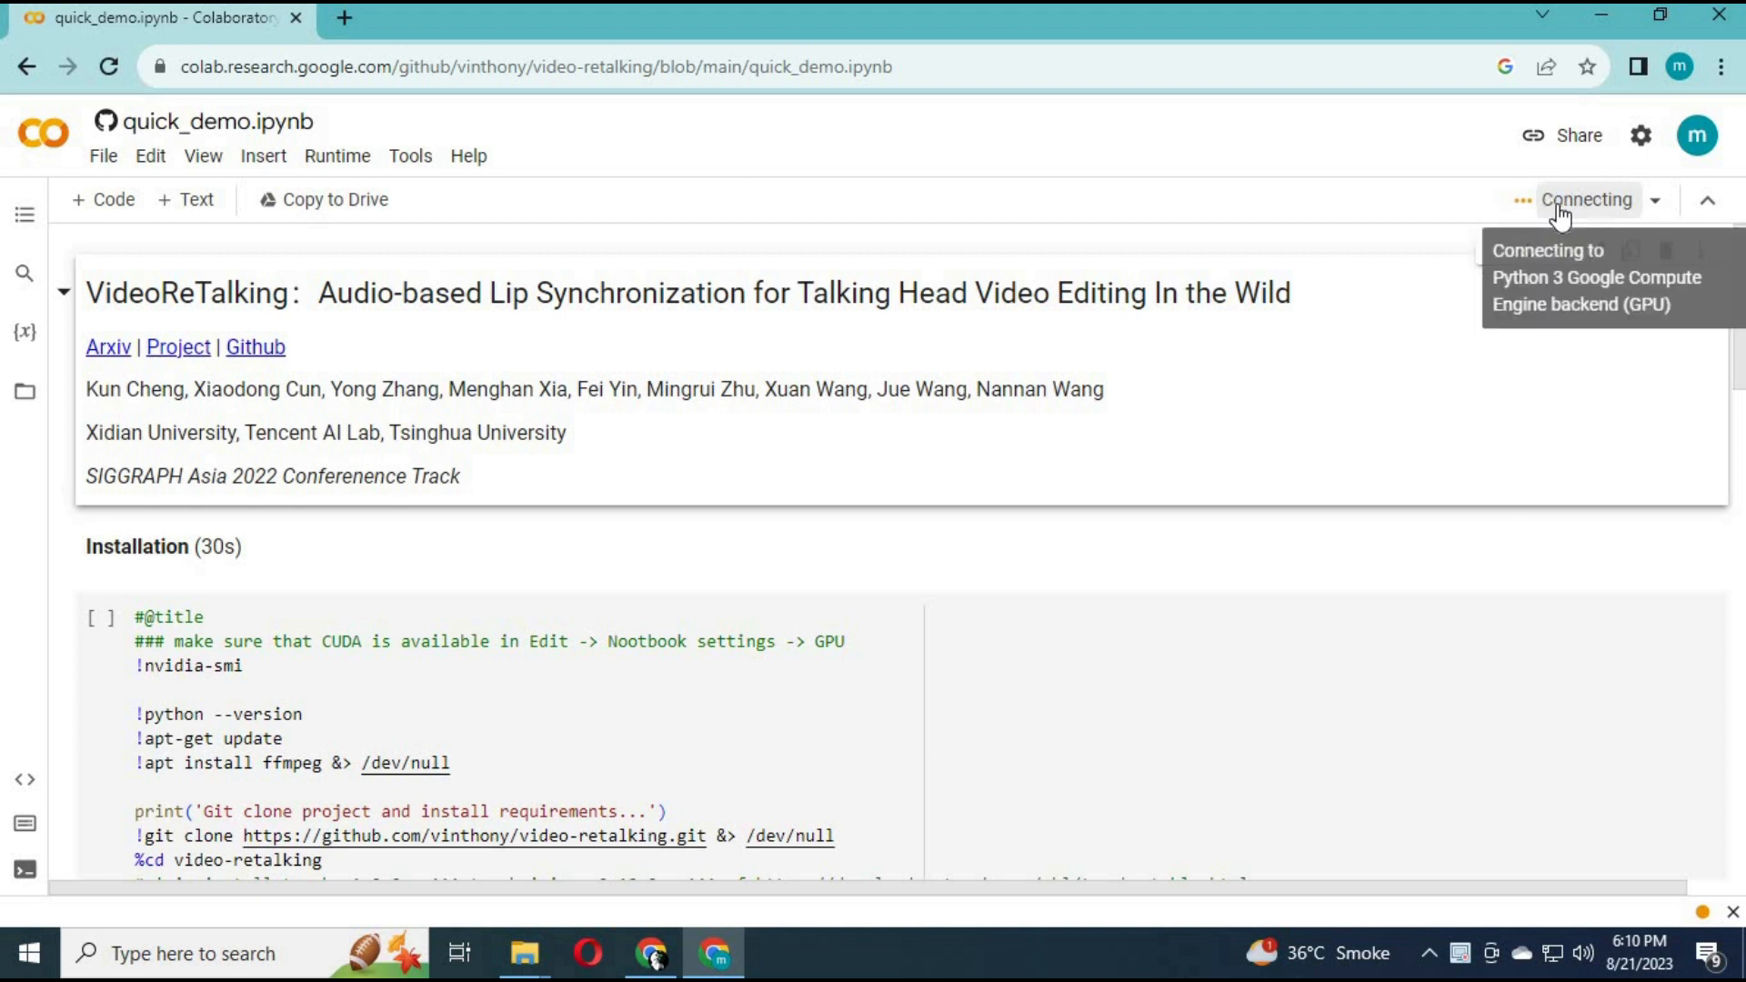
mouse_move(1348, 474)
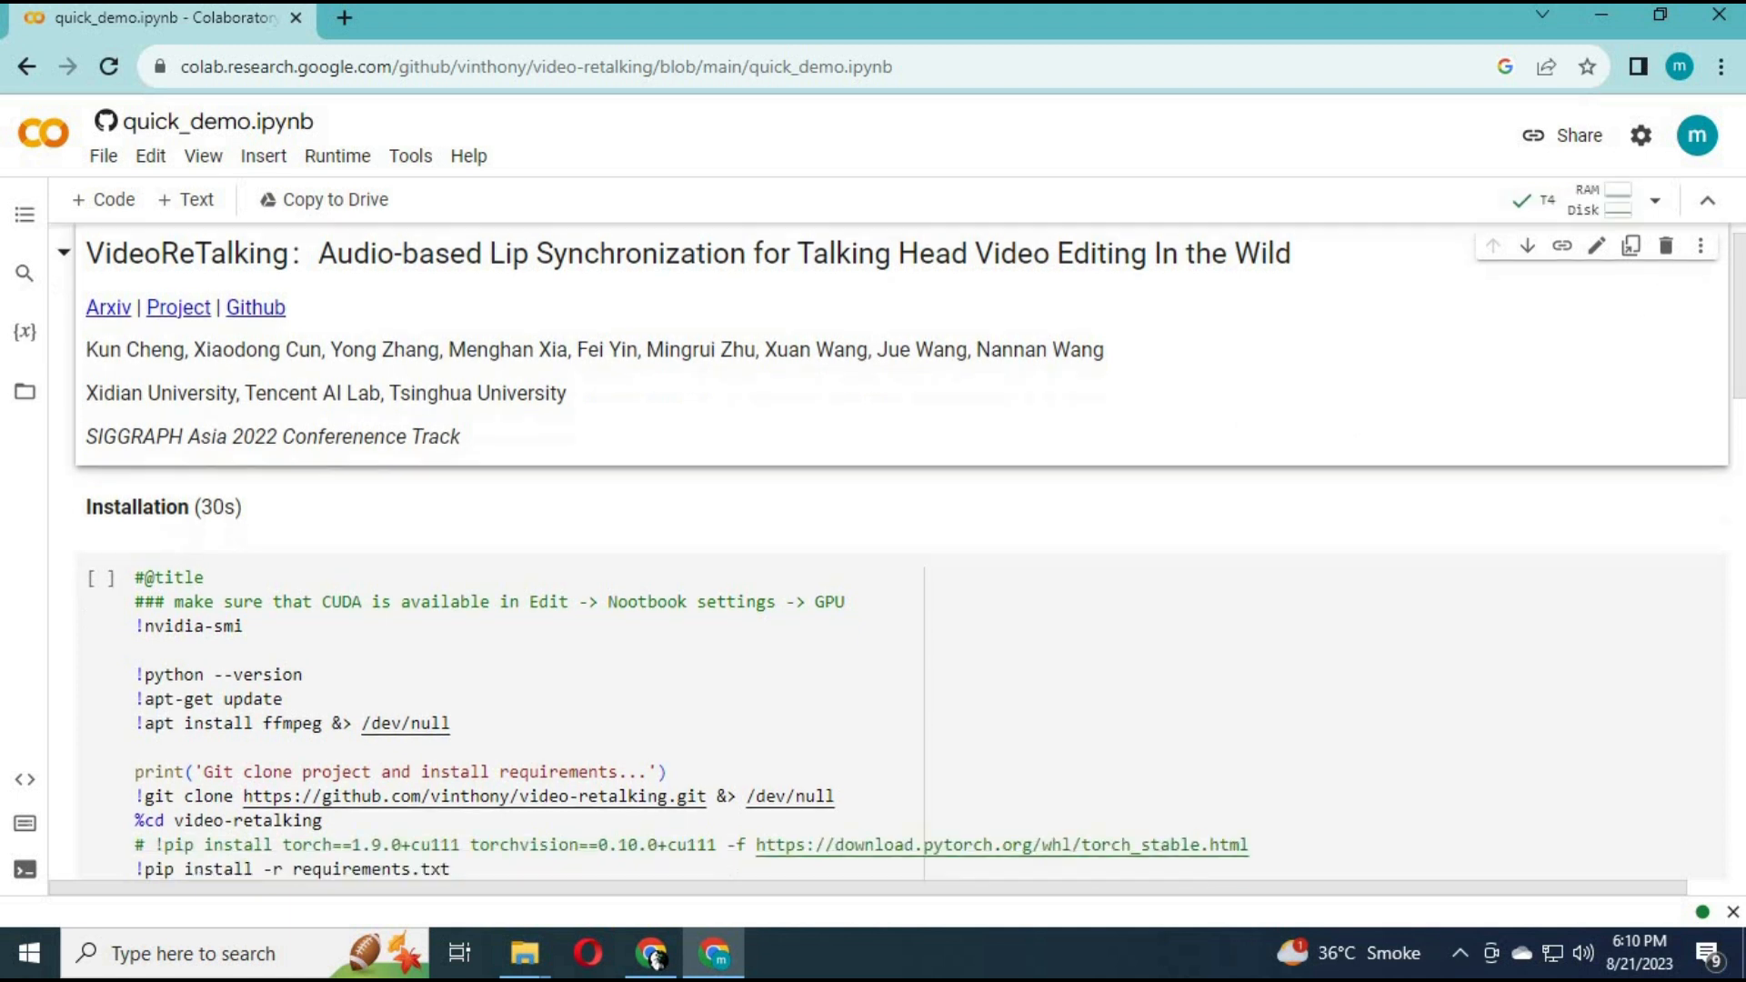
Run the Installation cell, choosing 'Run anyway' on the not-authored-by-Google warning.
scroll("down", 3)
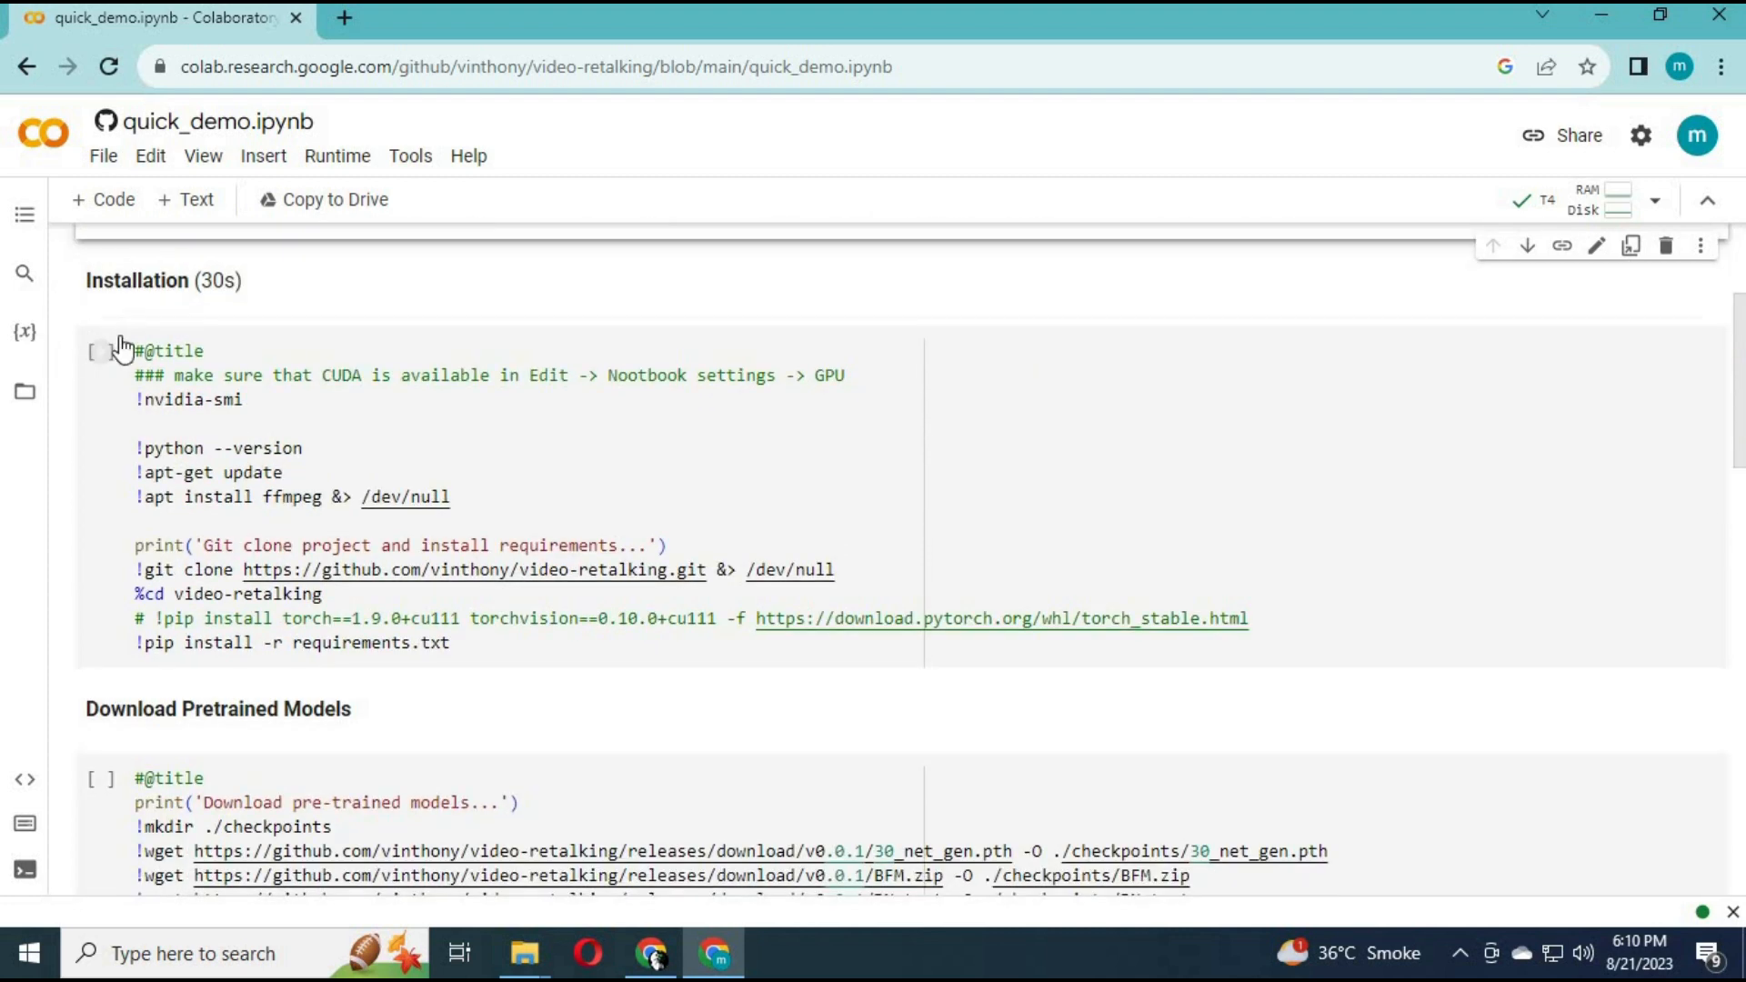
left_click(102, 351)
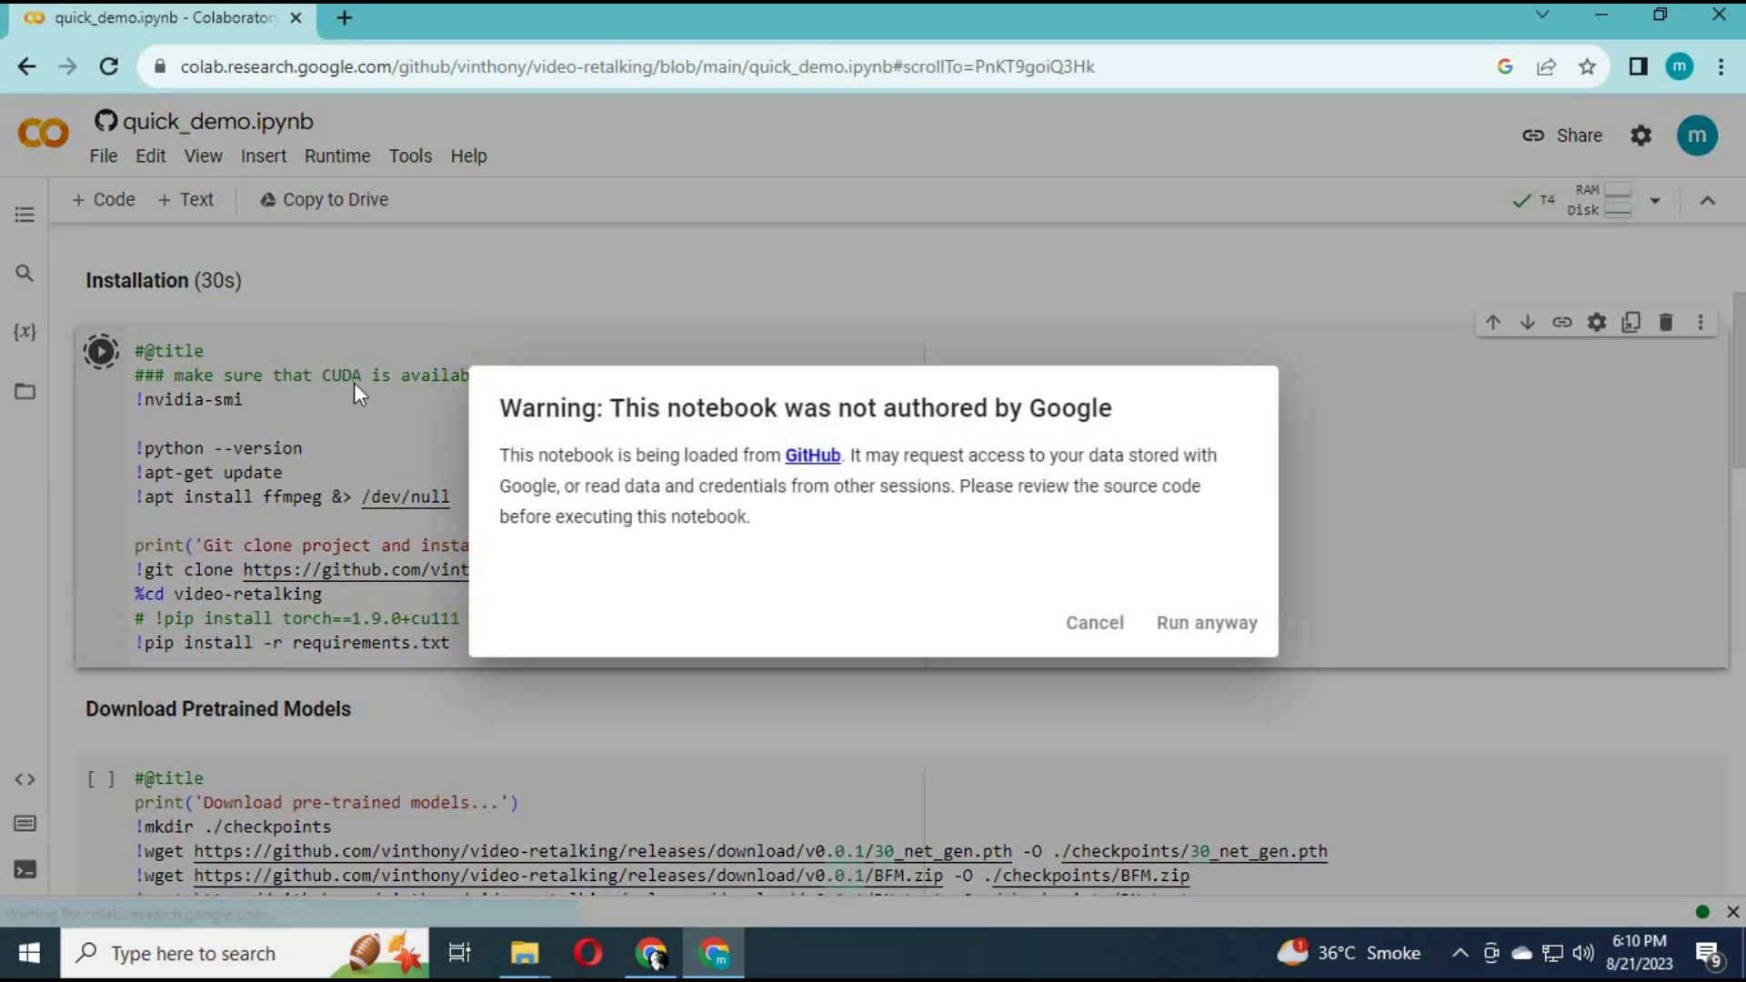
left_click(1207, 623)
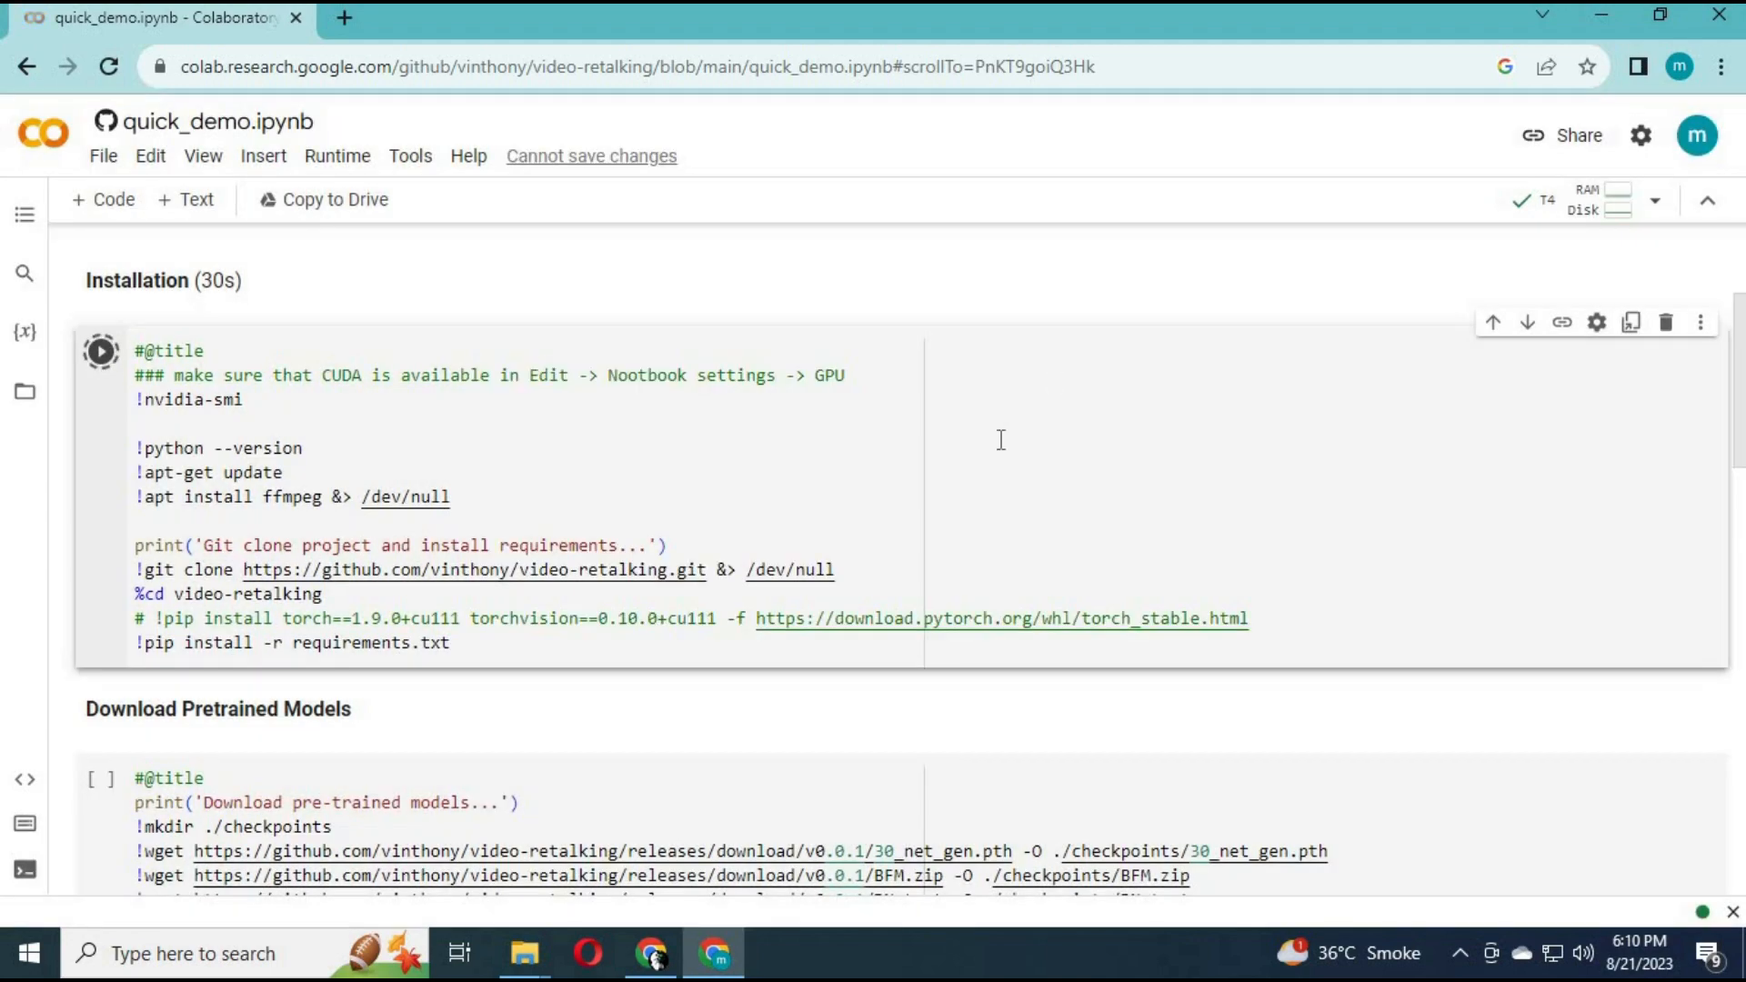
left_click(100, 352)
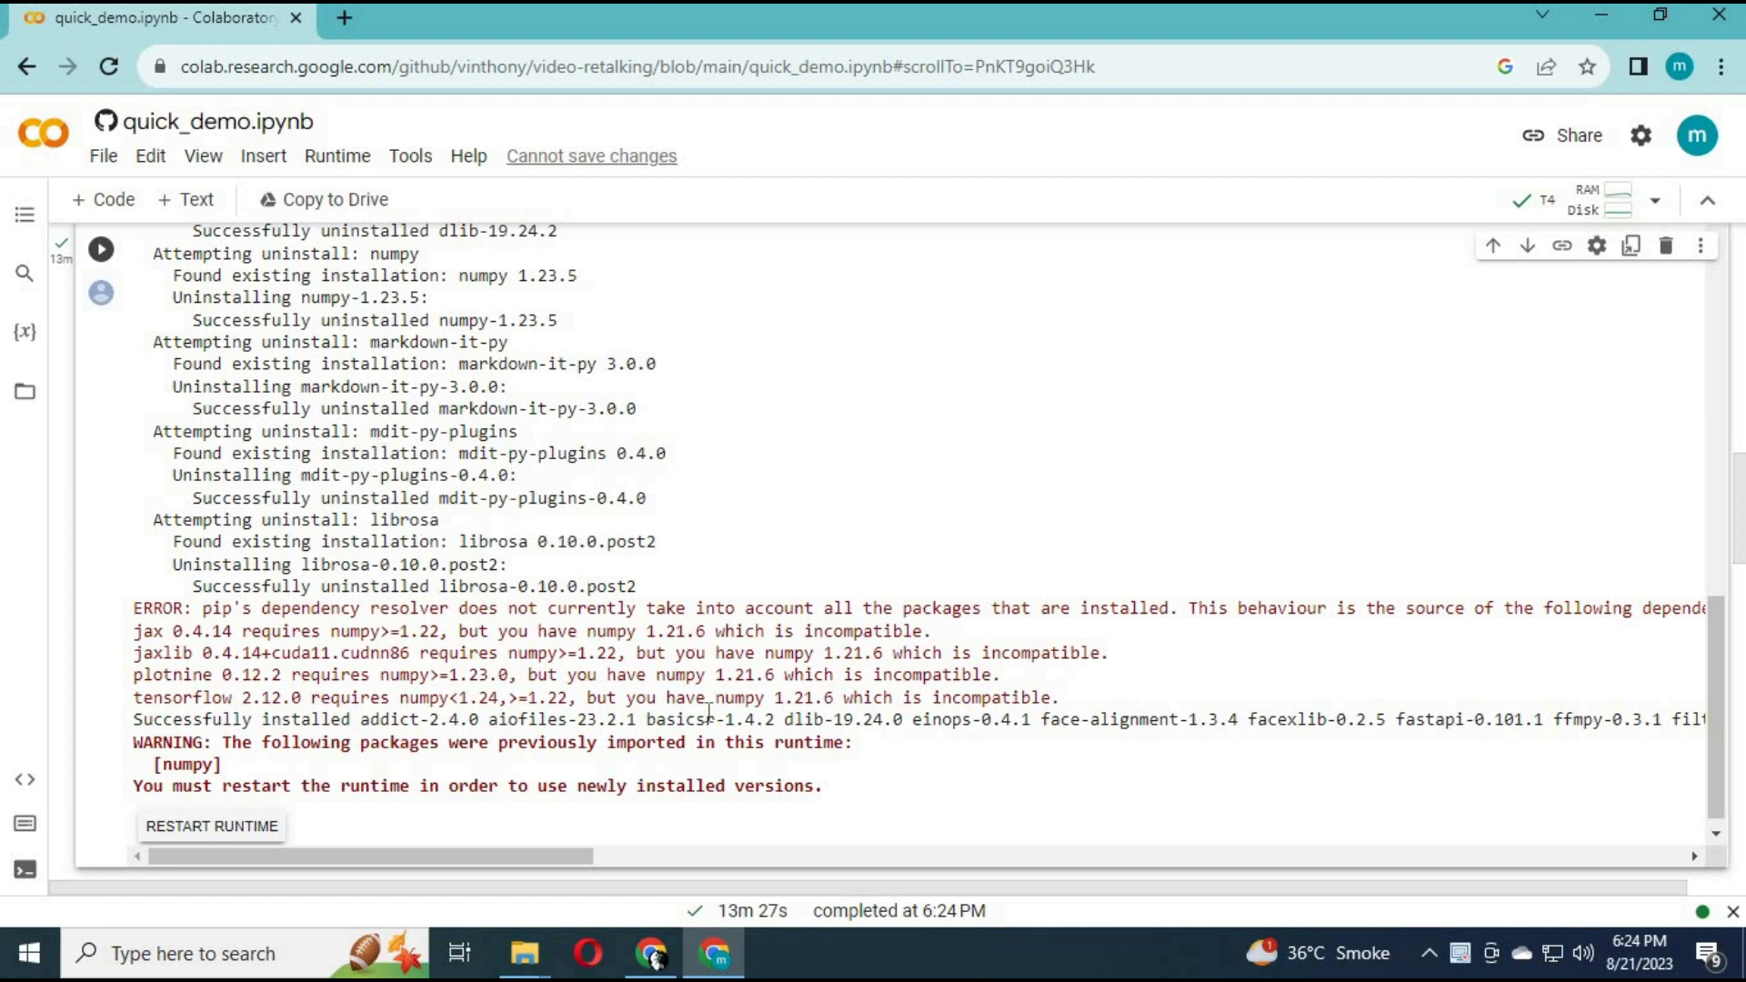
mouse_move(218, 826)
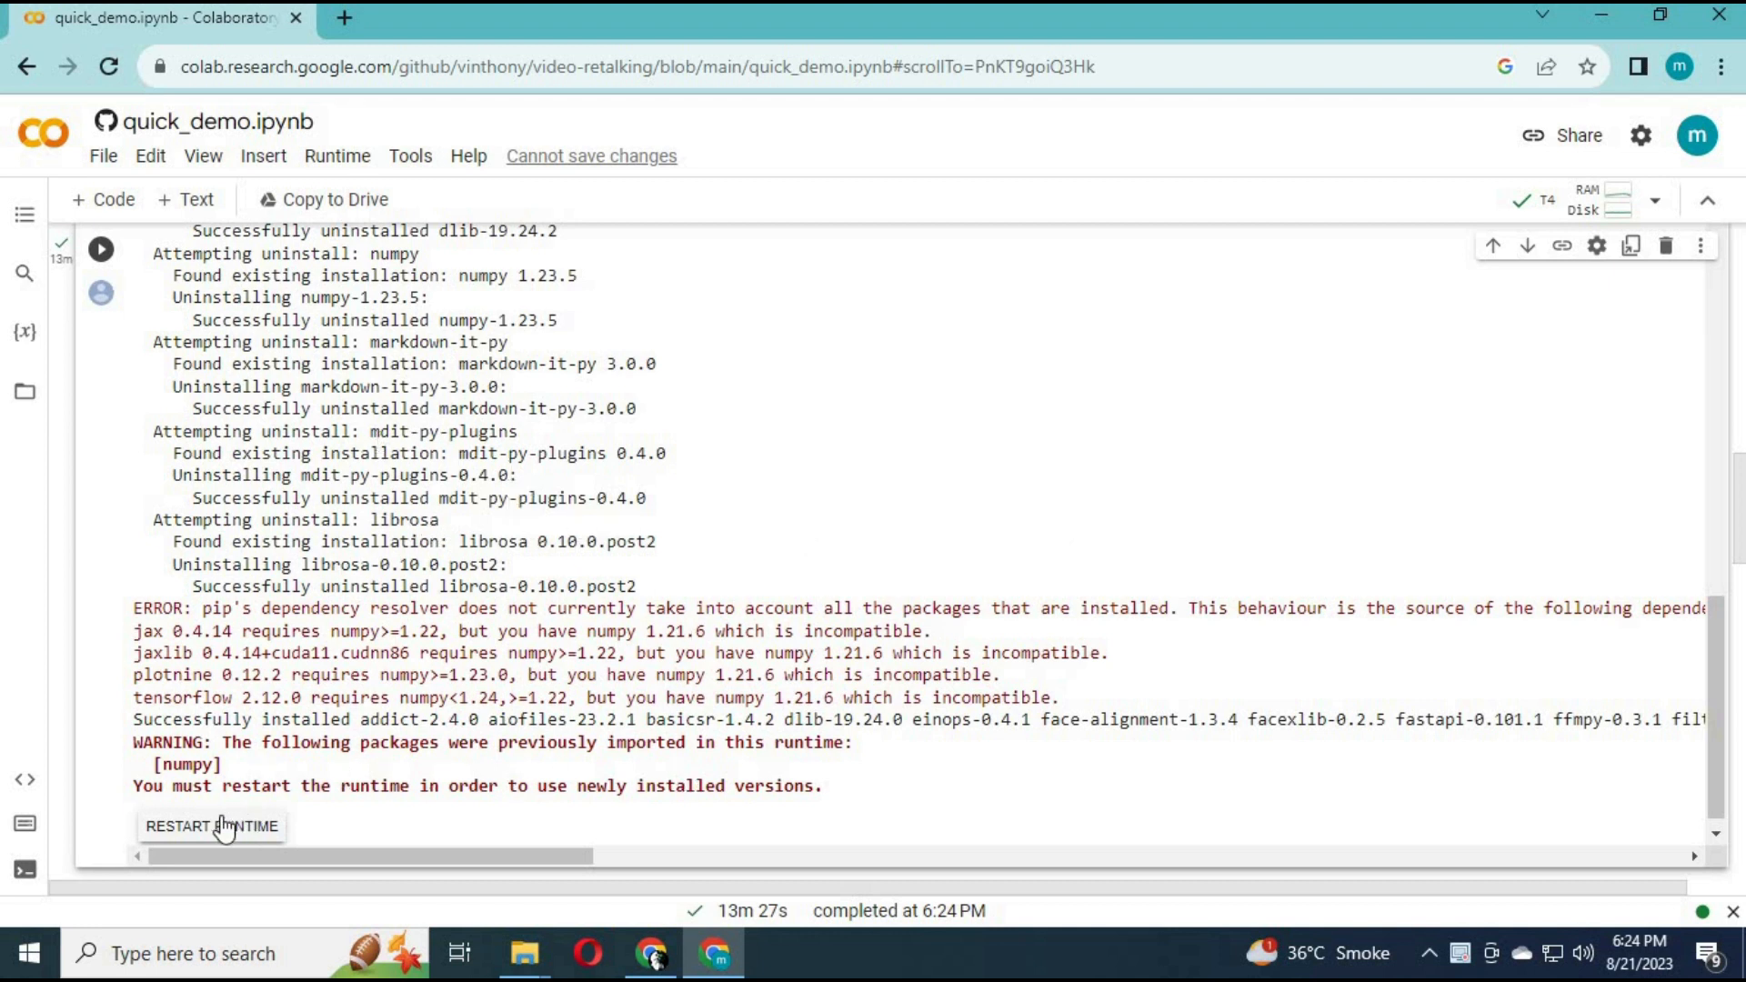
Restart the runtime from the installation output and confirm with Yes.
left_click(211, 826)
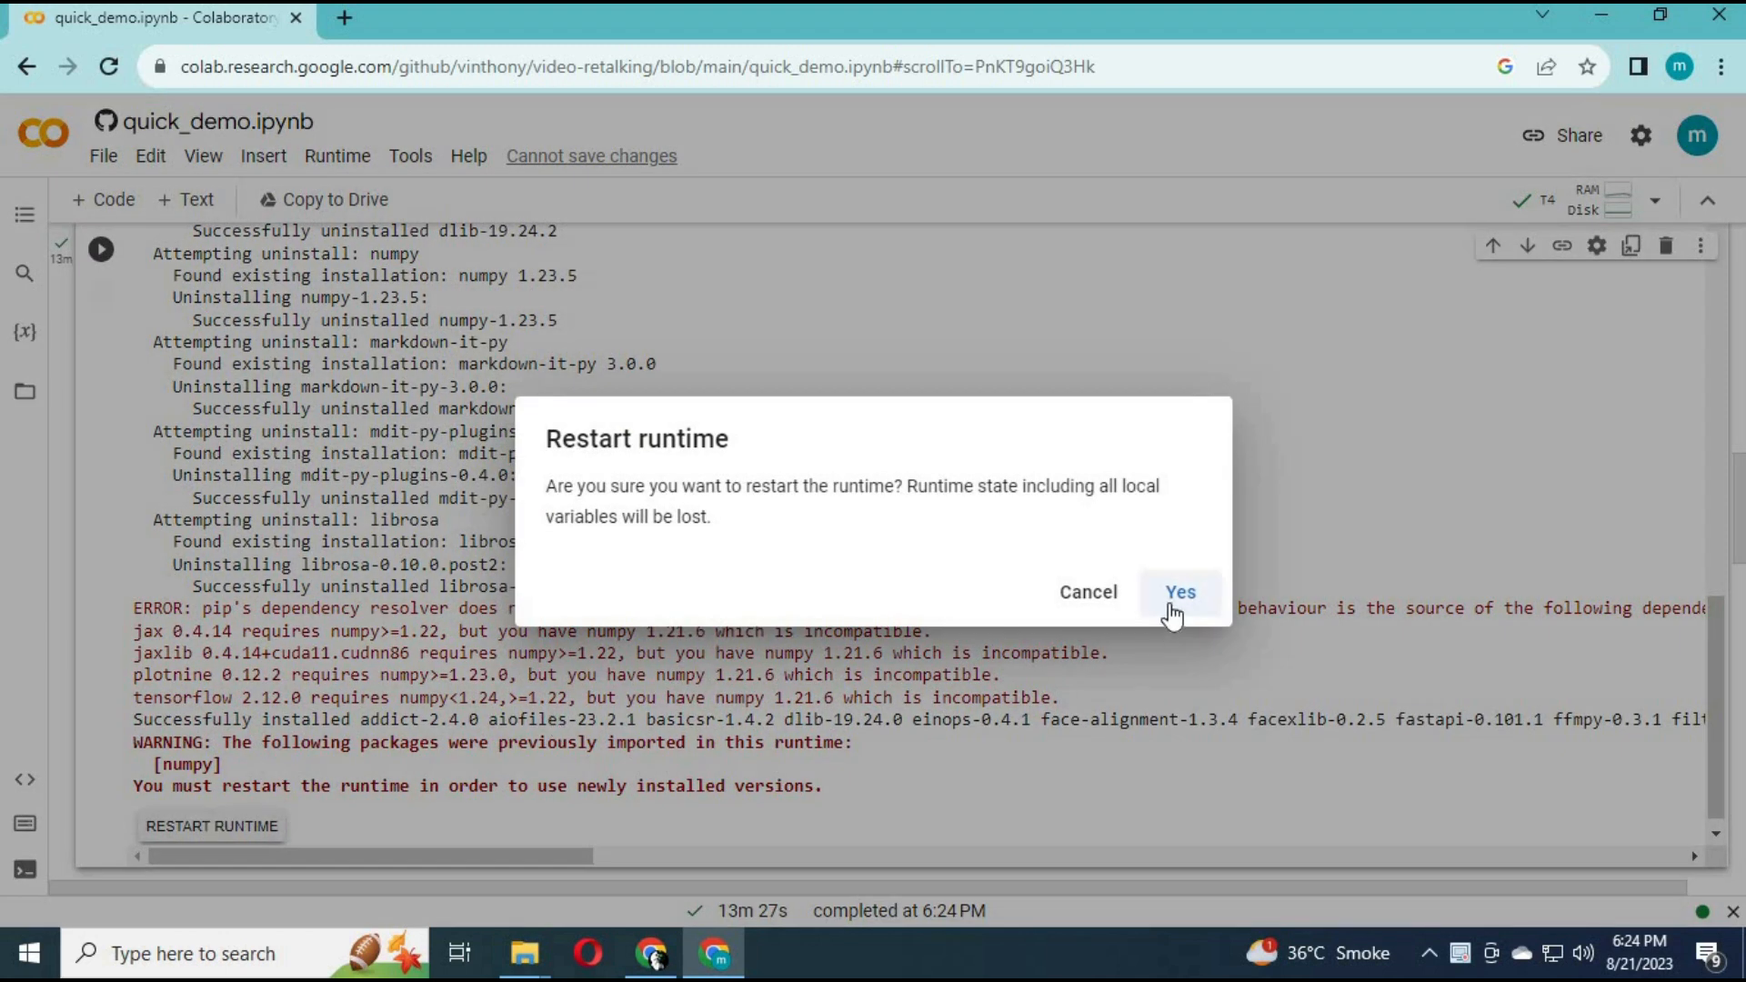
left_click(1180, 592)
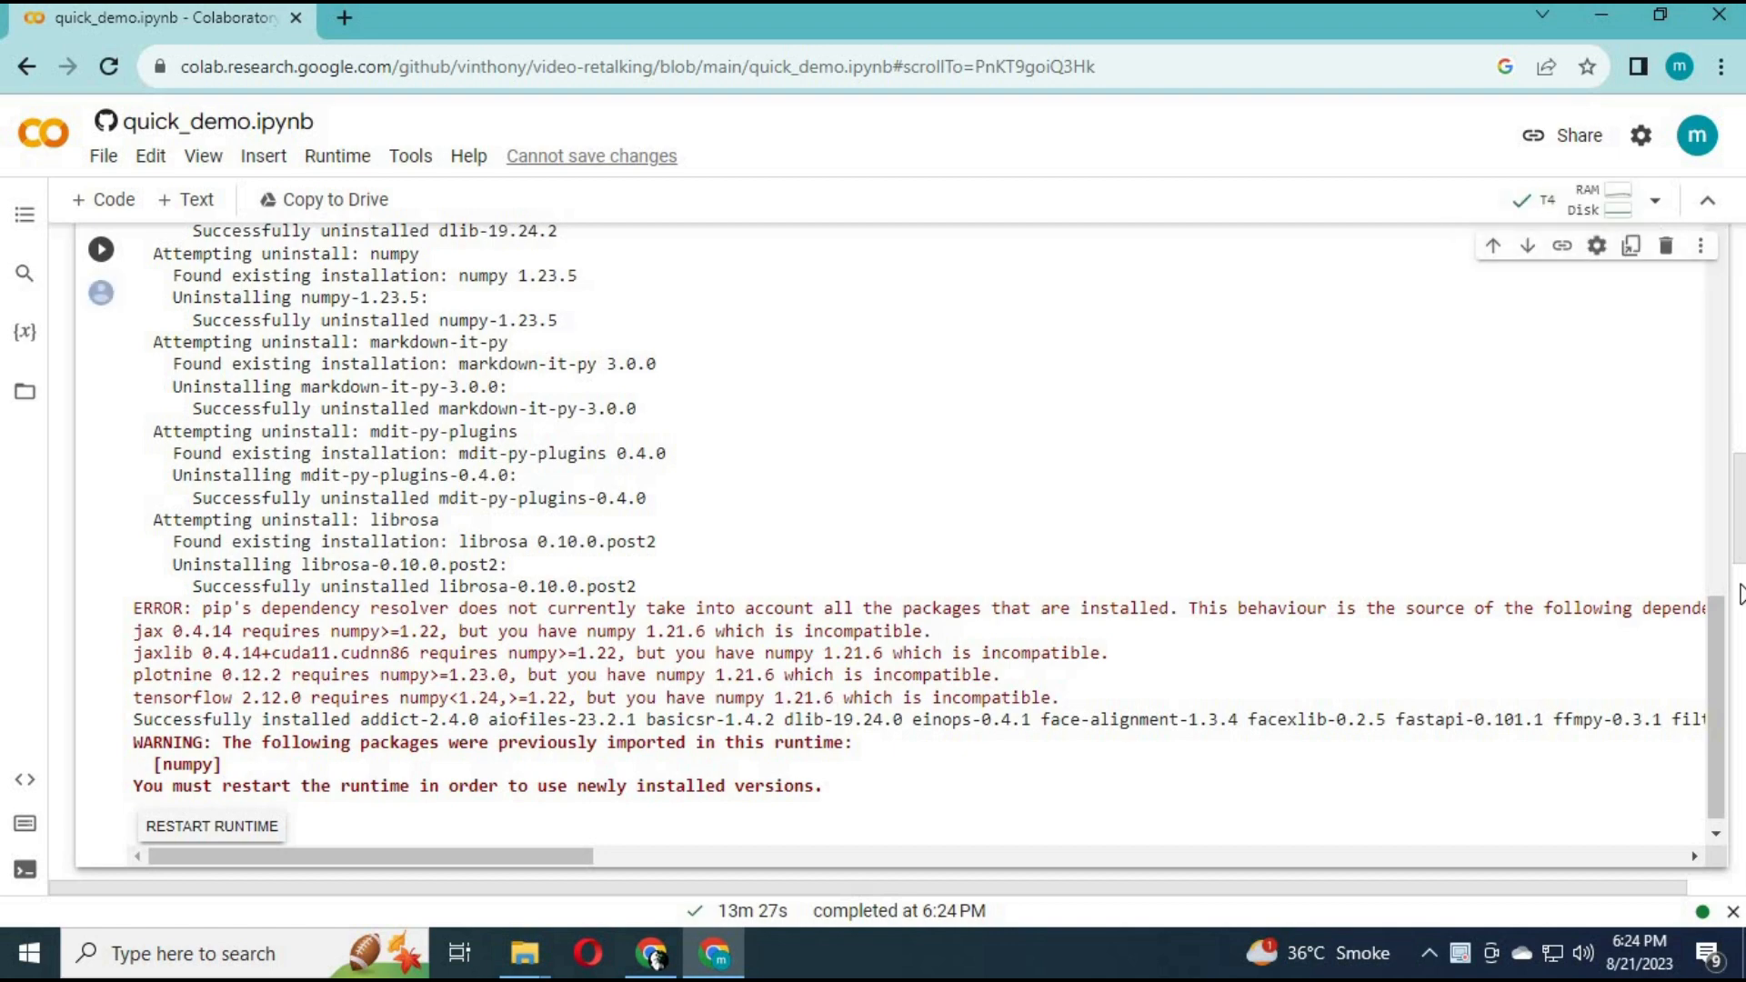
mouse_move(1660, 588)
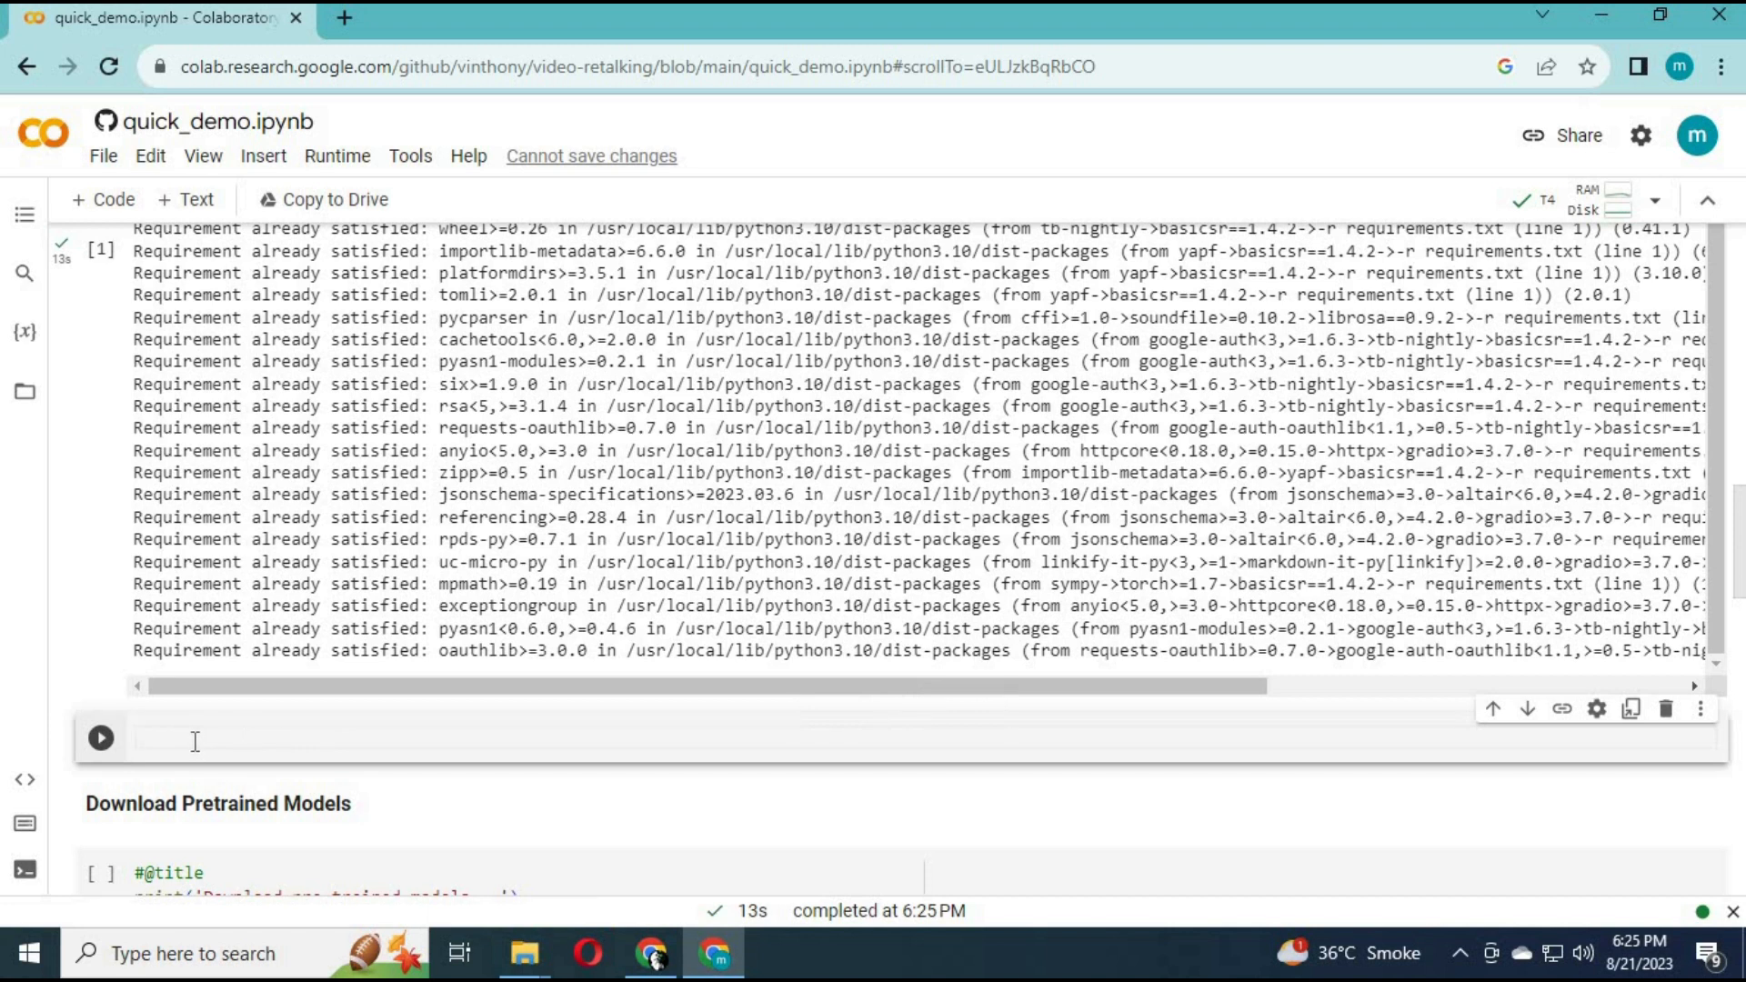
Run a new cell with !pip install numpy==1.23.0, then restart the runtime and confirm.
type("!pip install numpy==1.23.0")
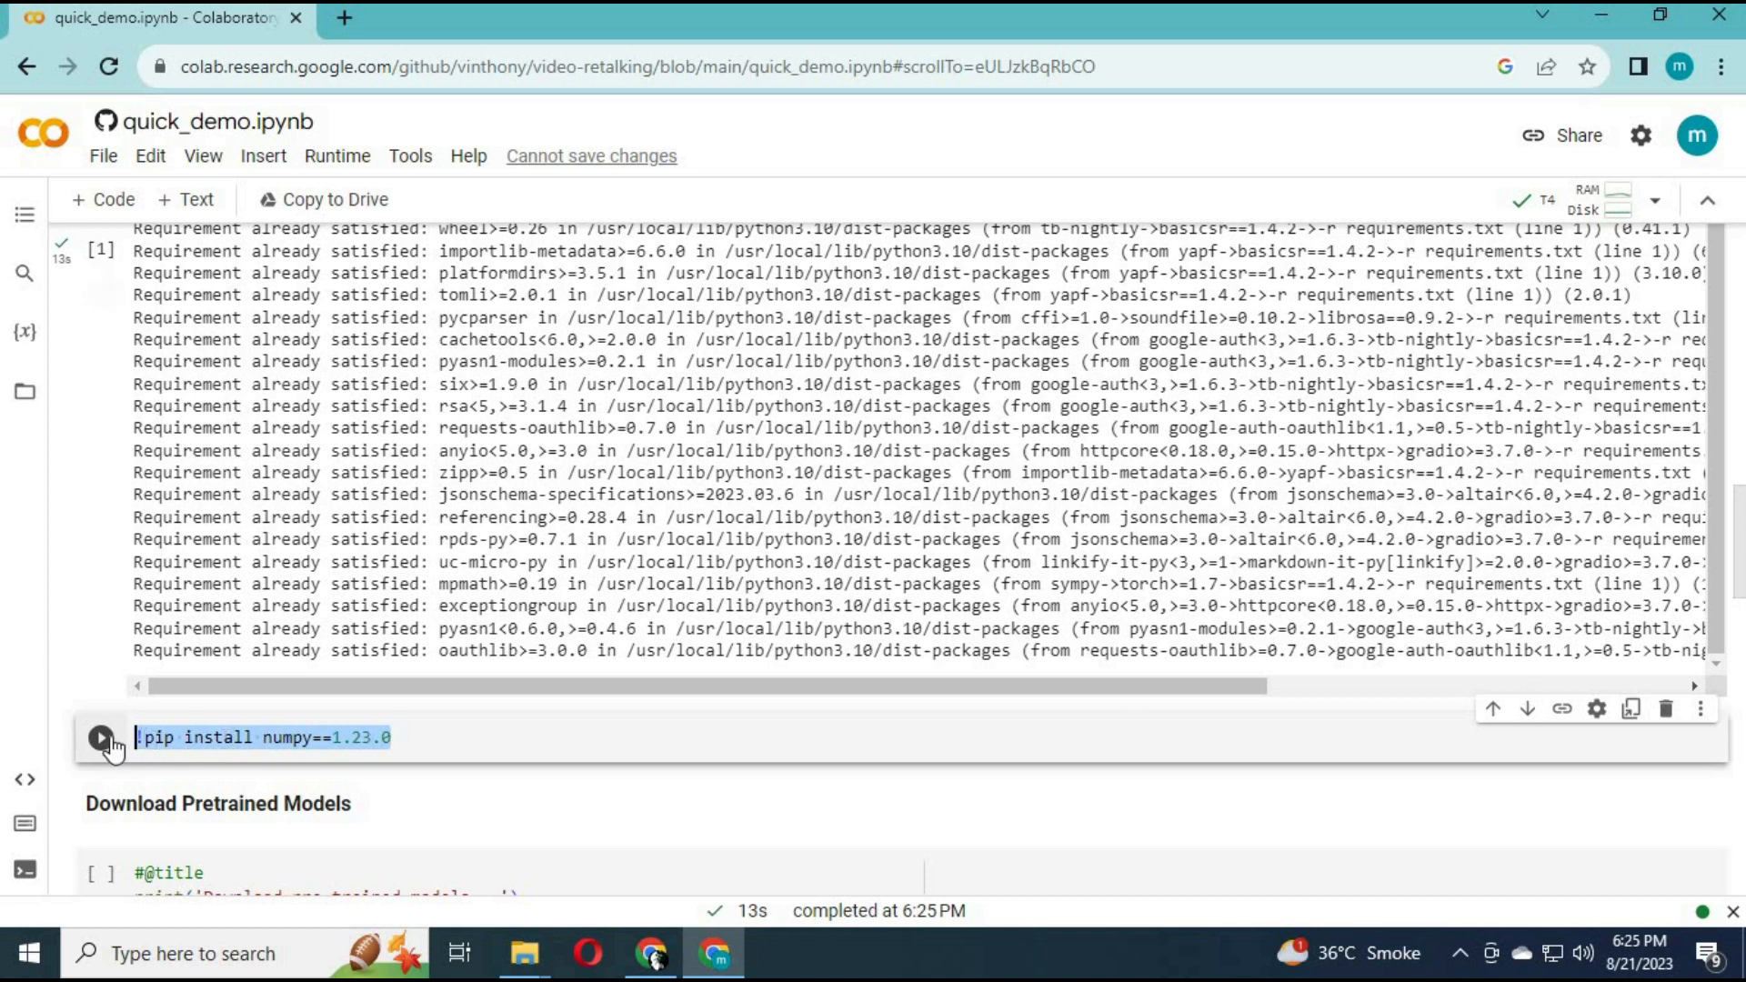
left_click(100, 737)
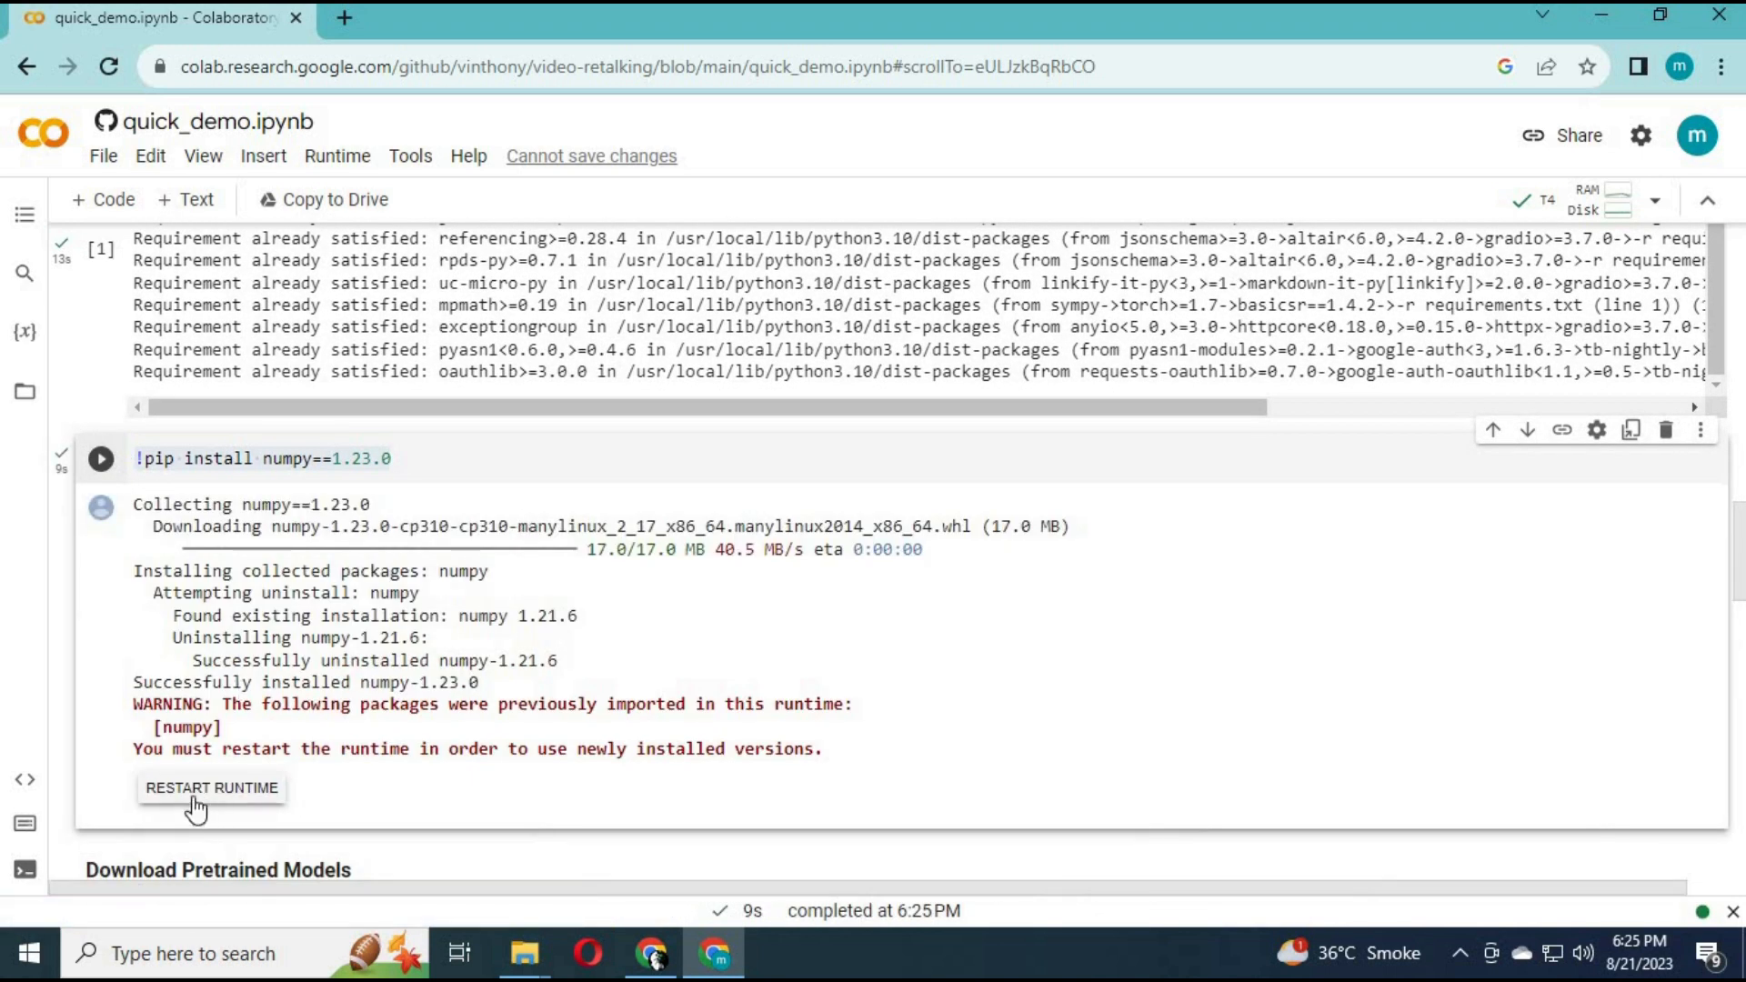
left_click(211, 788)
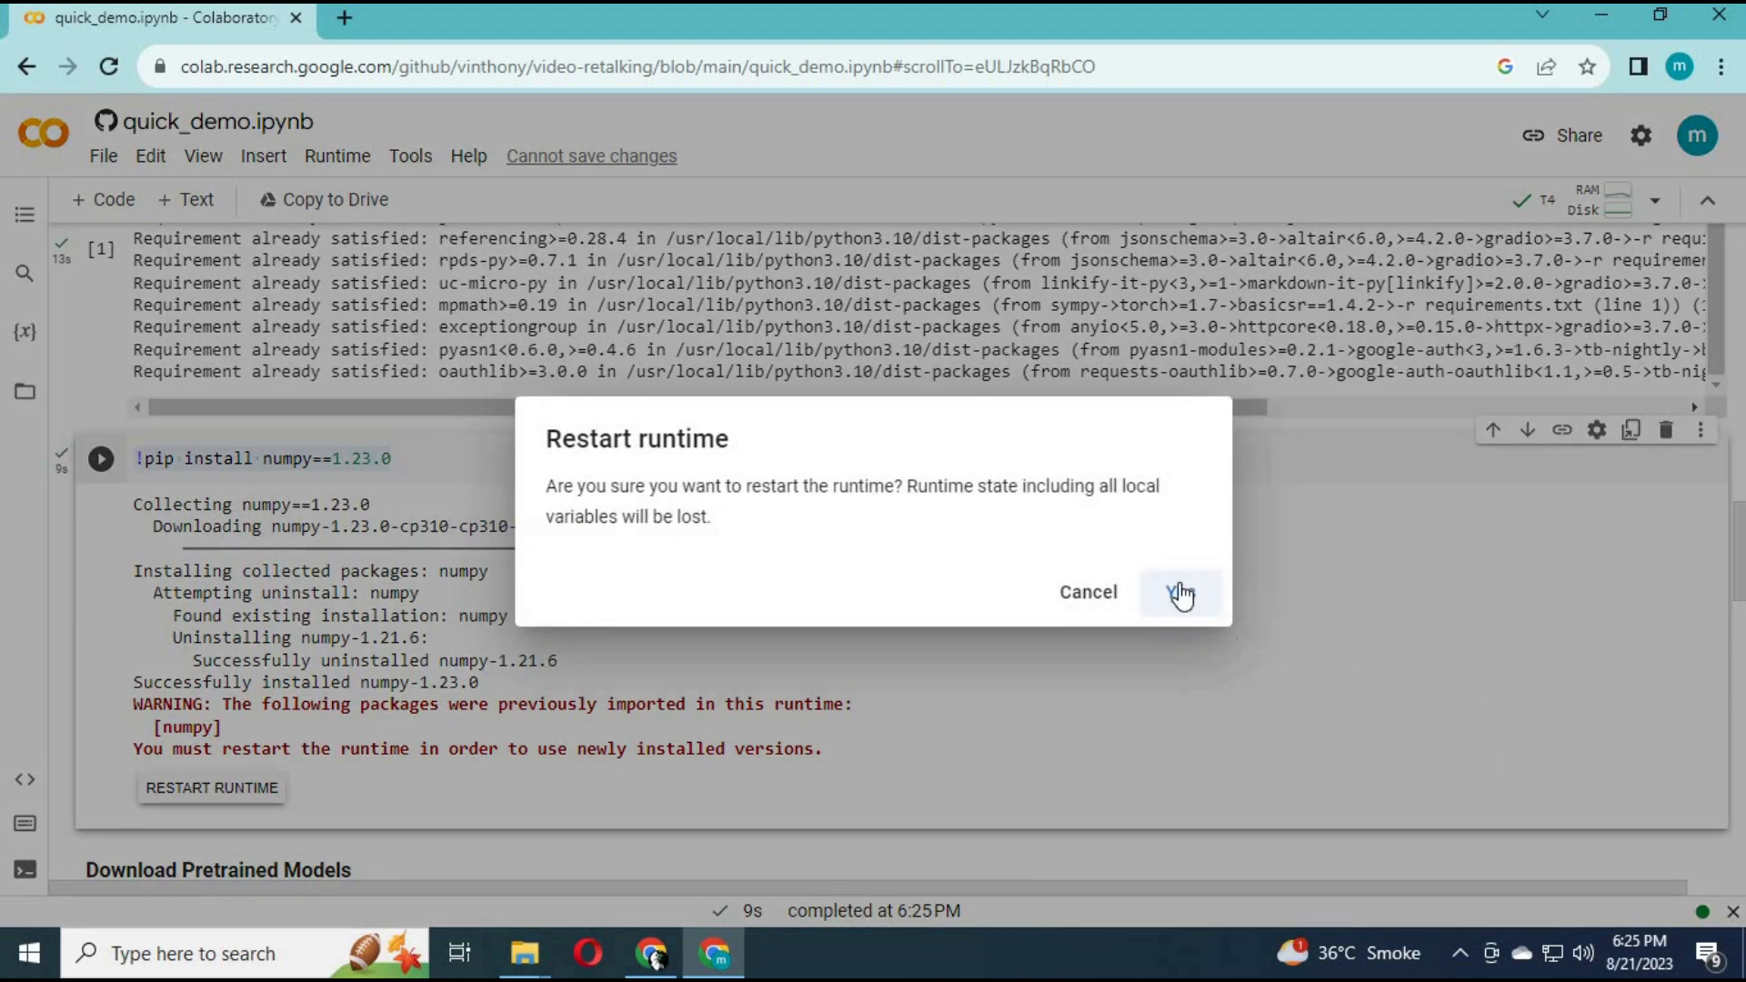
left_click(1181, 592)
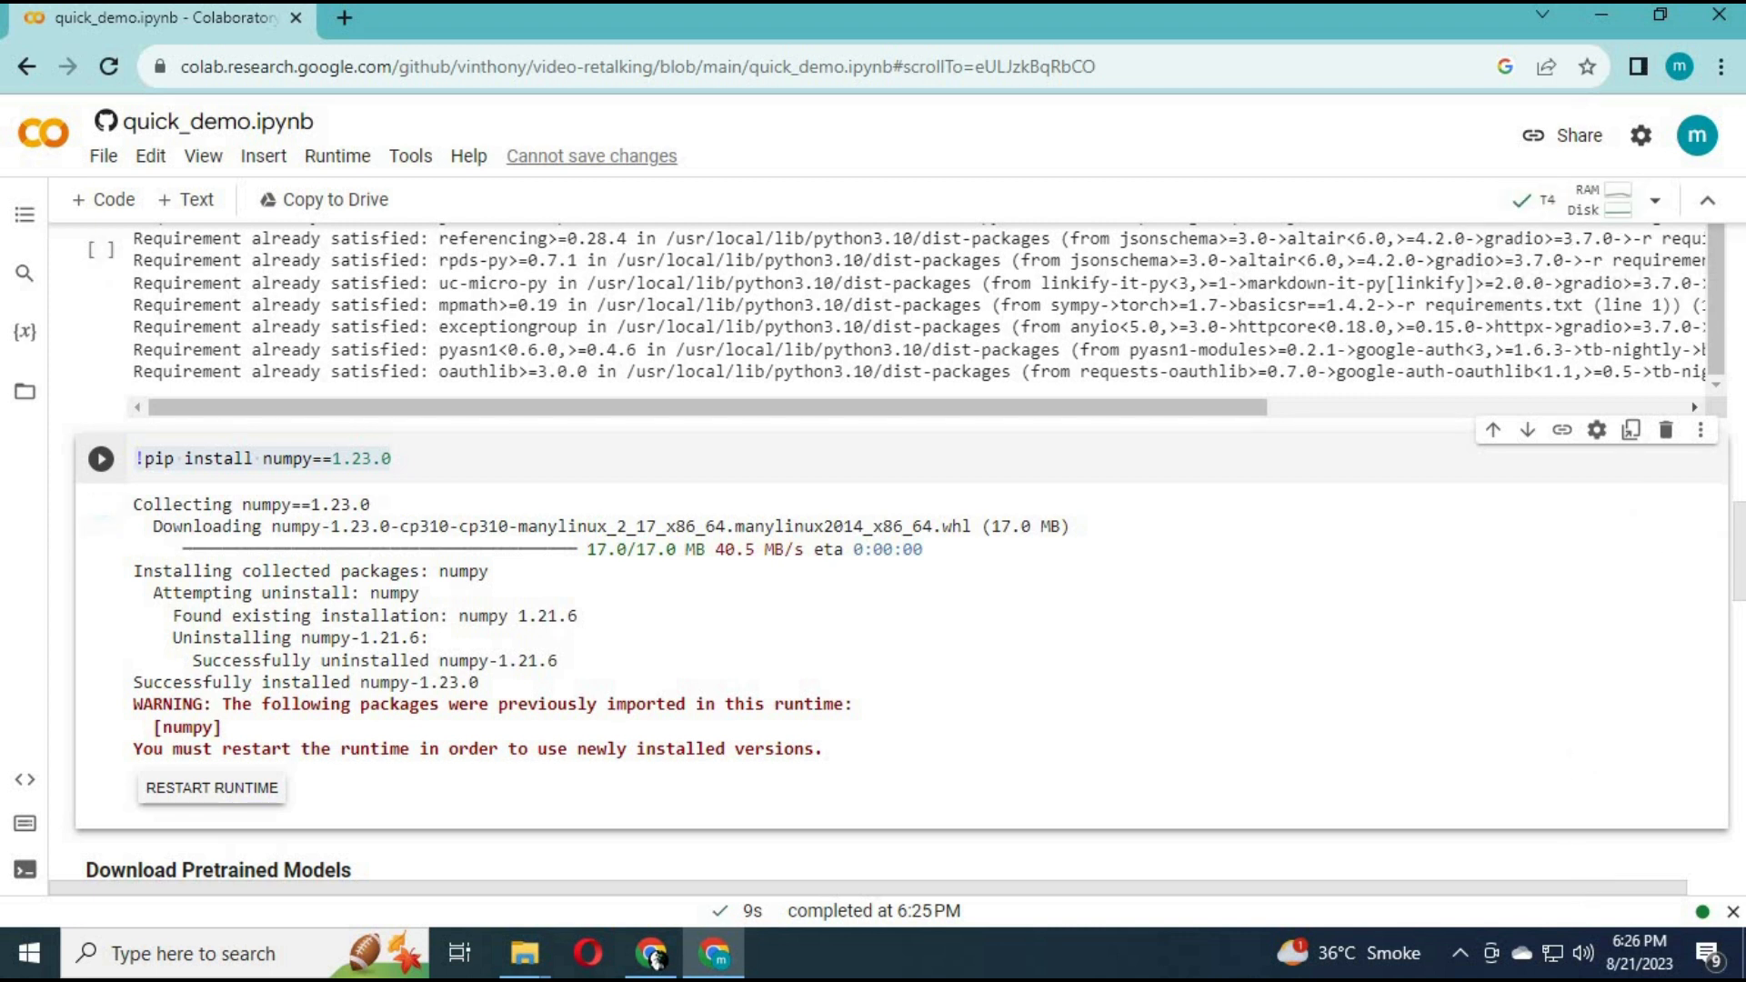
Re-run the Installation cell, then scroll down to the Download Pretrained Models section.
scroll("up", 3)
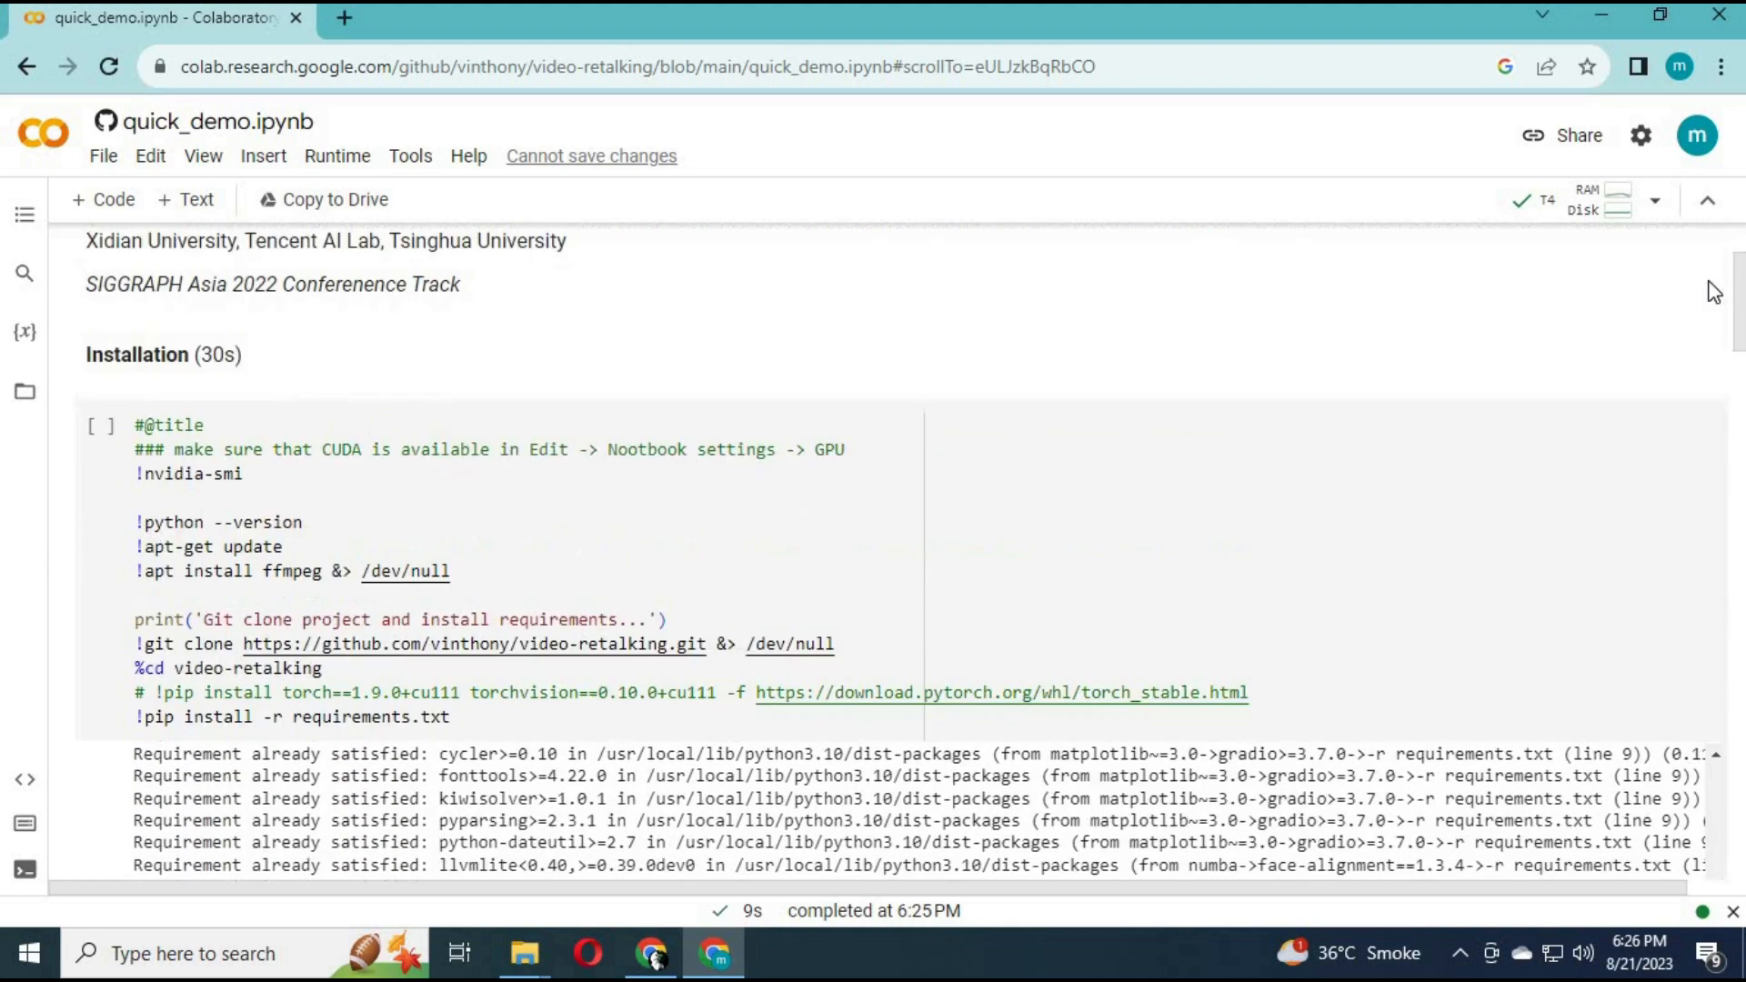
scroll("down", 3)
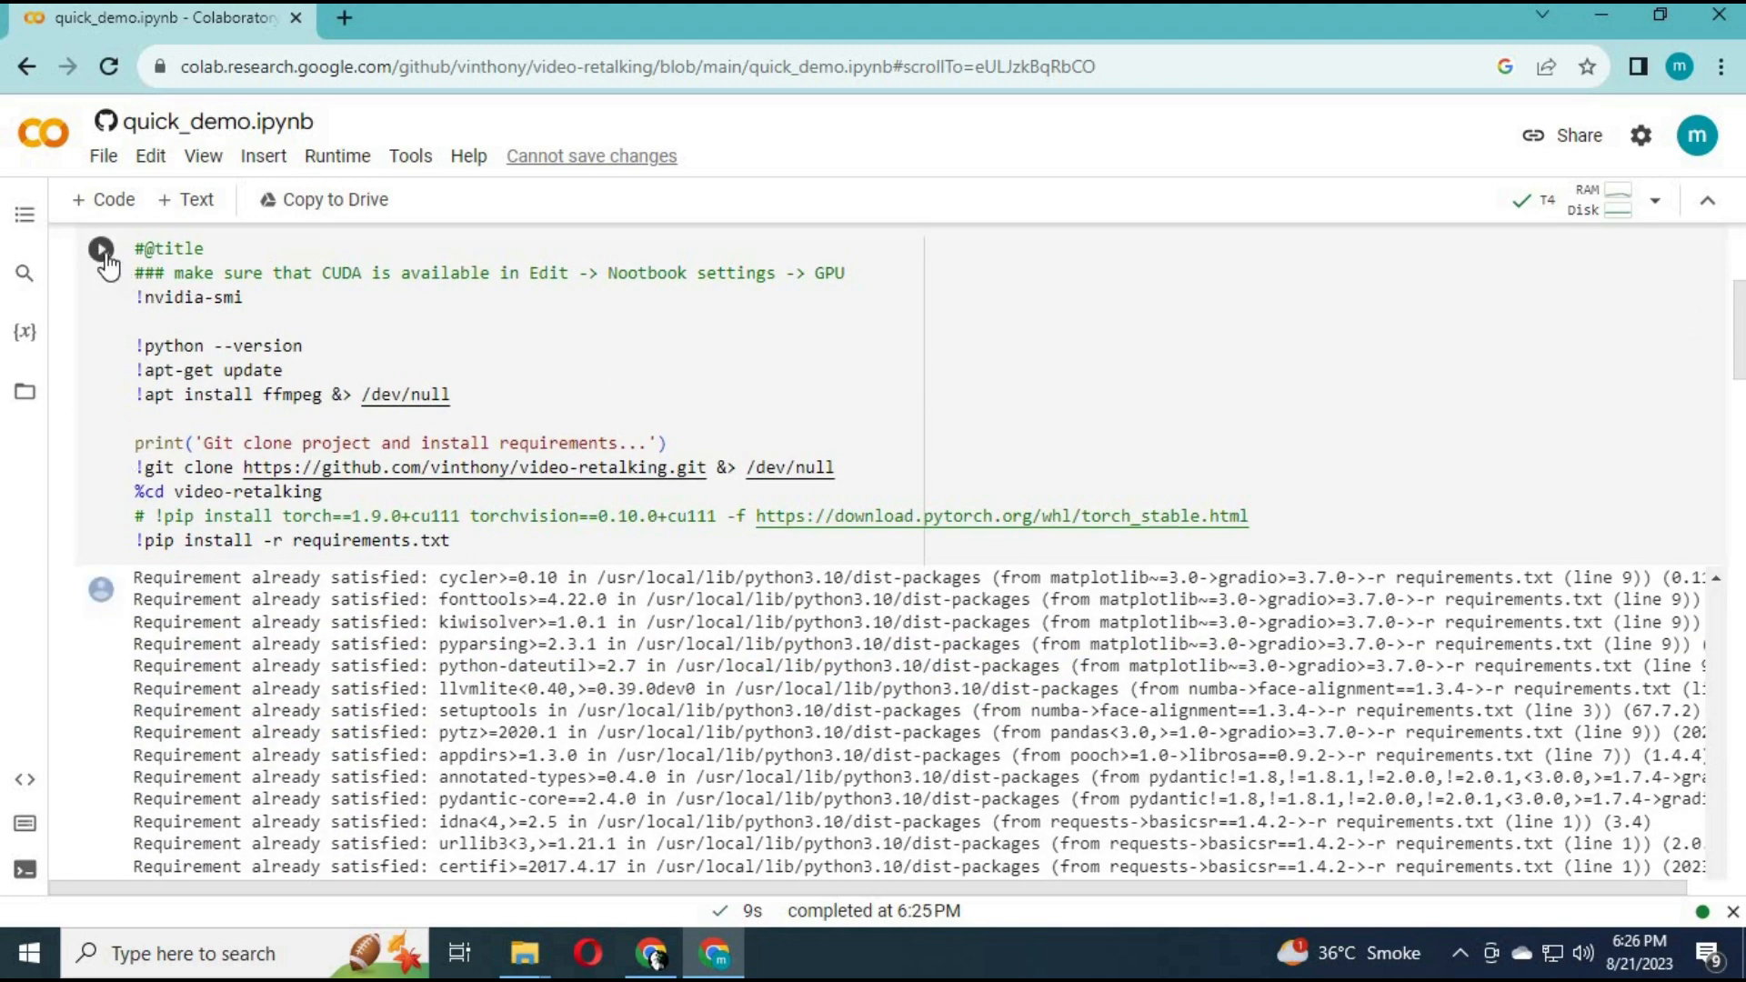
left_click(101, 247)
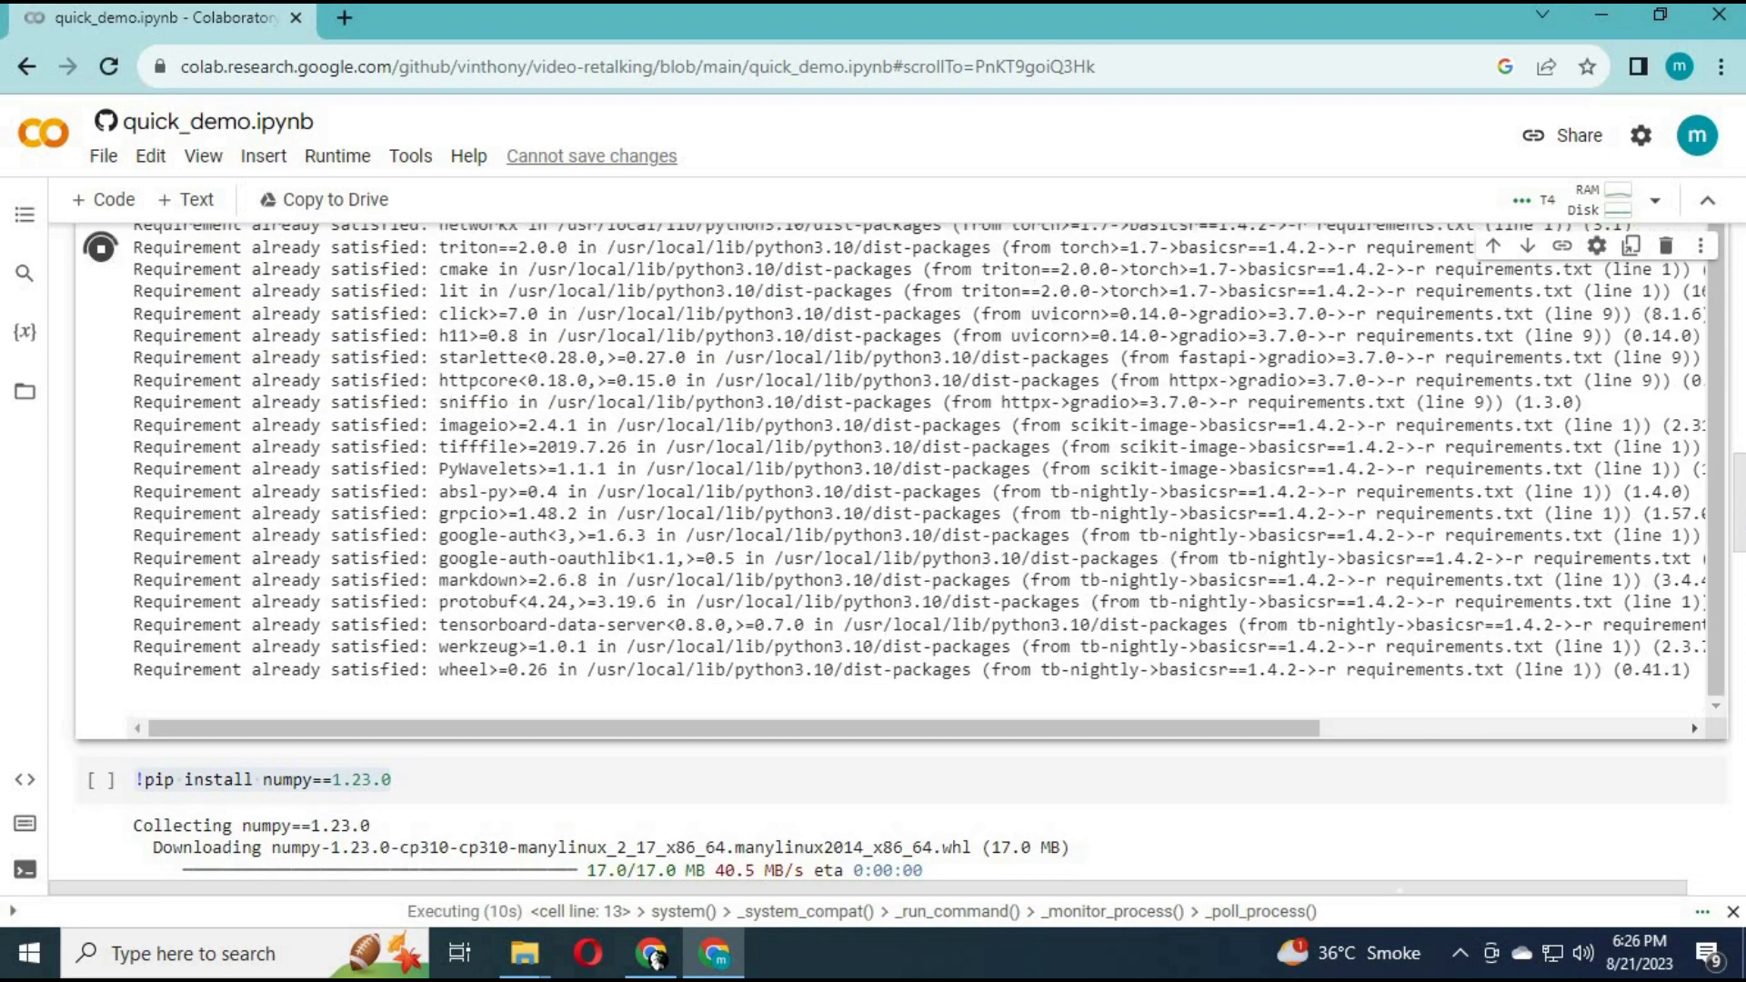
scroll("down", 3)
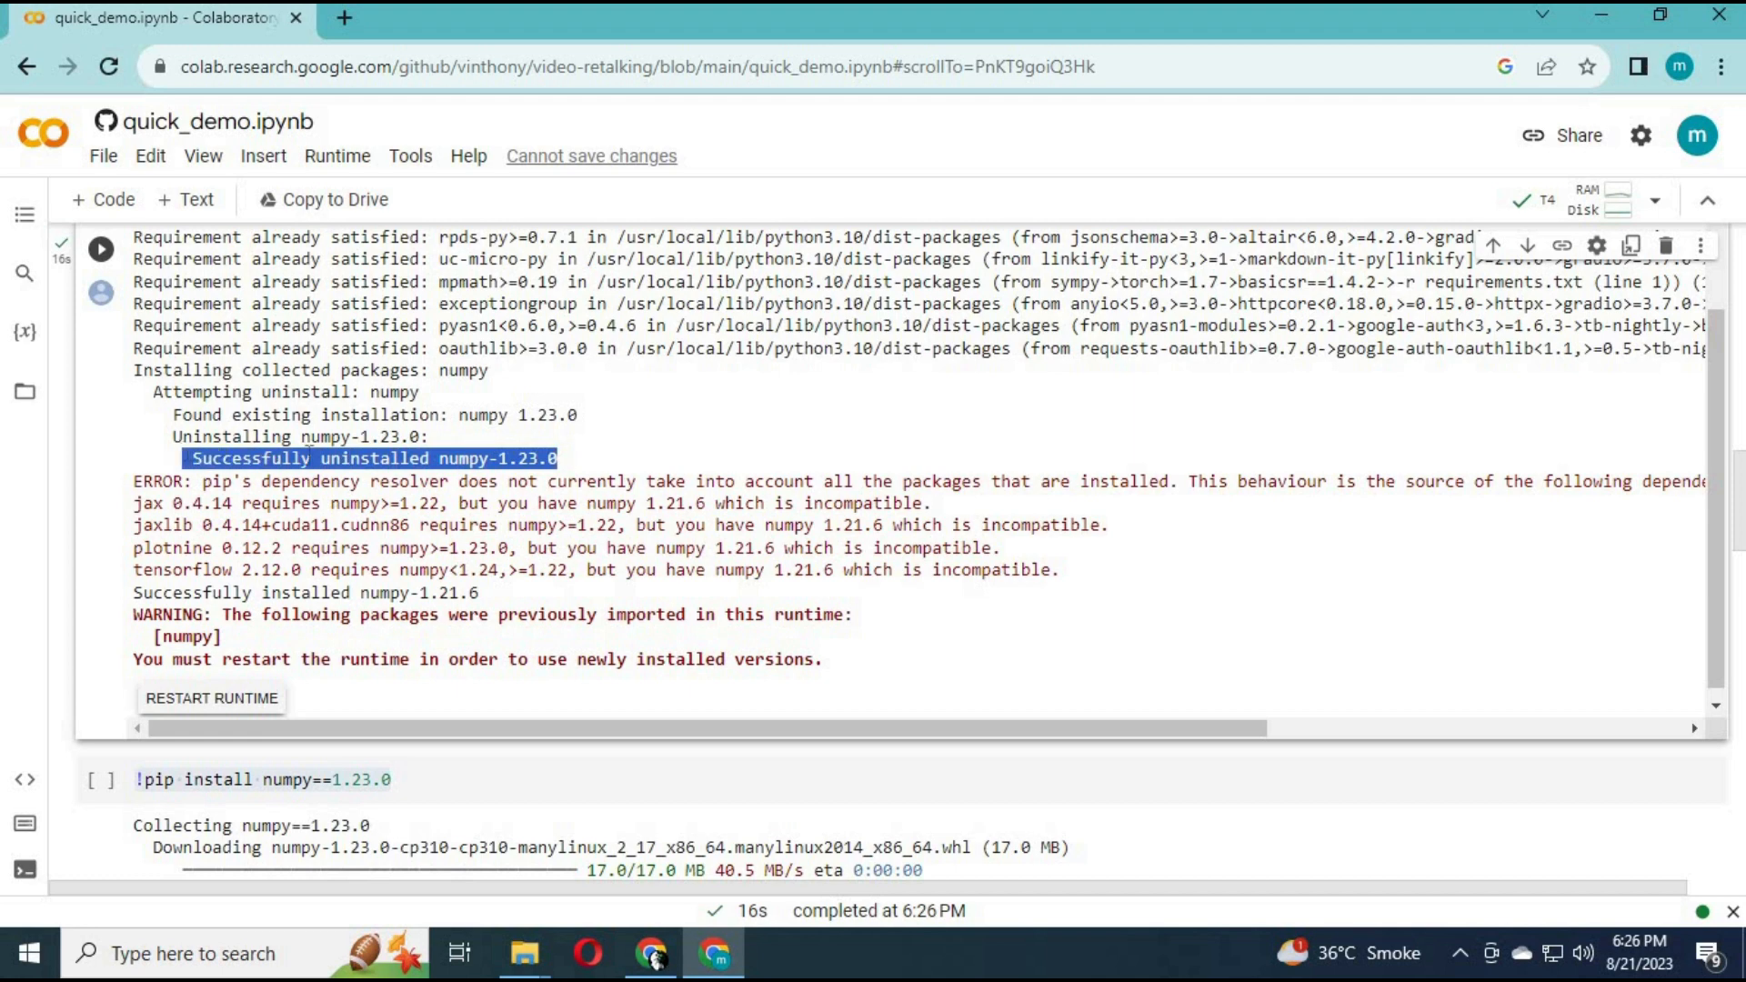
mouse_move(1088, 693)
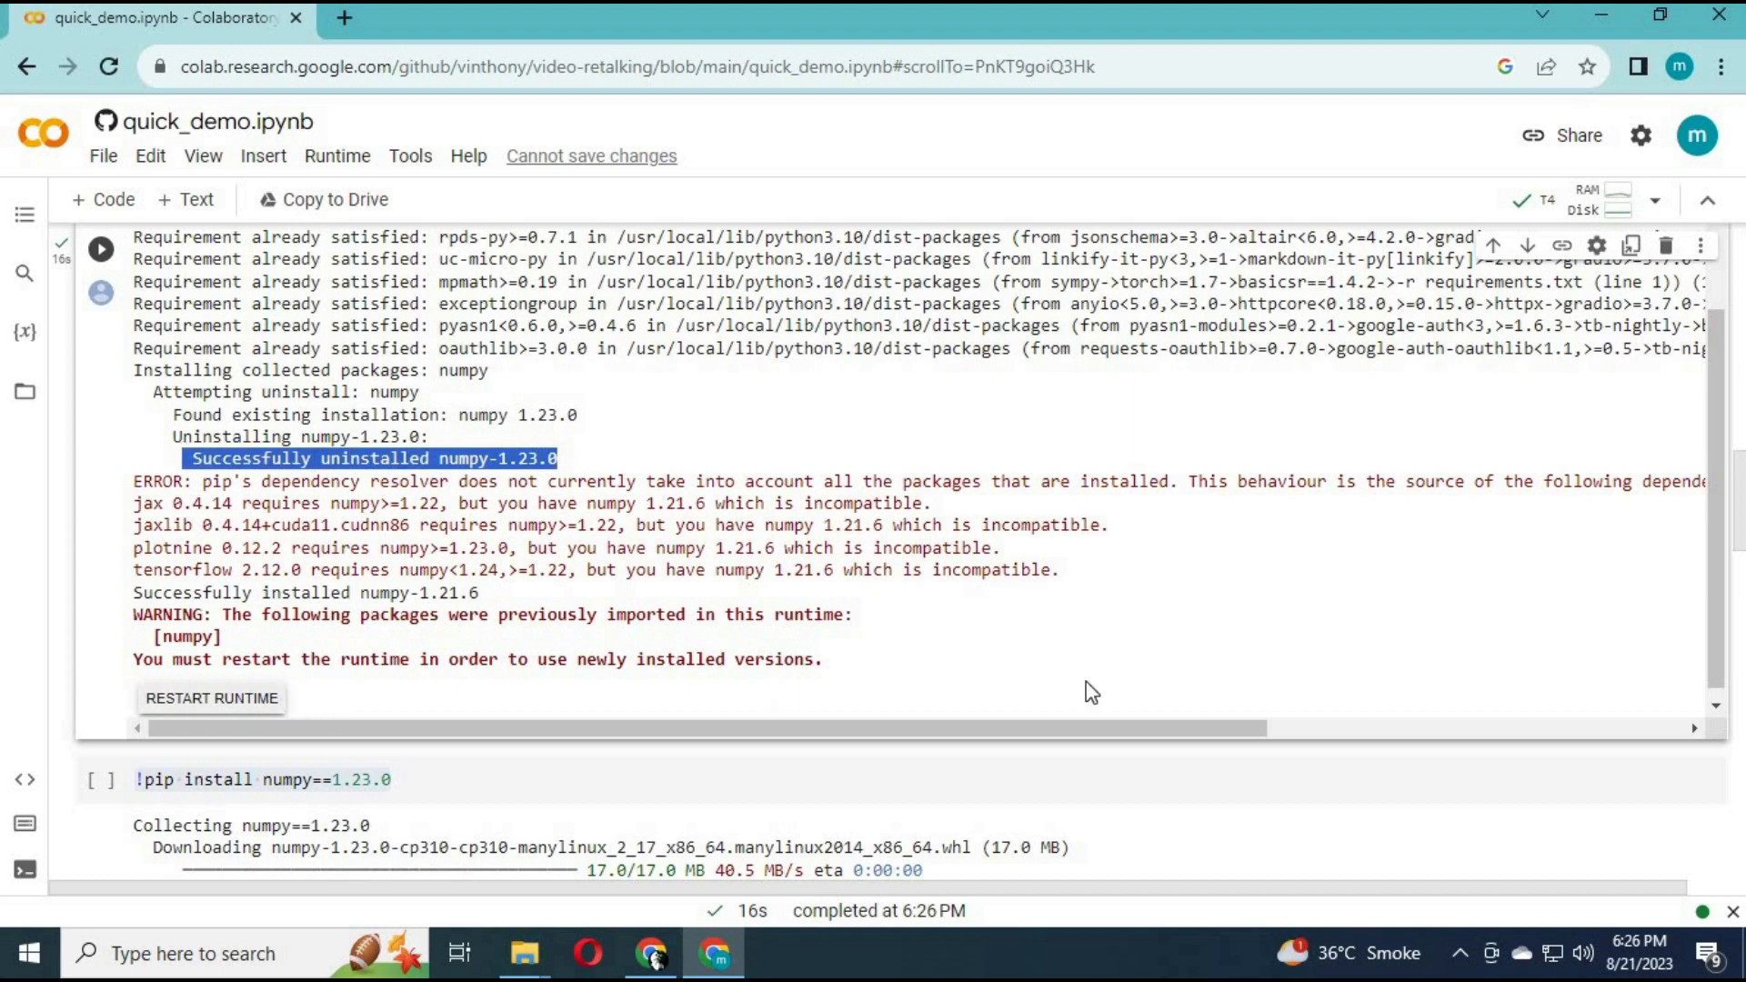
scroll("down", 3)
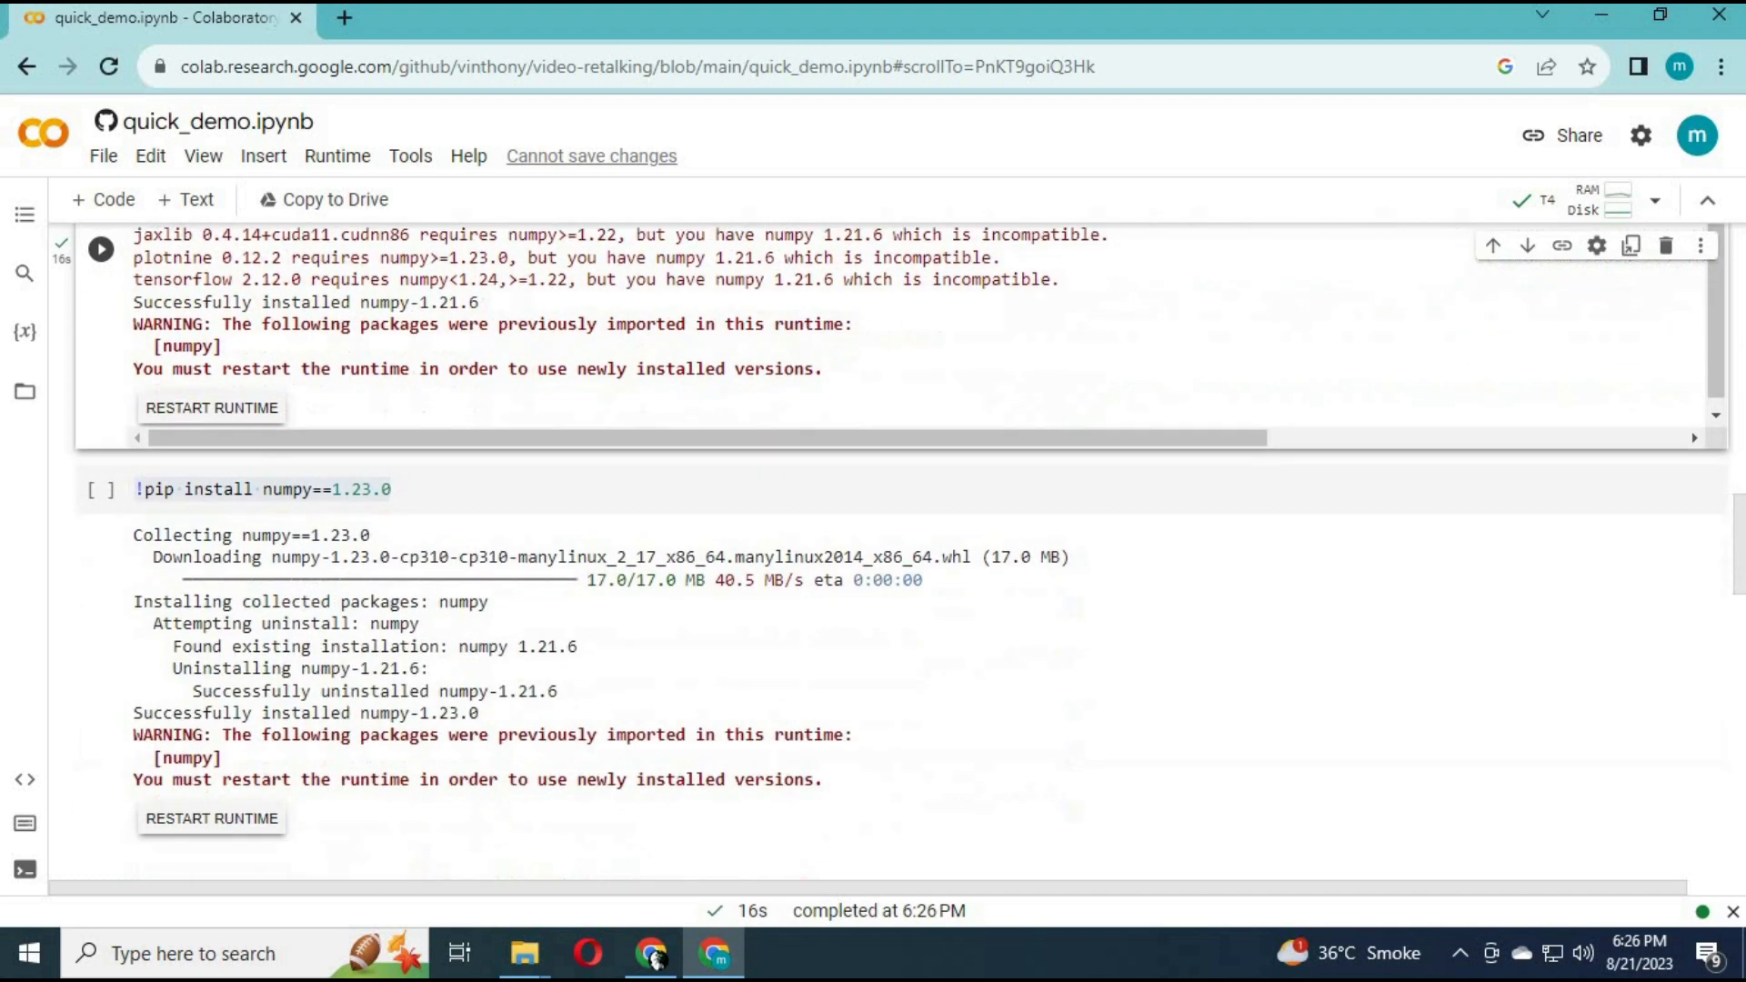
scroll("down", 3)
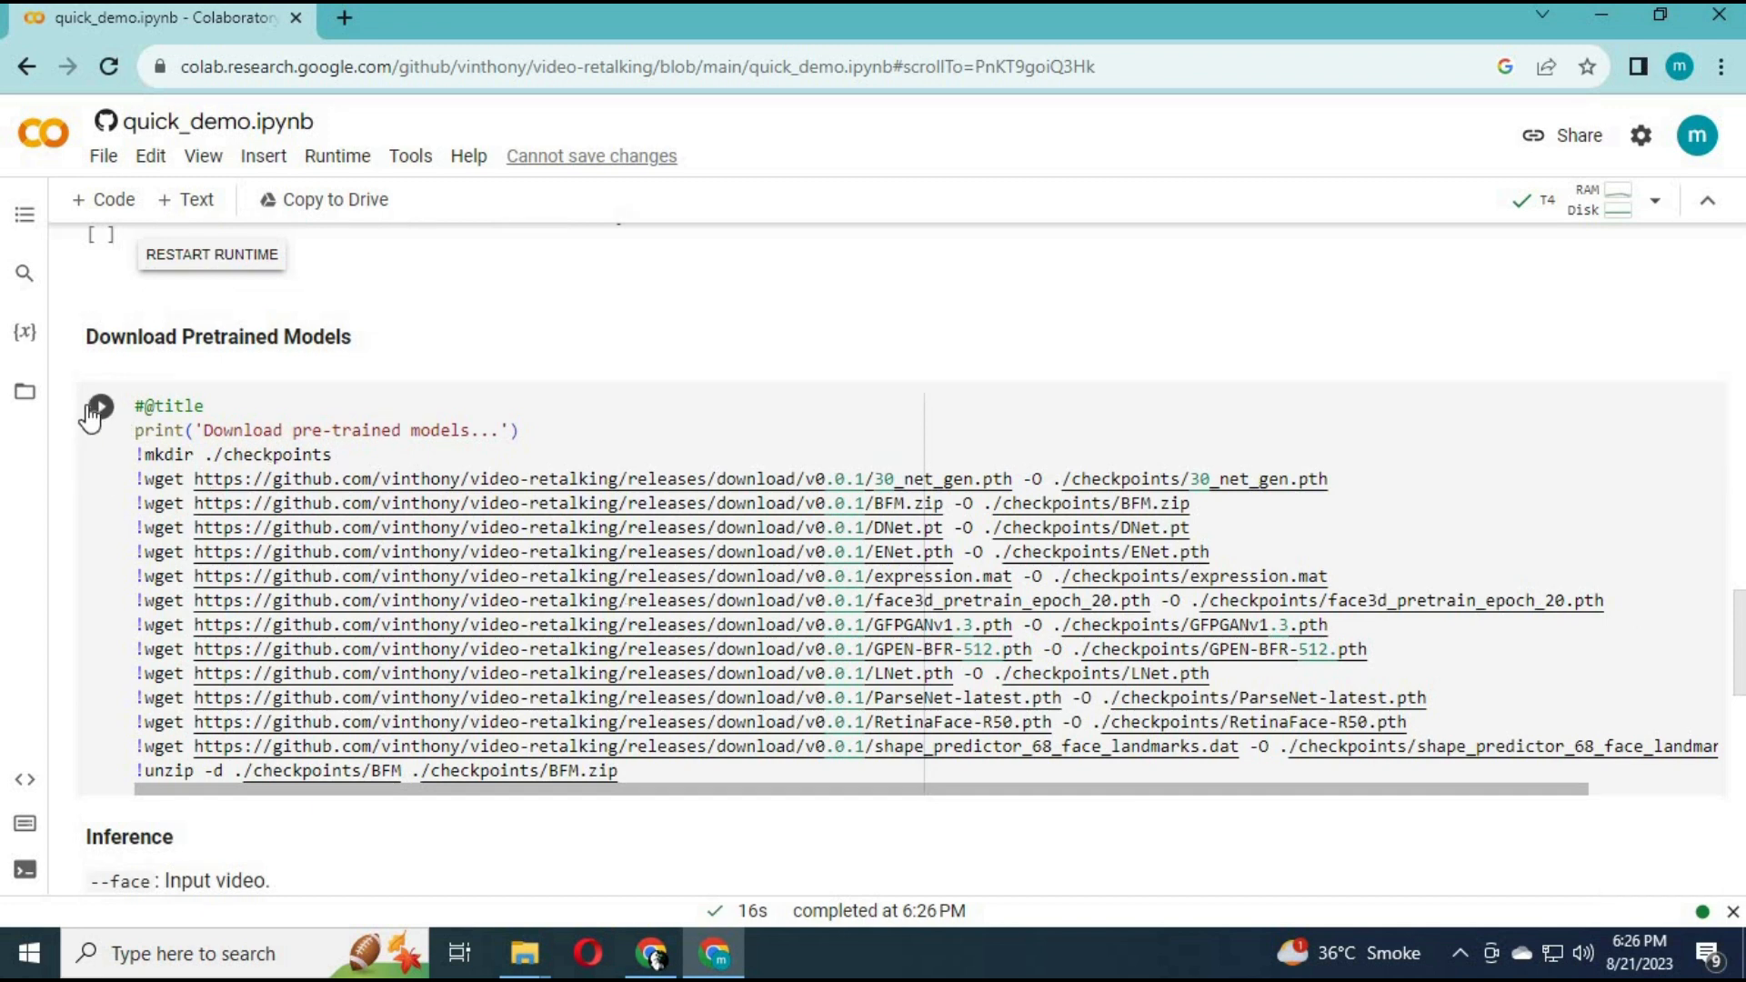
Run the Download Pretrained Models cell to fetch checkpoints and unzip the BFM files.
left_click(98, 406)
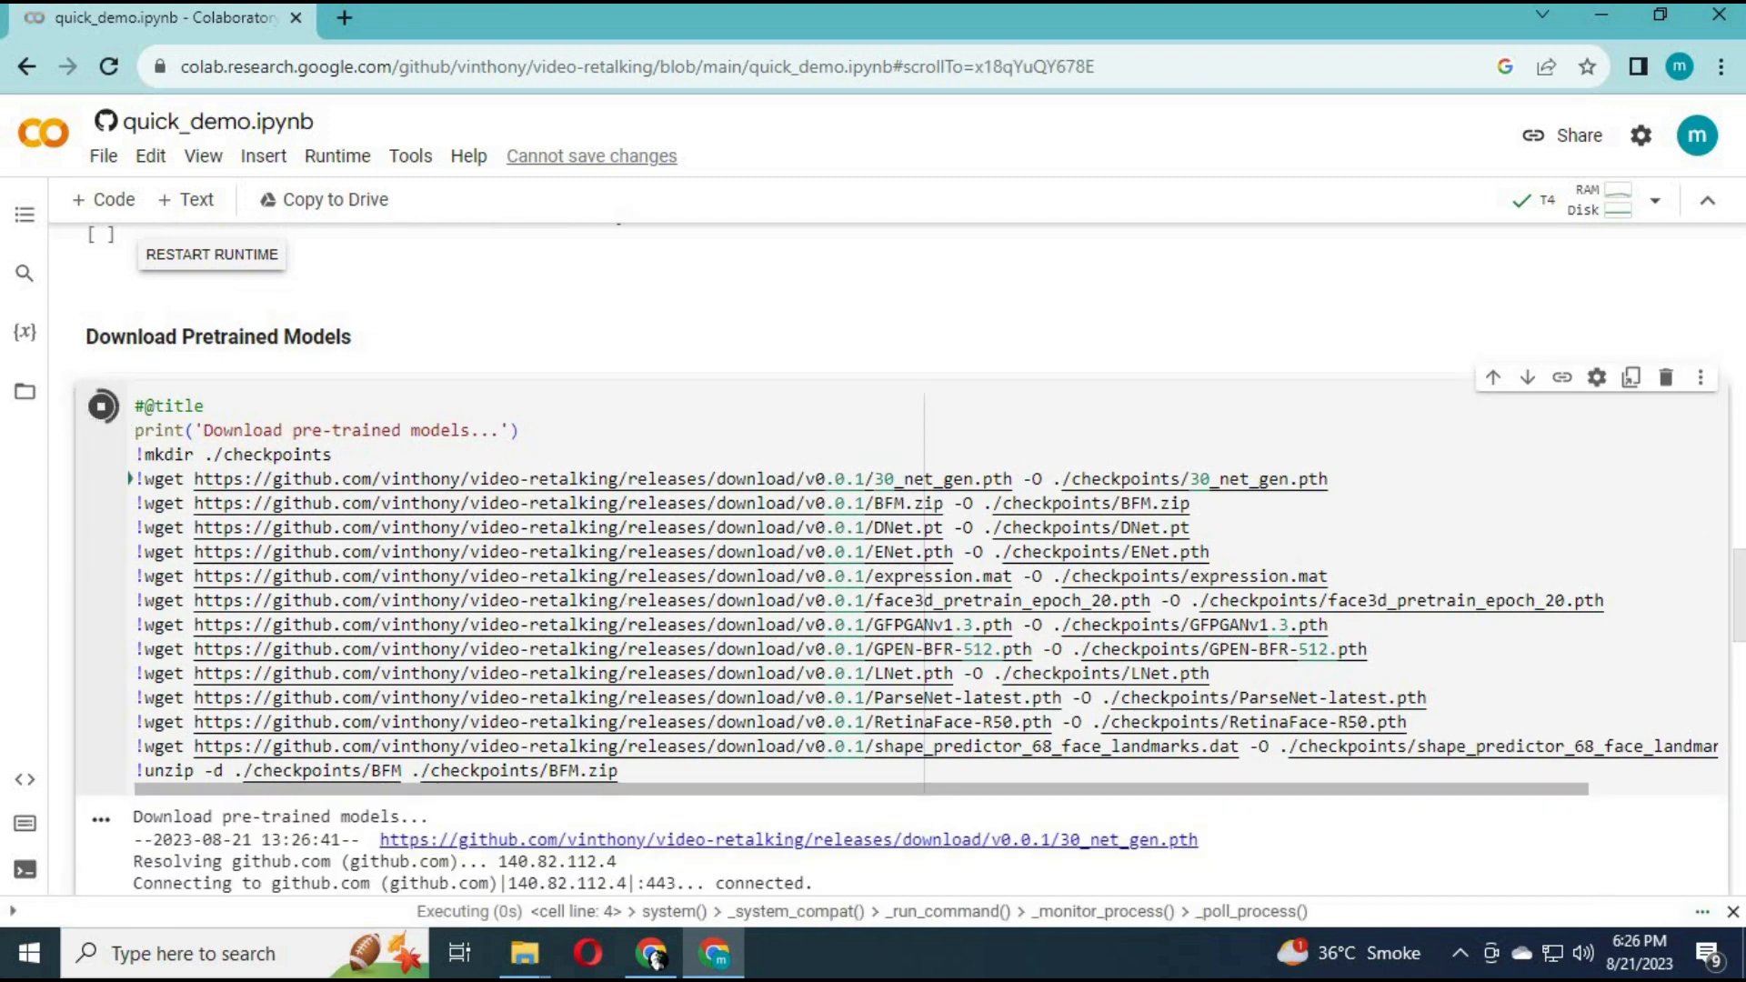
scroll("down", 3)
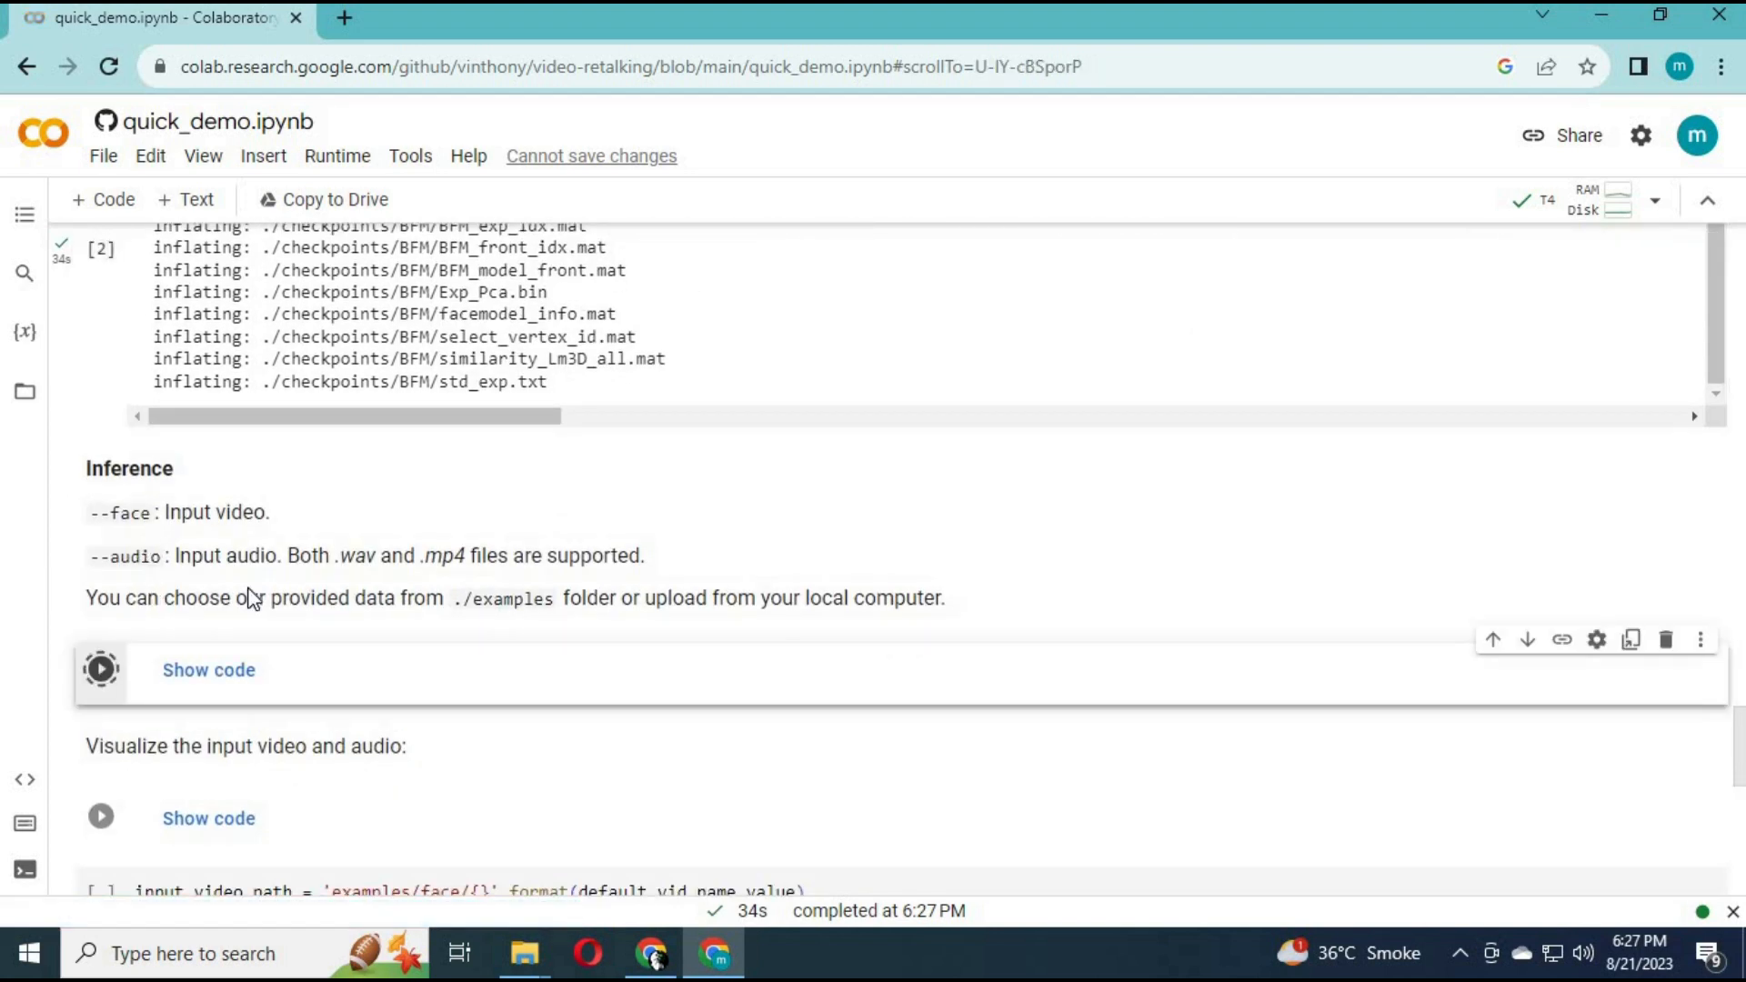
Run the Inference form cell and select re1.mp4 as input video and re1.wav as audio.
left_click(100, 670)
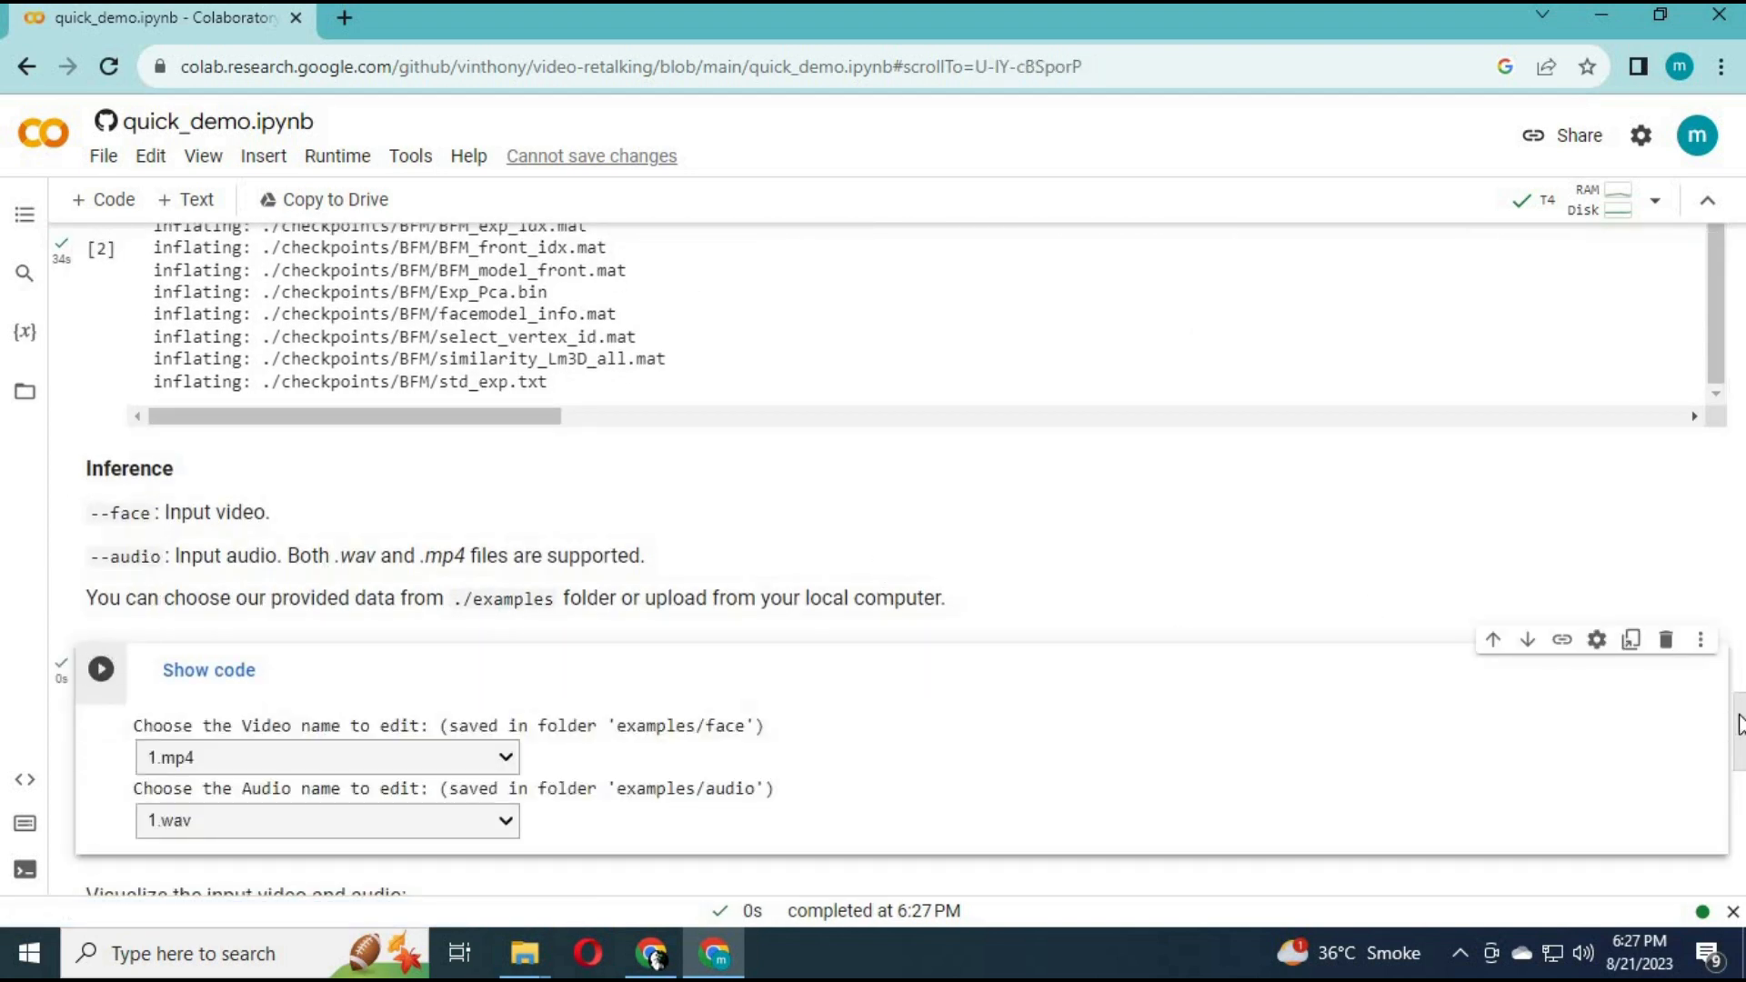
scroll("down", 3)
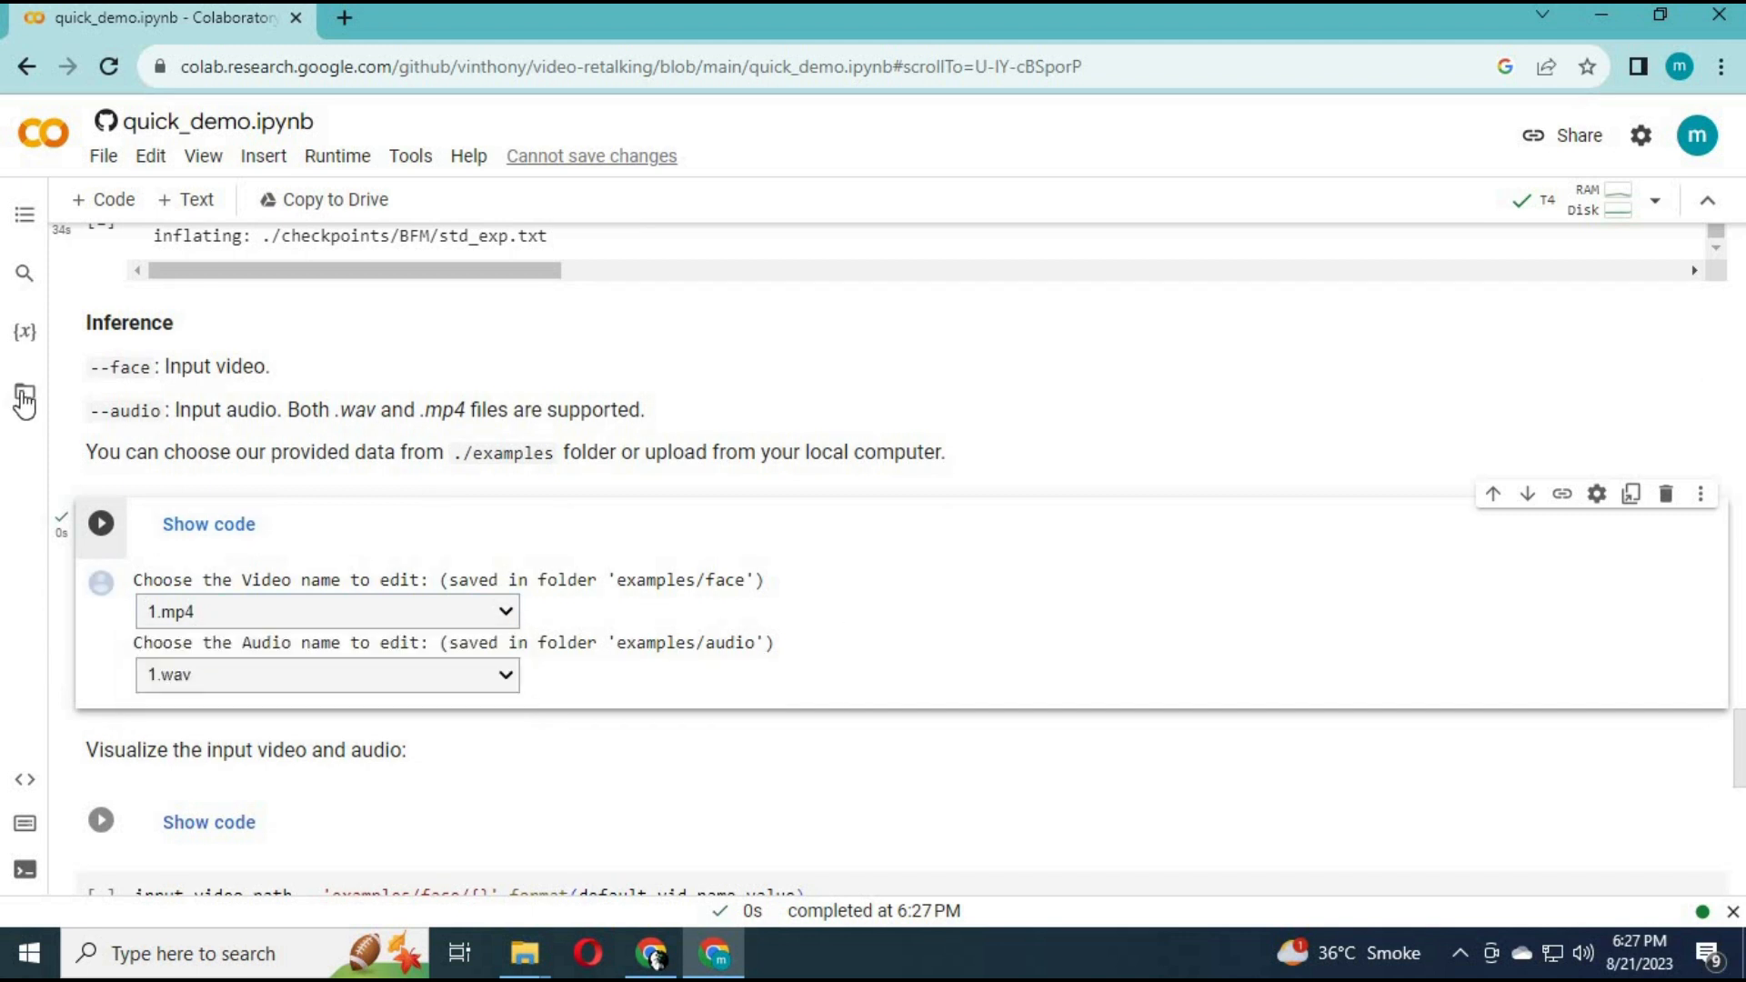
left_click(22, 400)
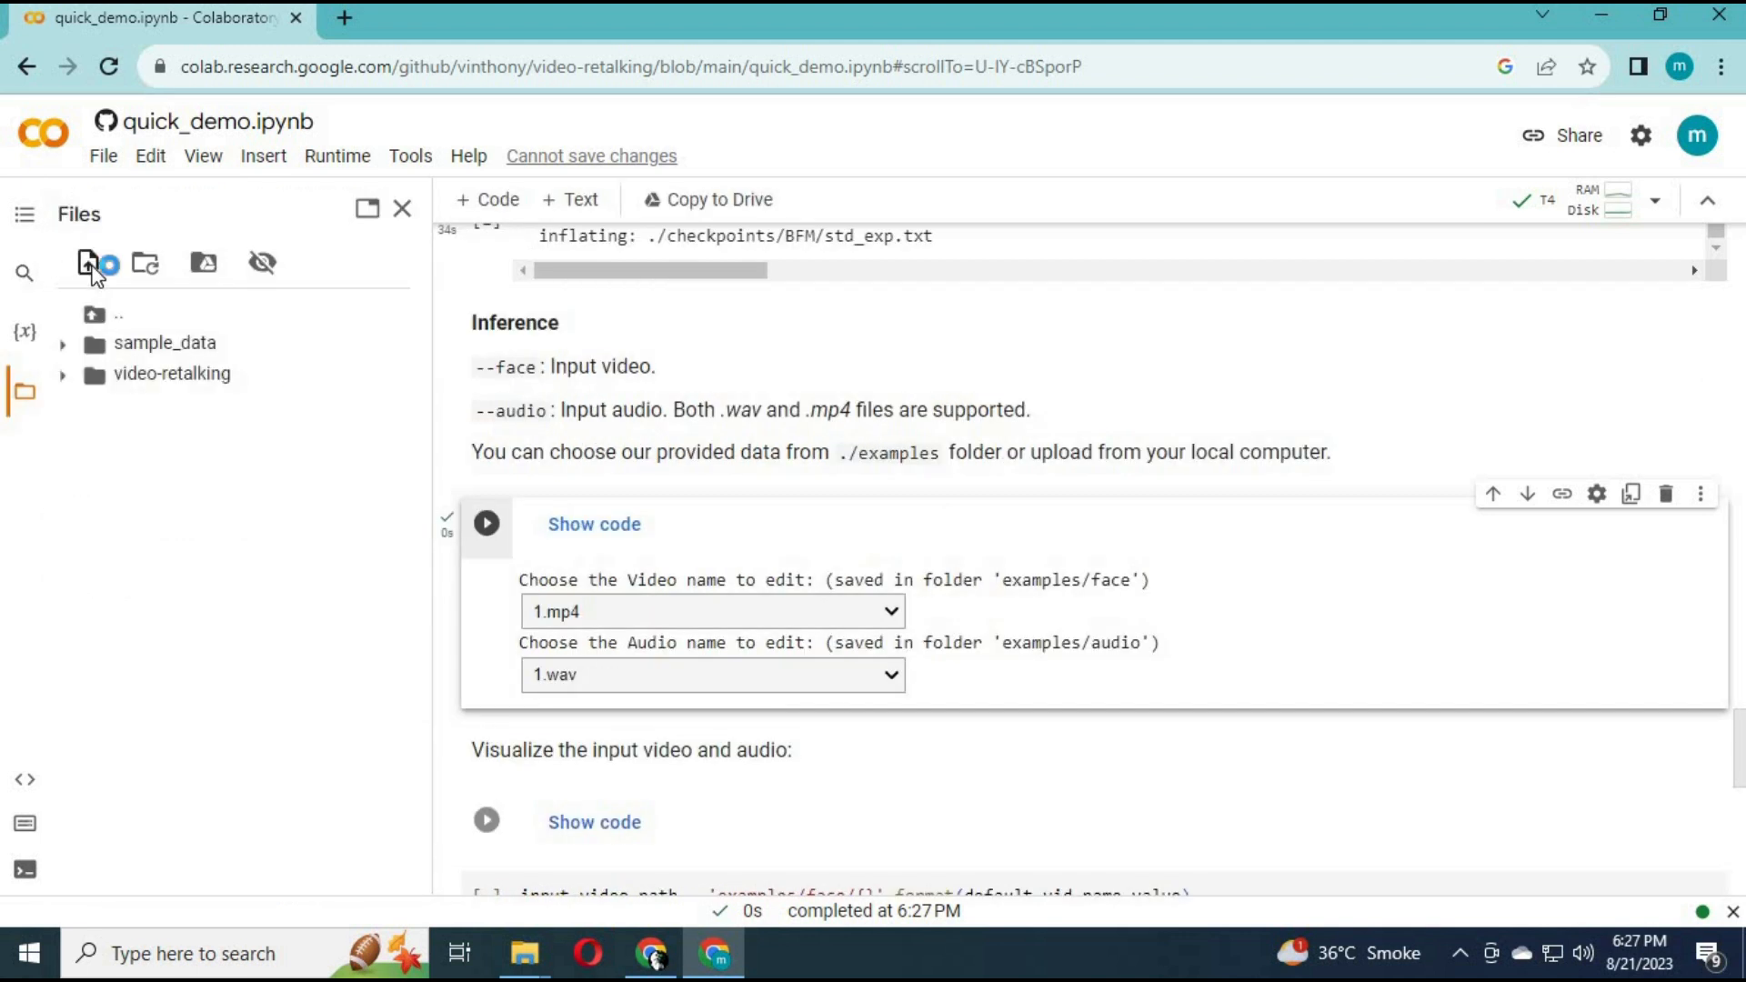
left_click(82, 263)
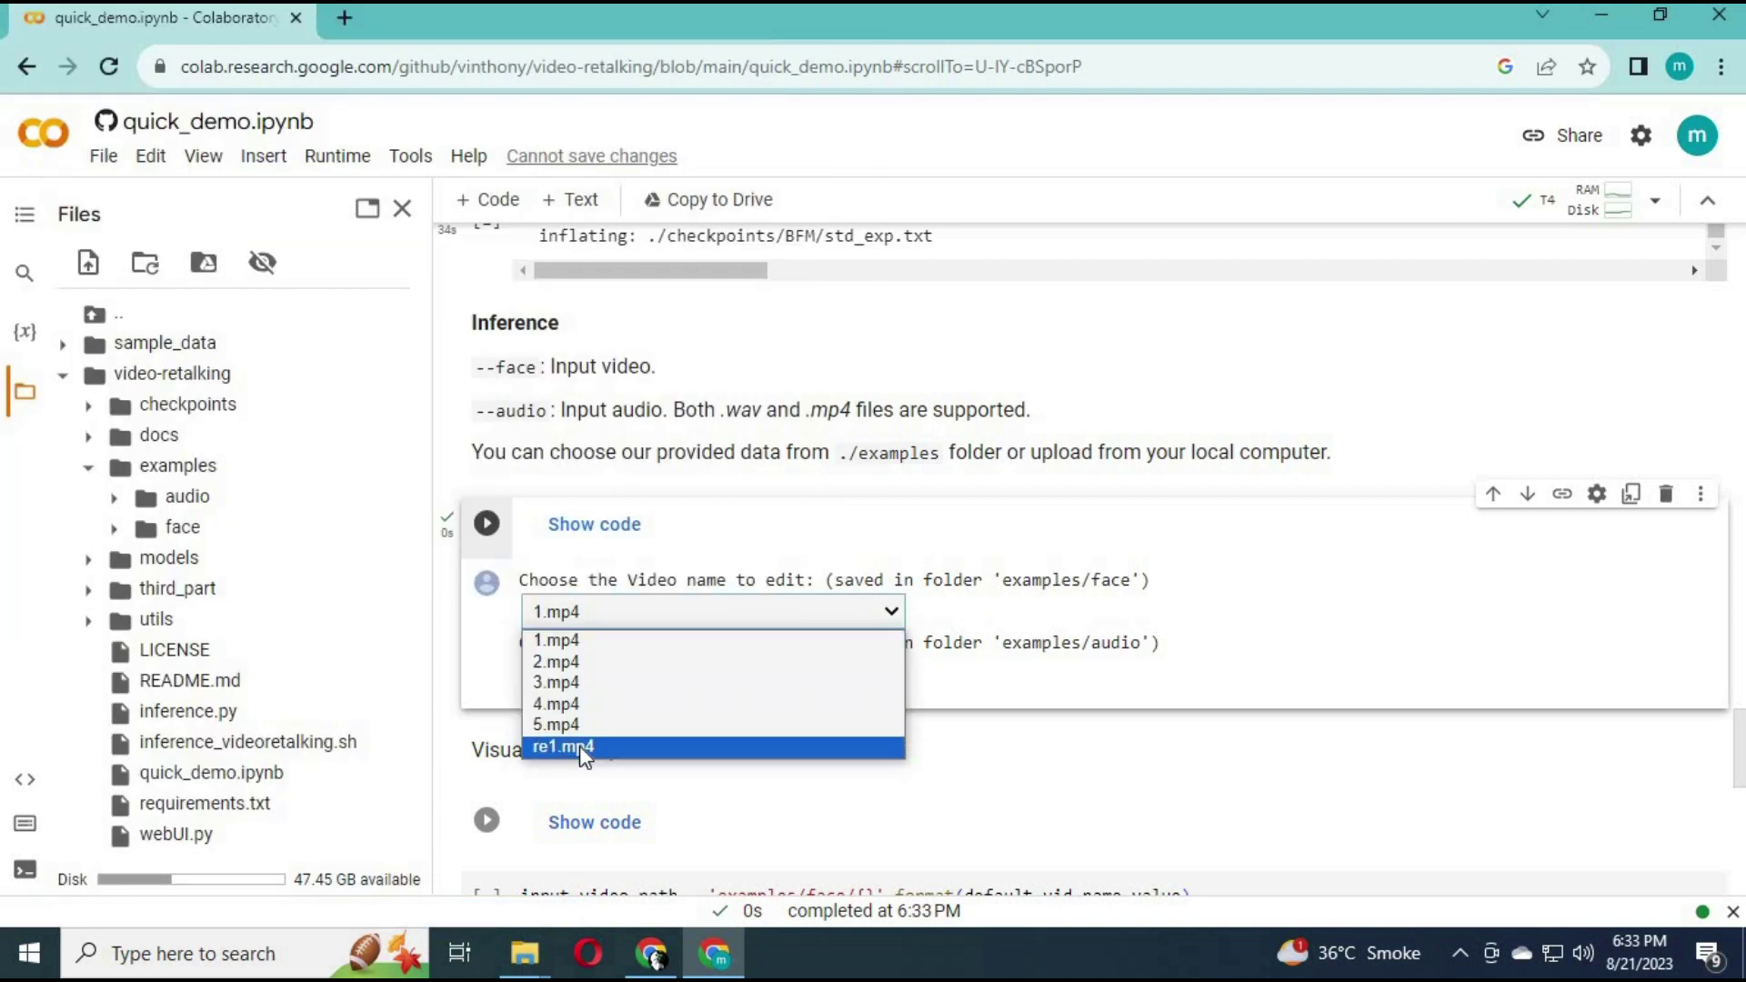
left_click(563, 745)
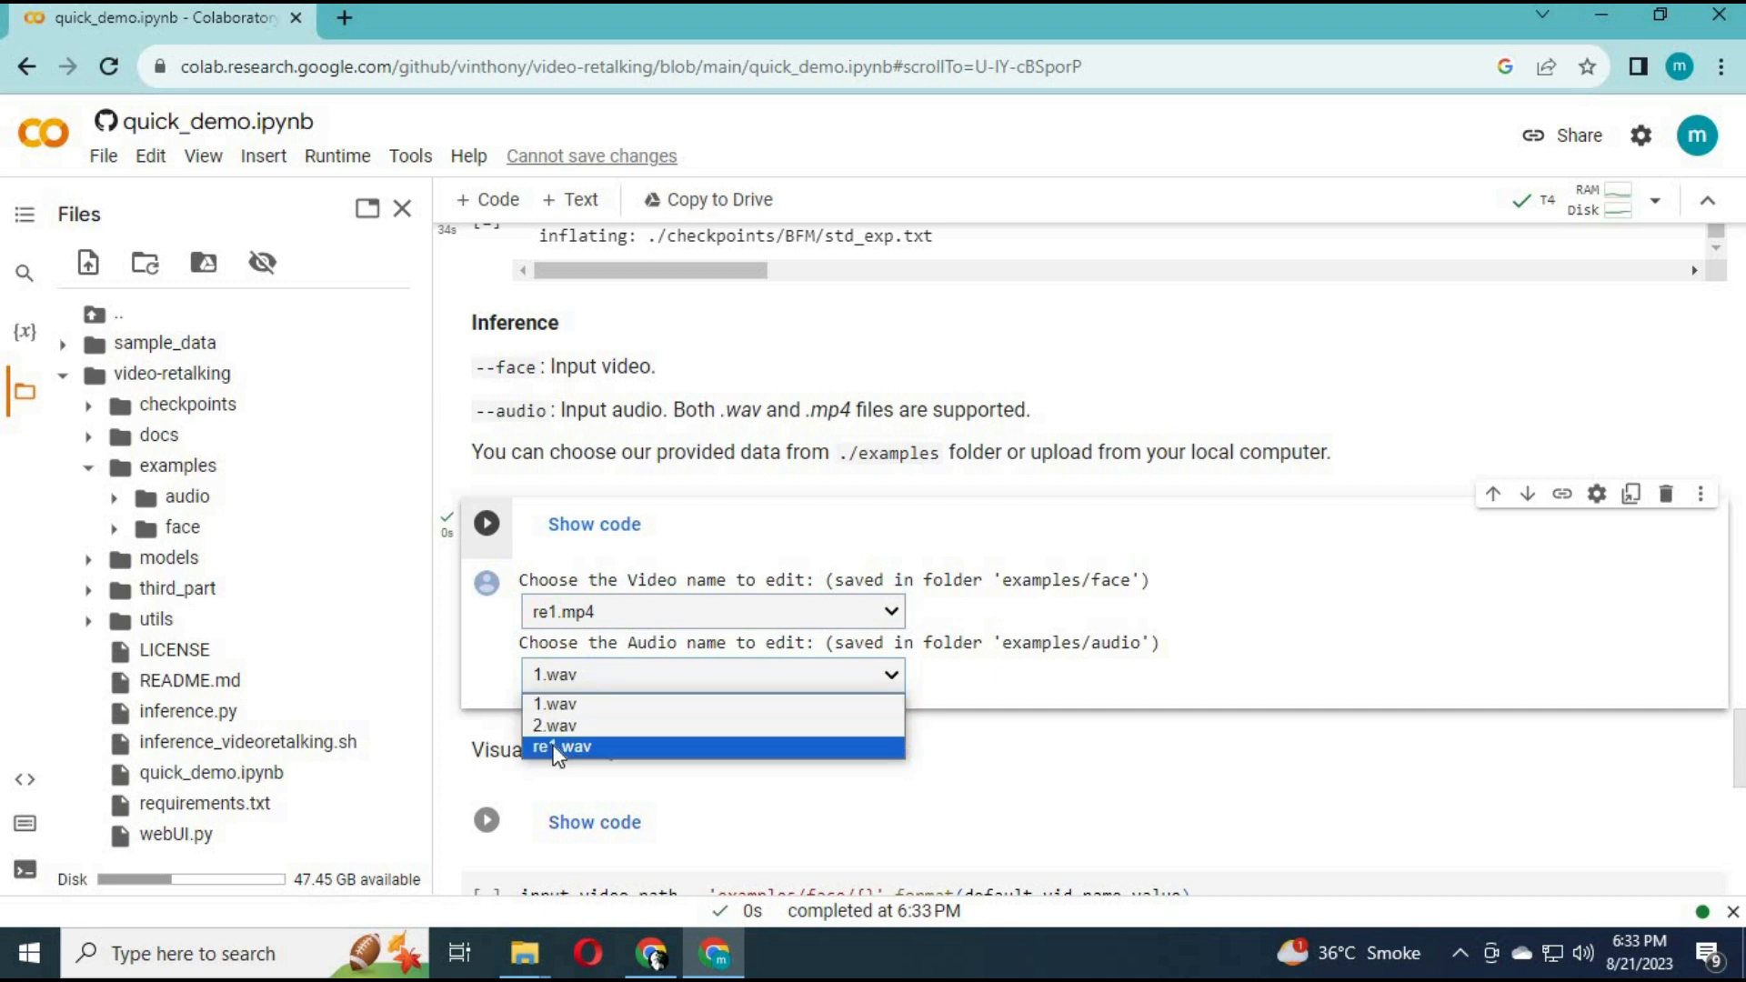
left_click(556, 746)
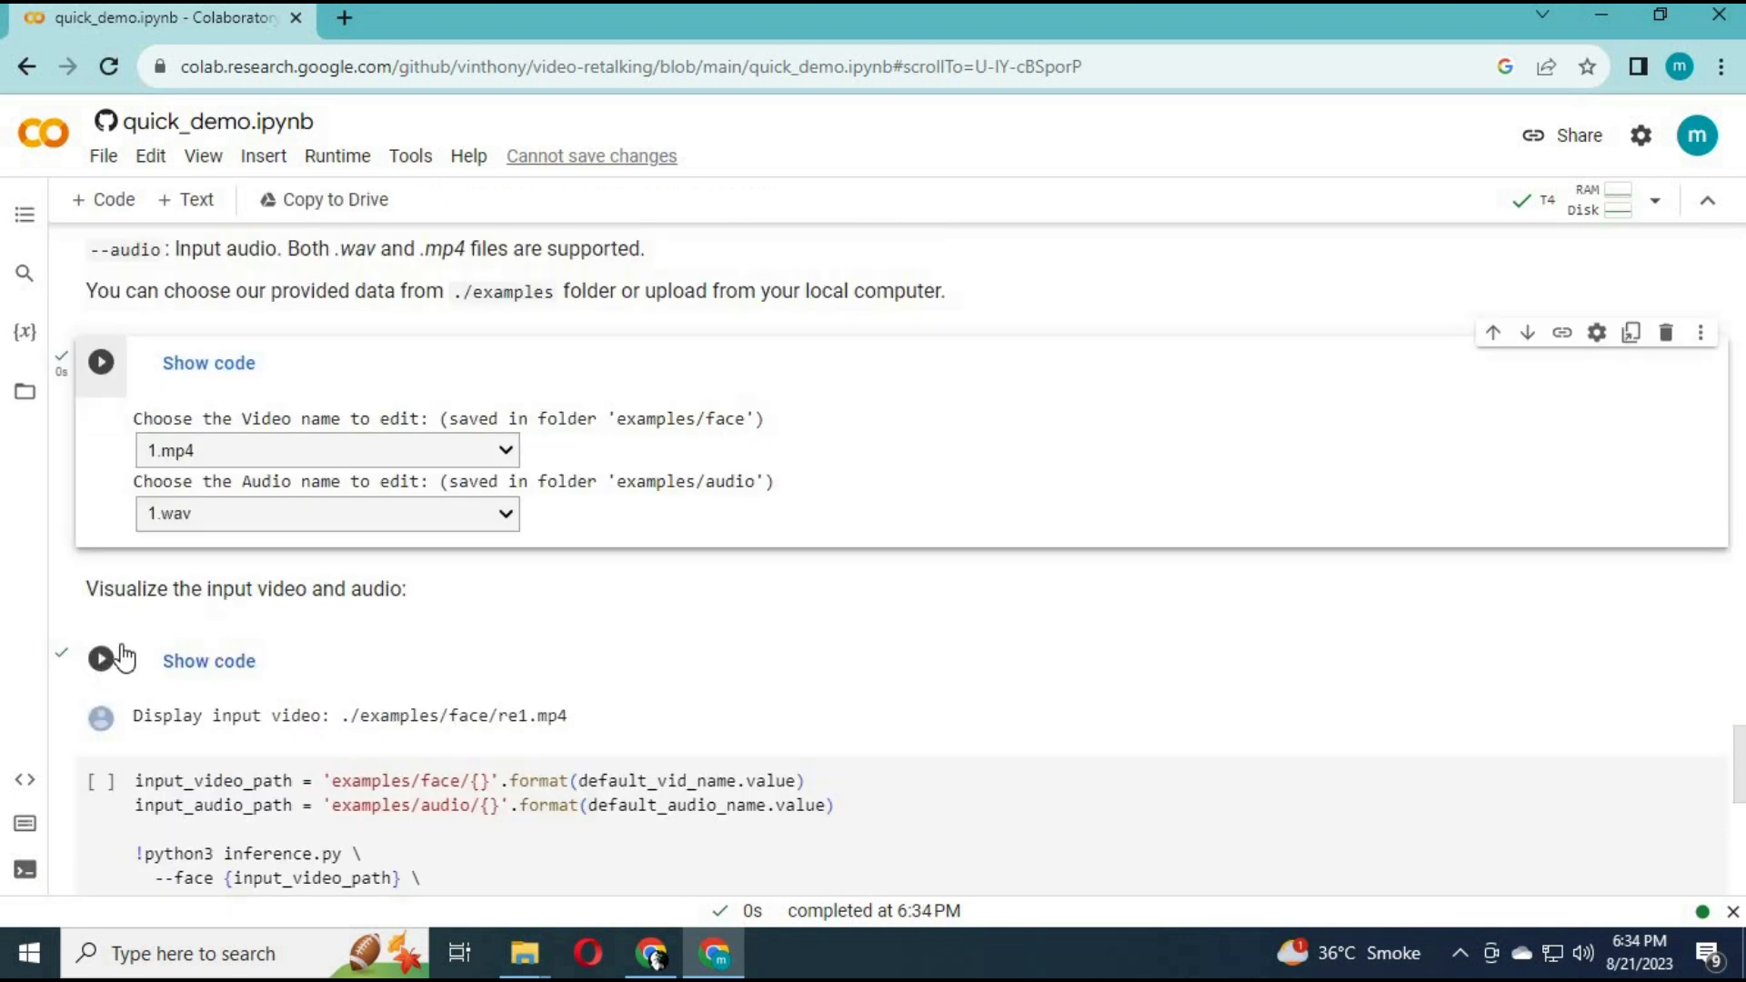
Run the visualization cell and scroll to the 1.mp4 video and 1.wav audio players.
left_click(99, 659)
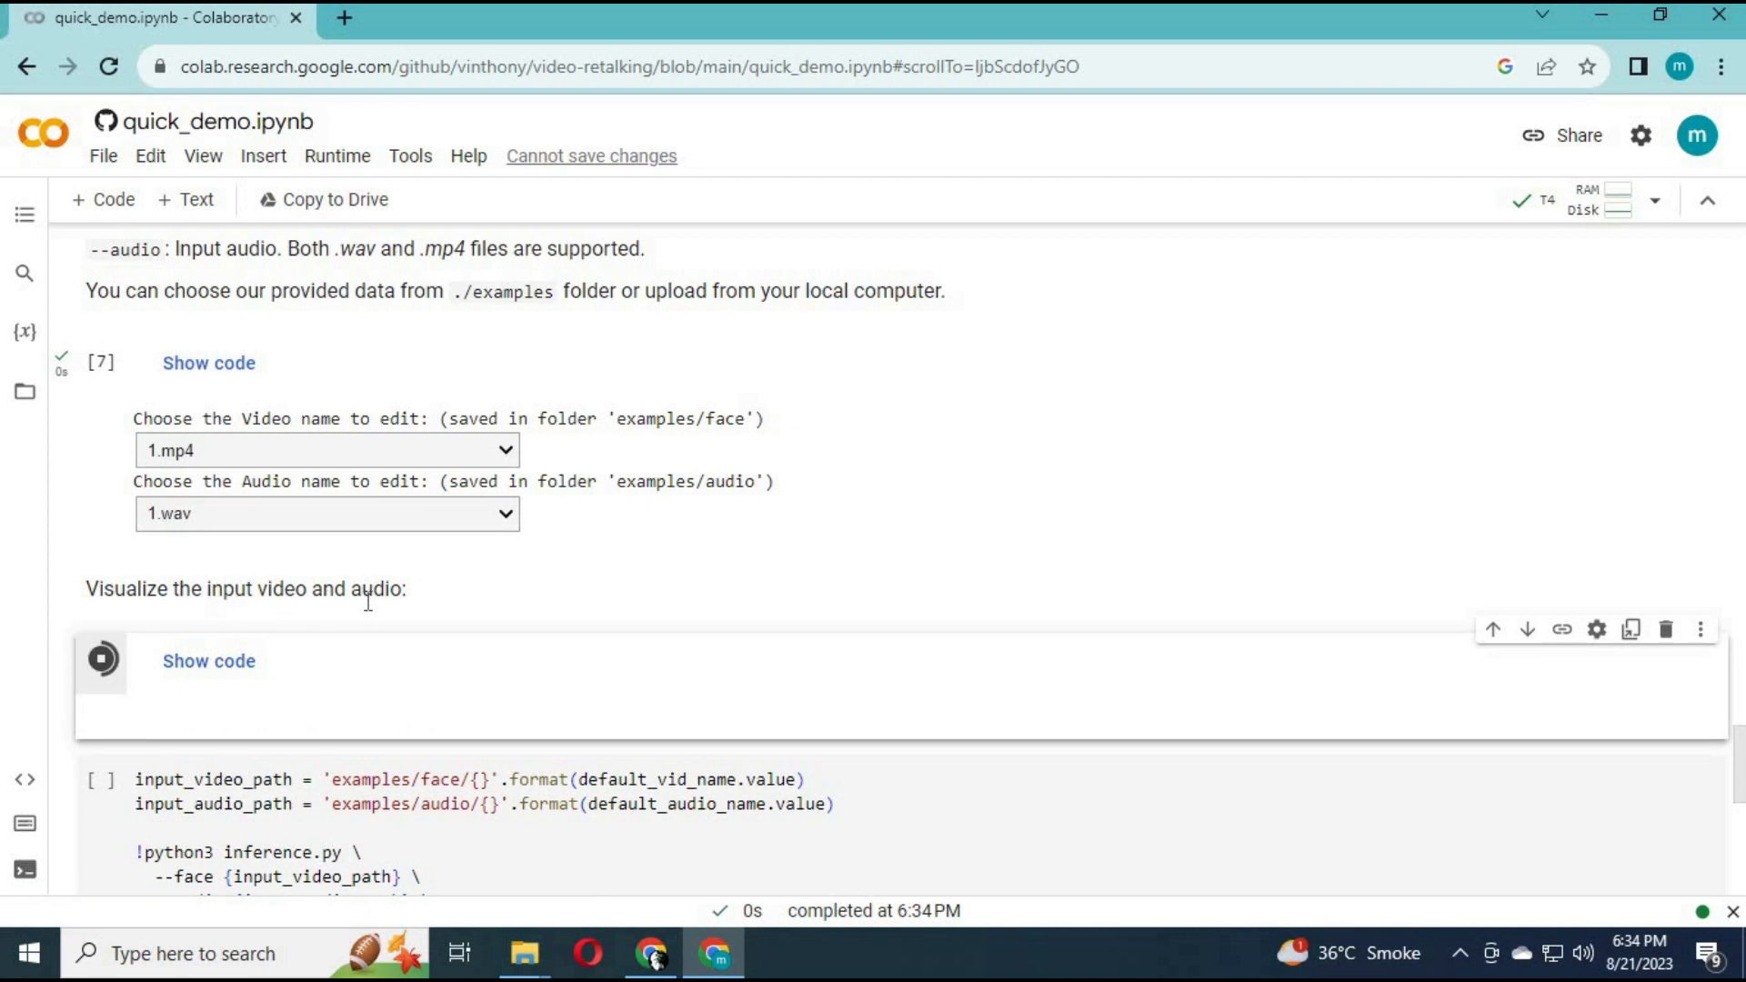
left_click(101, 660)
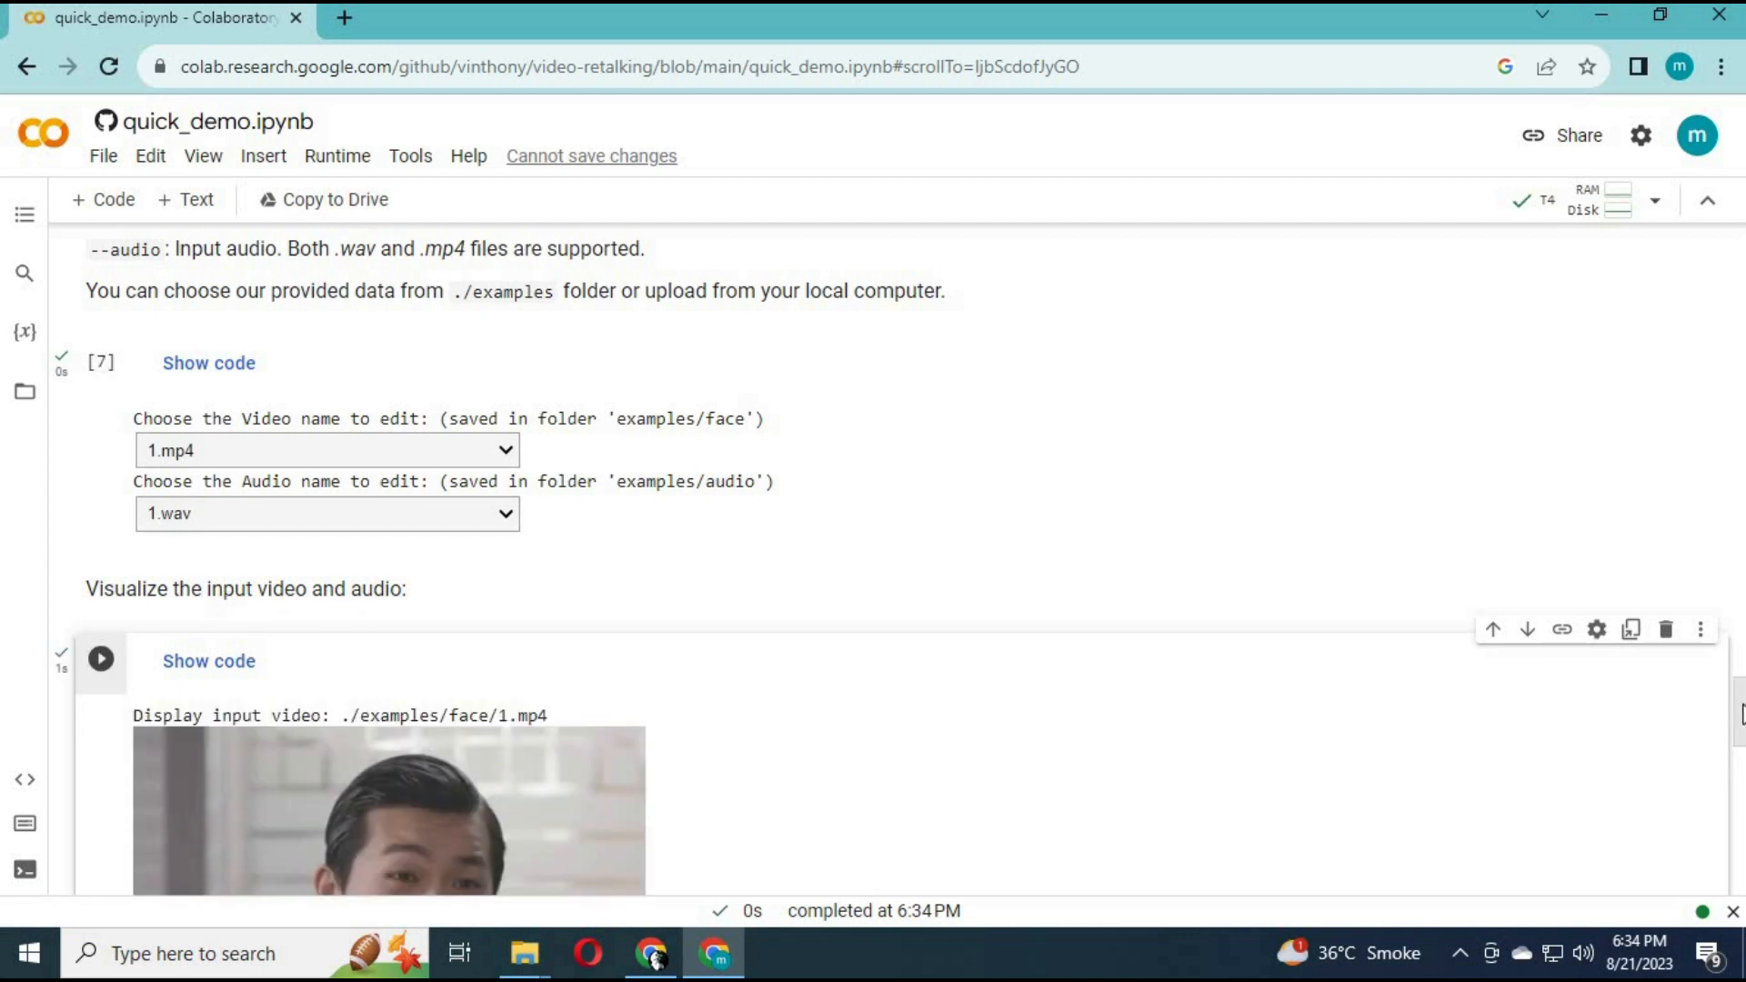
scroll("down", 3)
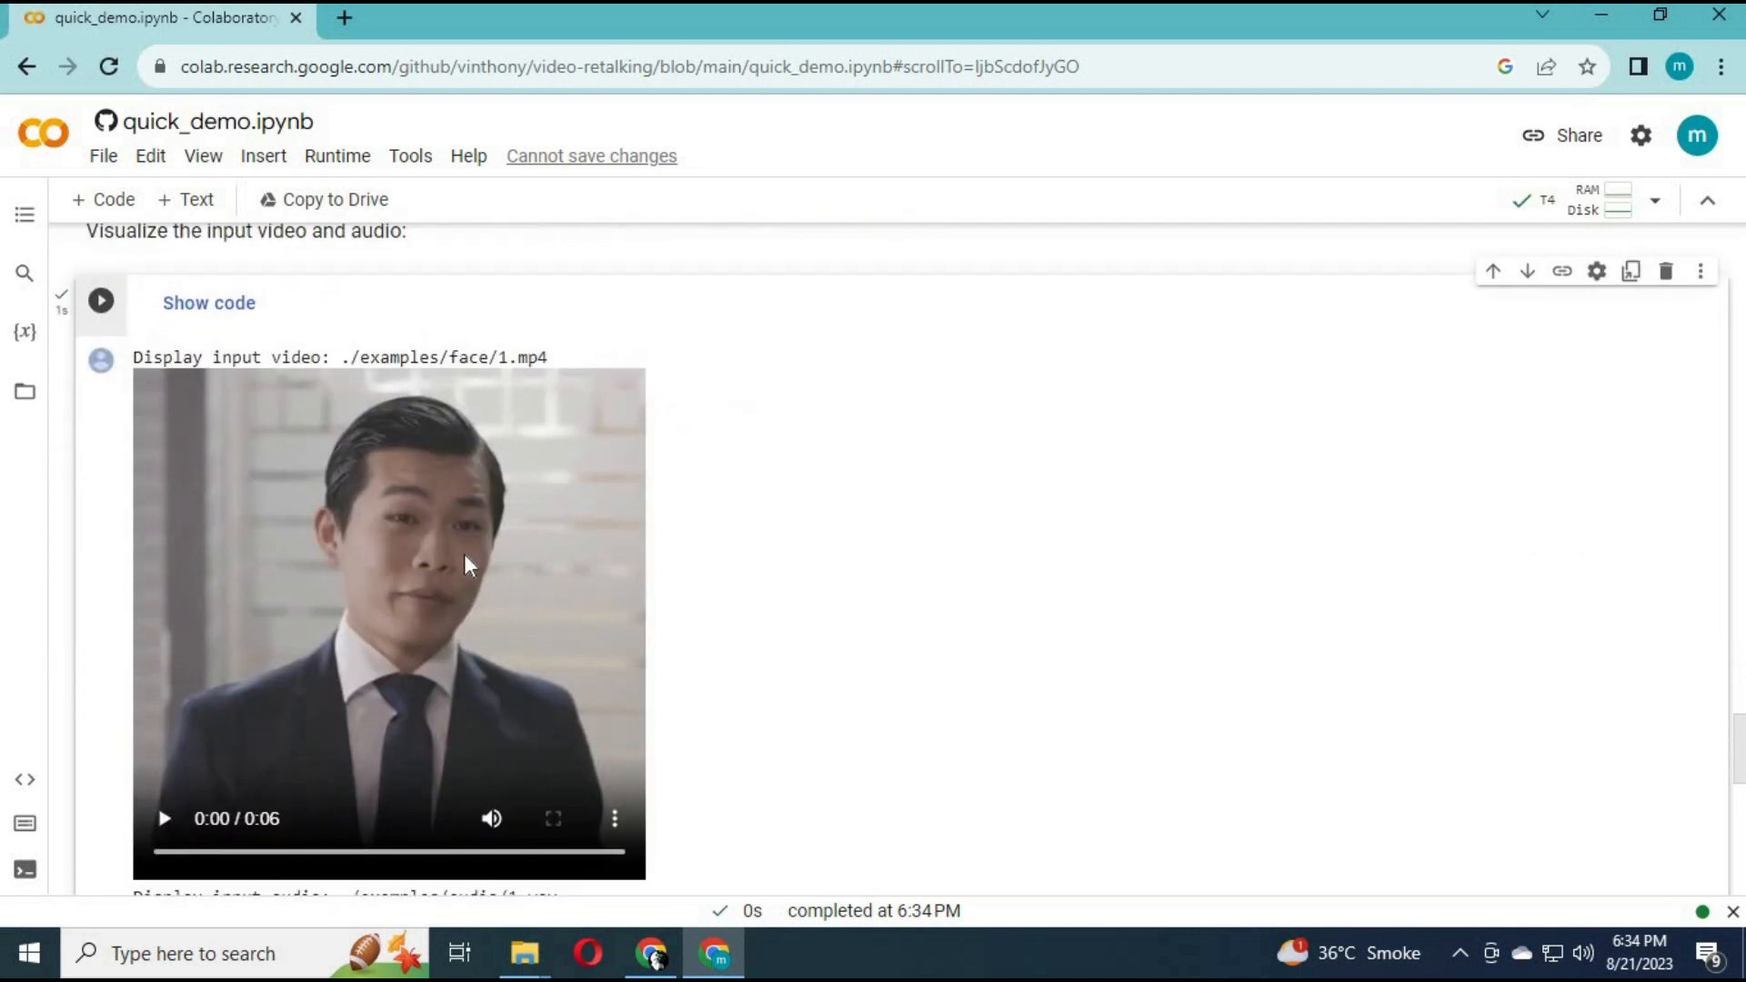
scroll("down", 3)
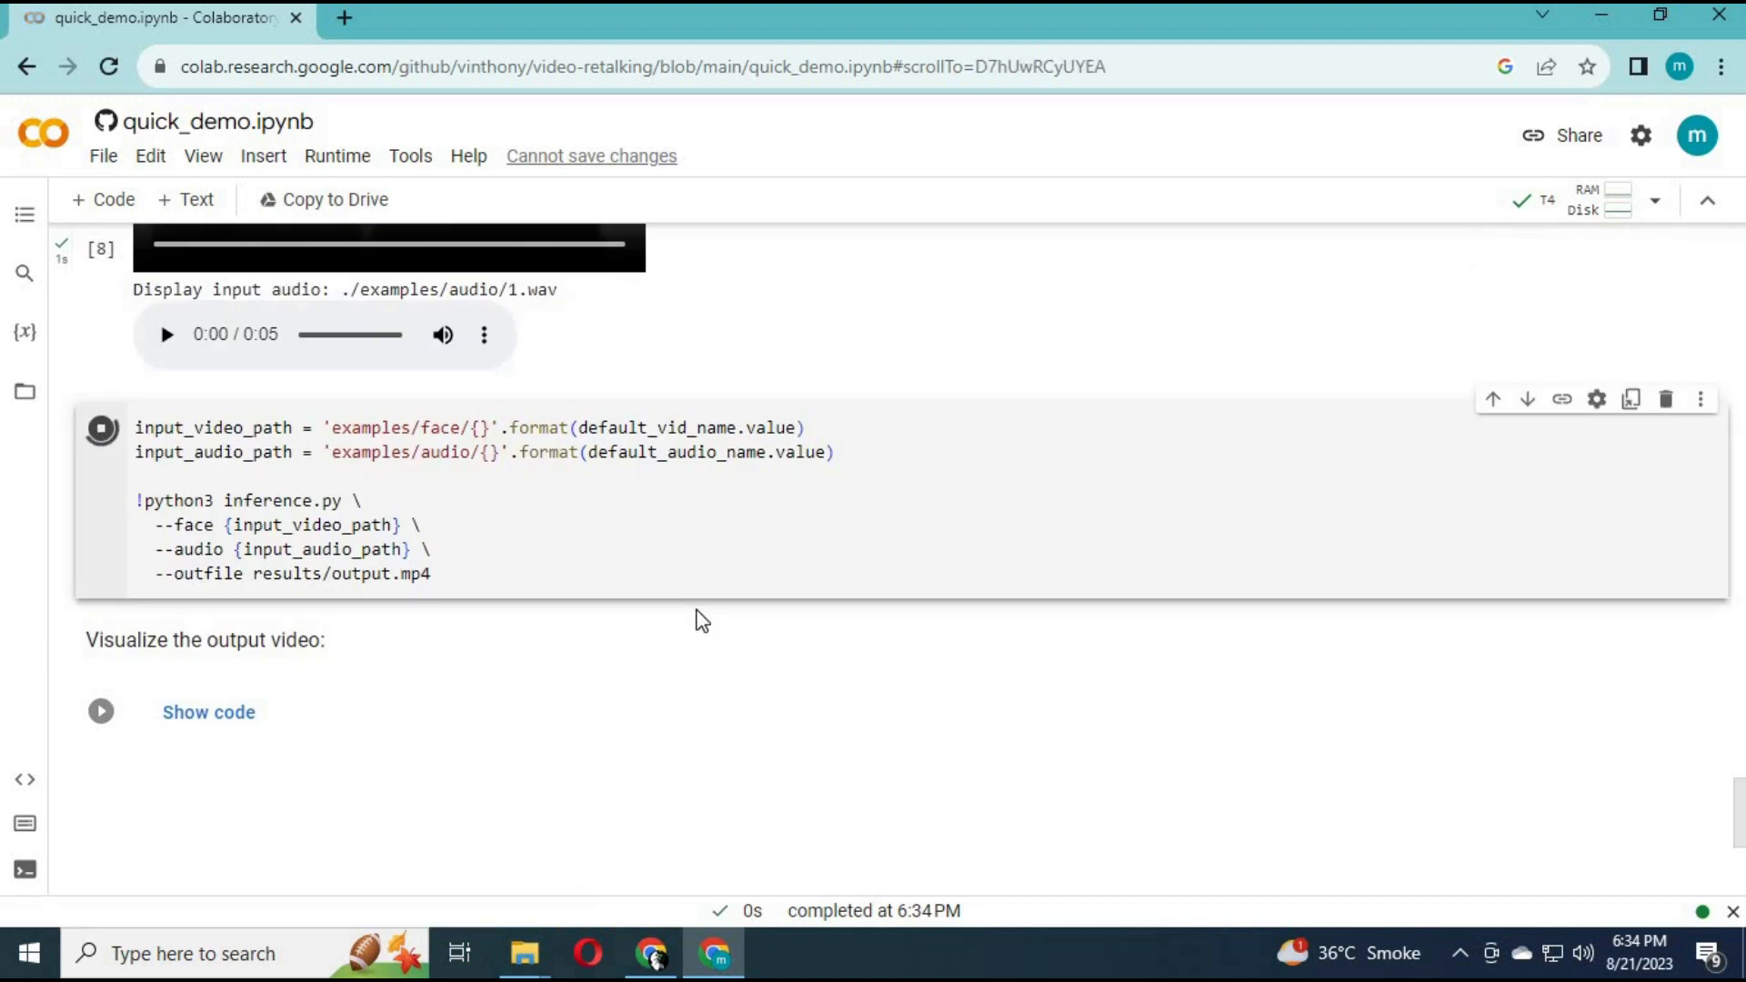
Run the inference.py cell and scroll through its numpy TypeError traceback.
left_click(100, 427)
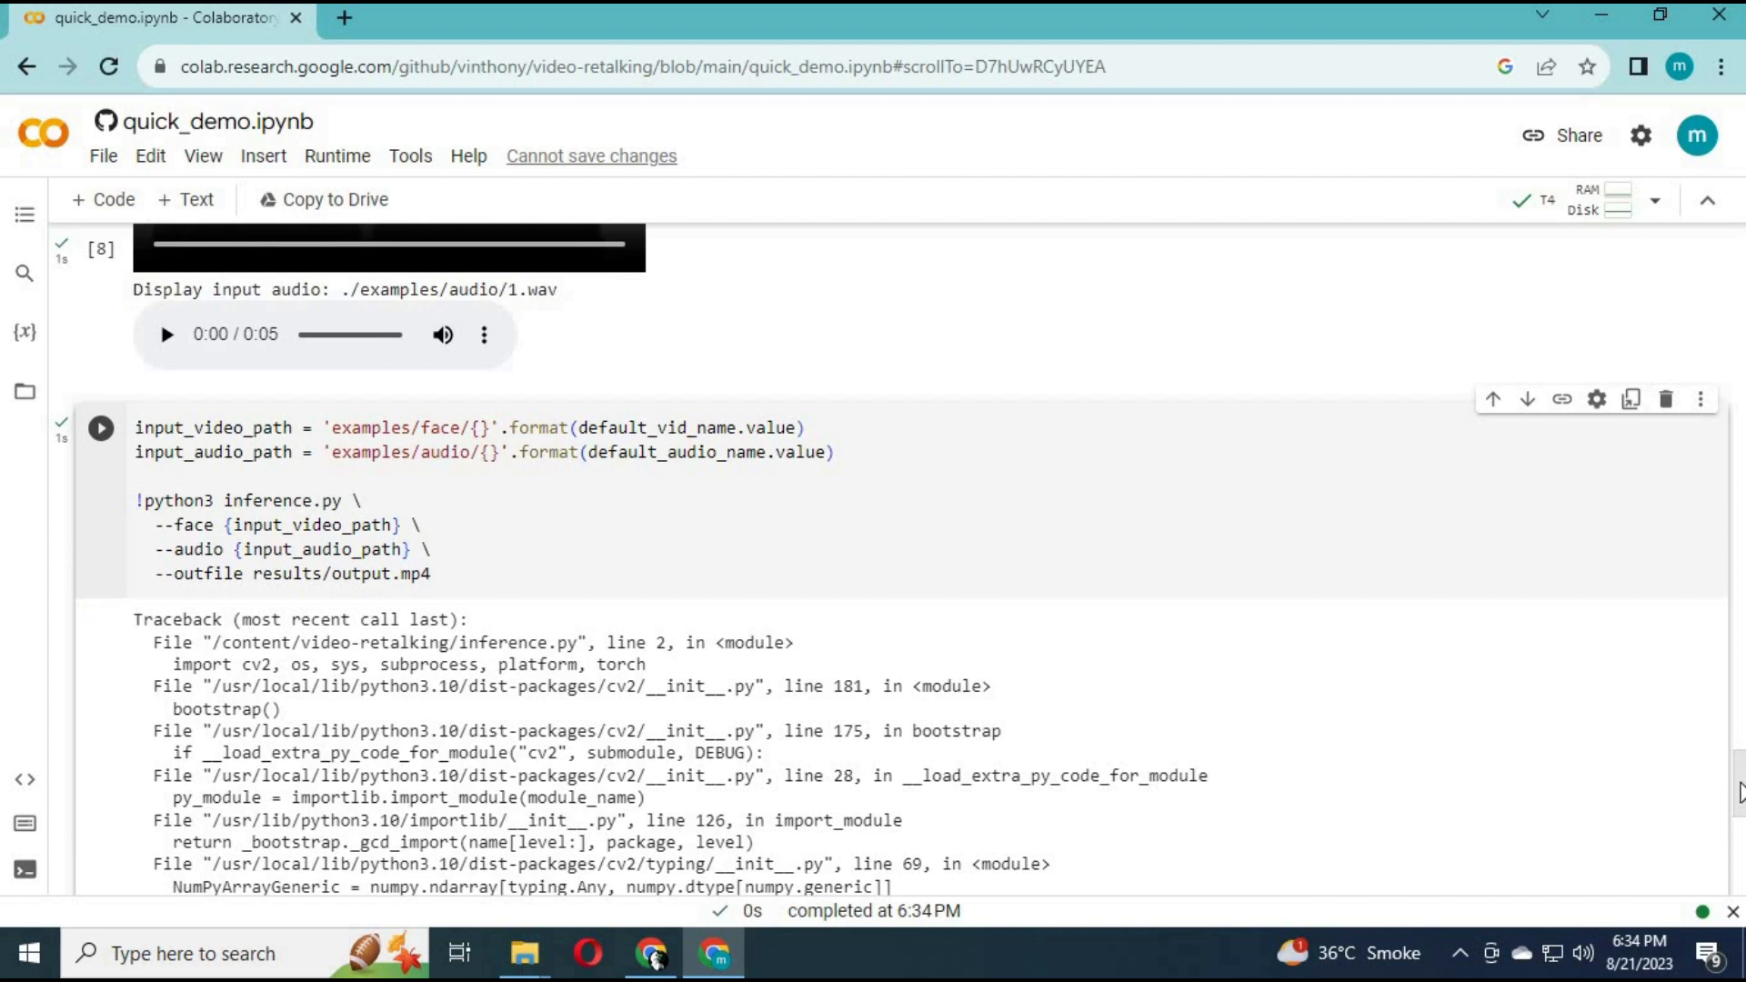
scroll("down", 3)
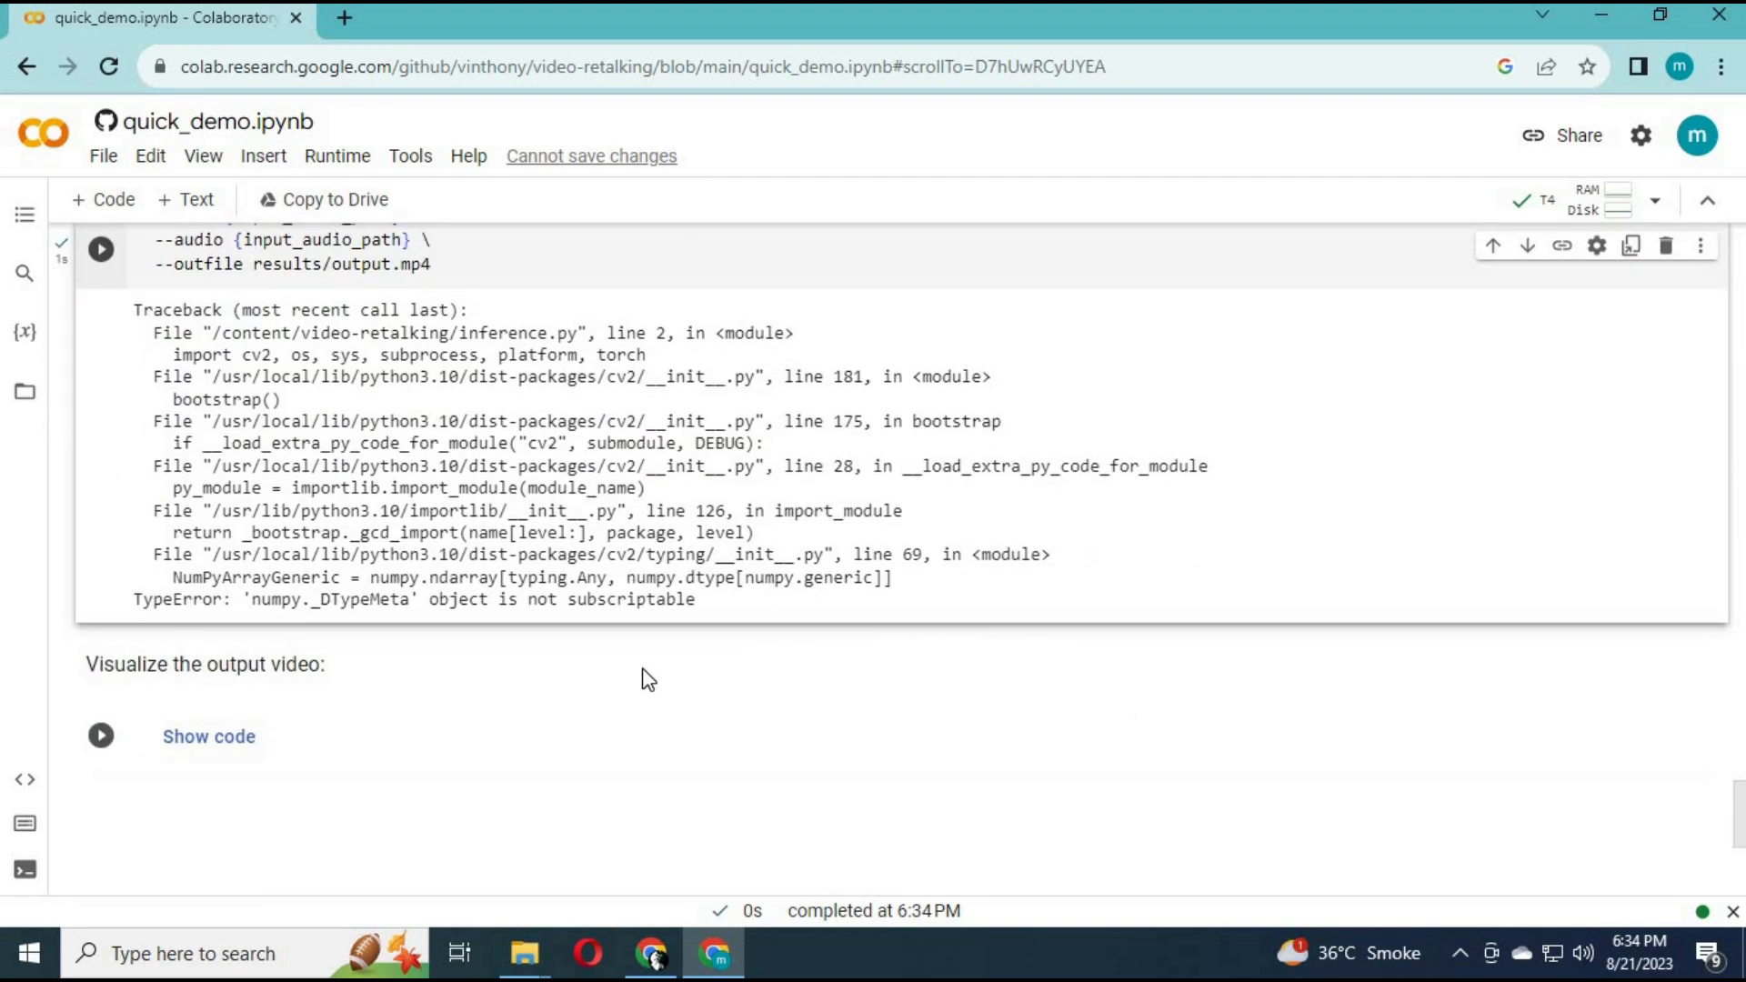
scroll("down", 3)
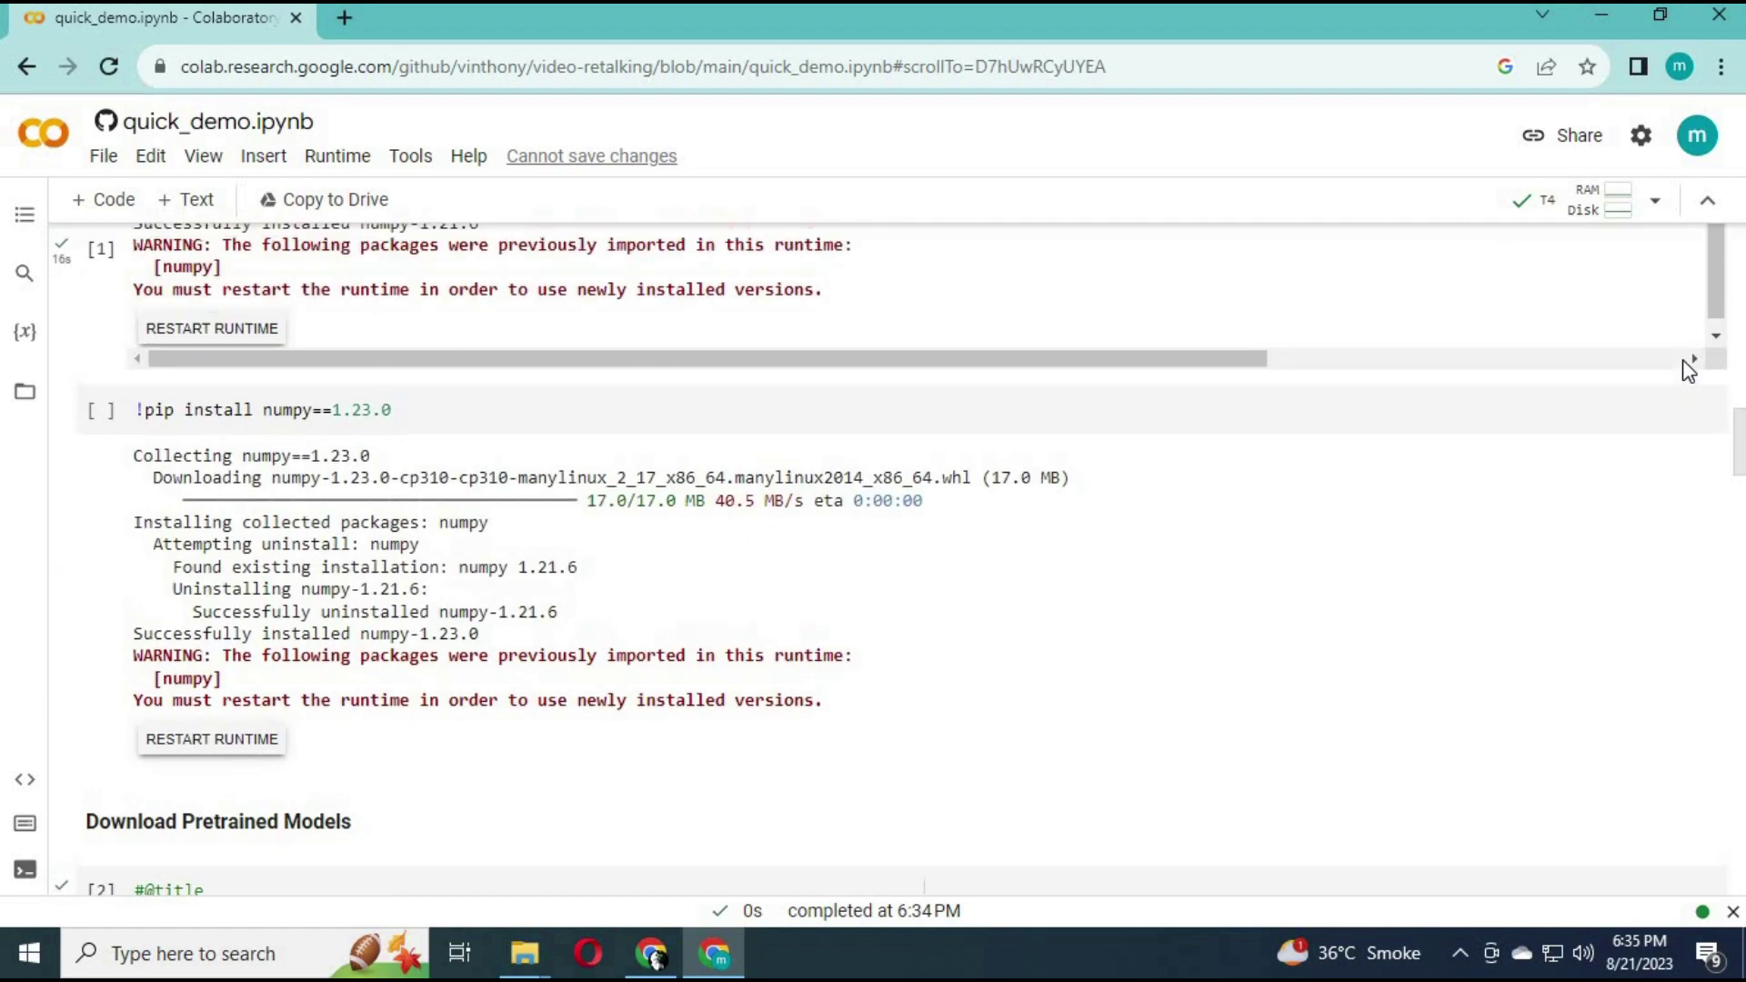
Reinstall numpy 1.23.0, then scroll down to the inference cell.
scroll("down", 3)
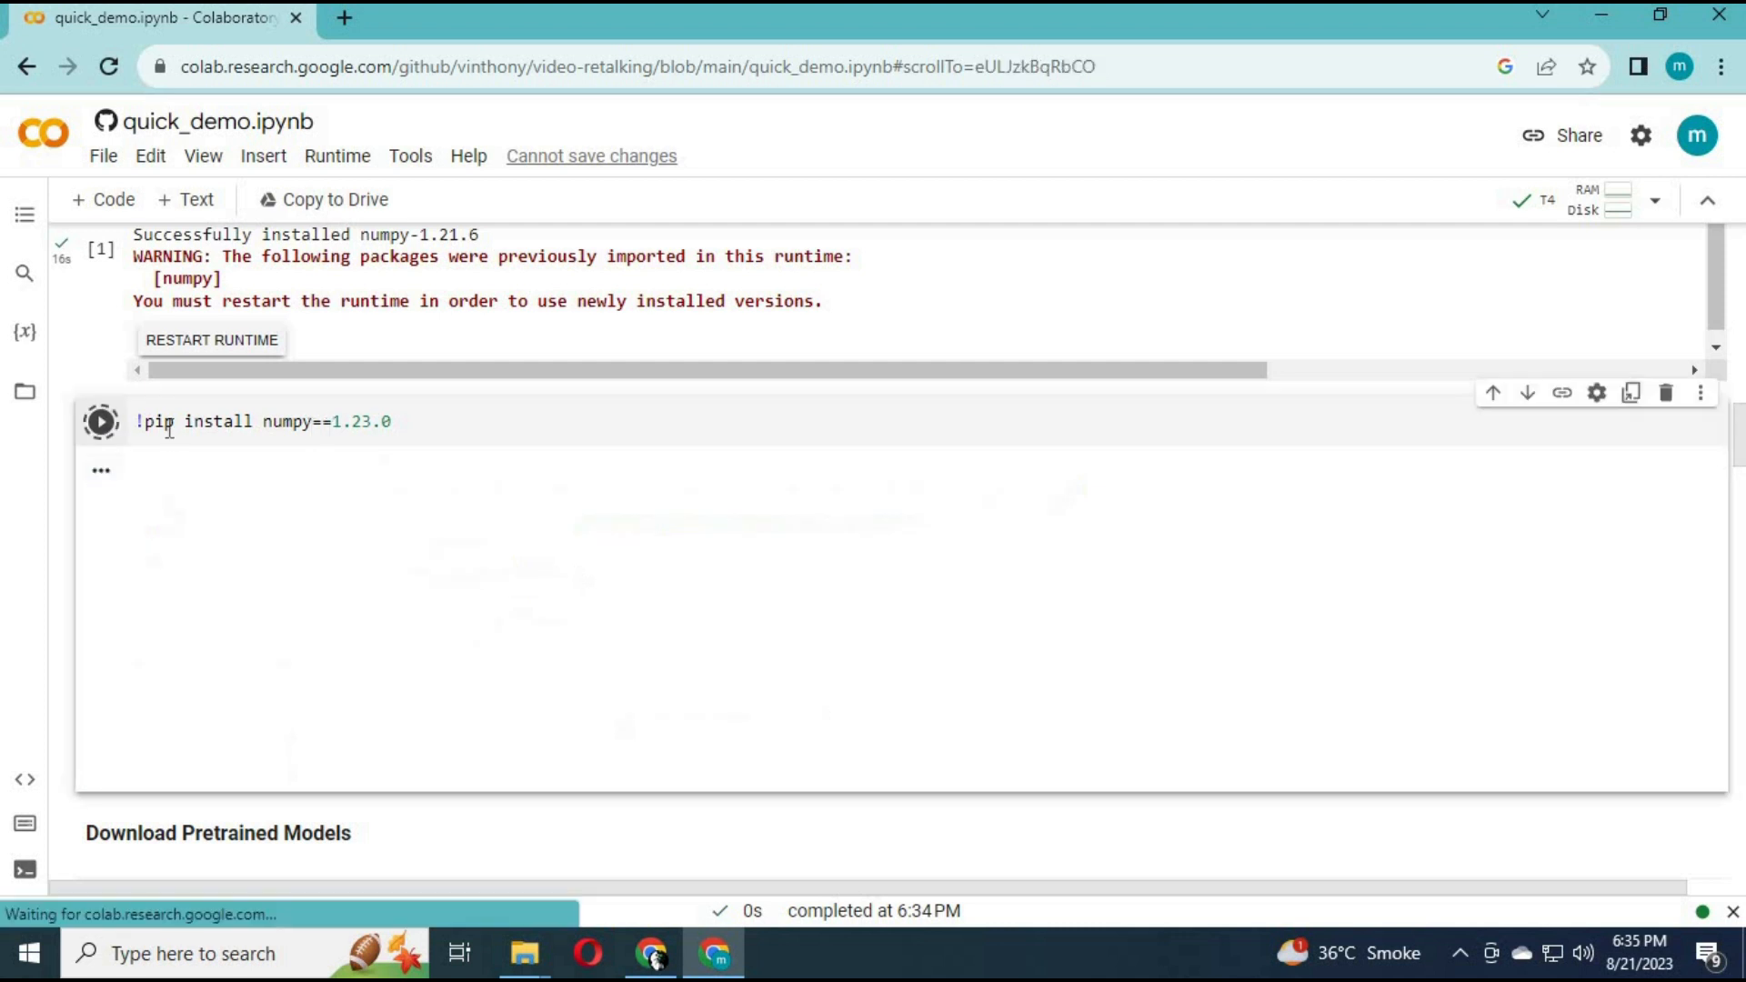
left_click(98, 421)
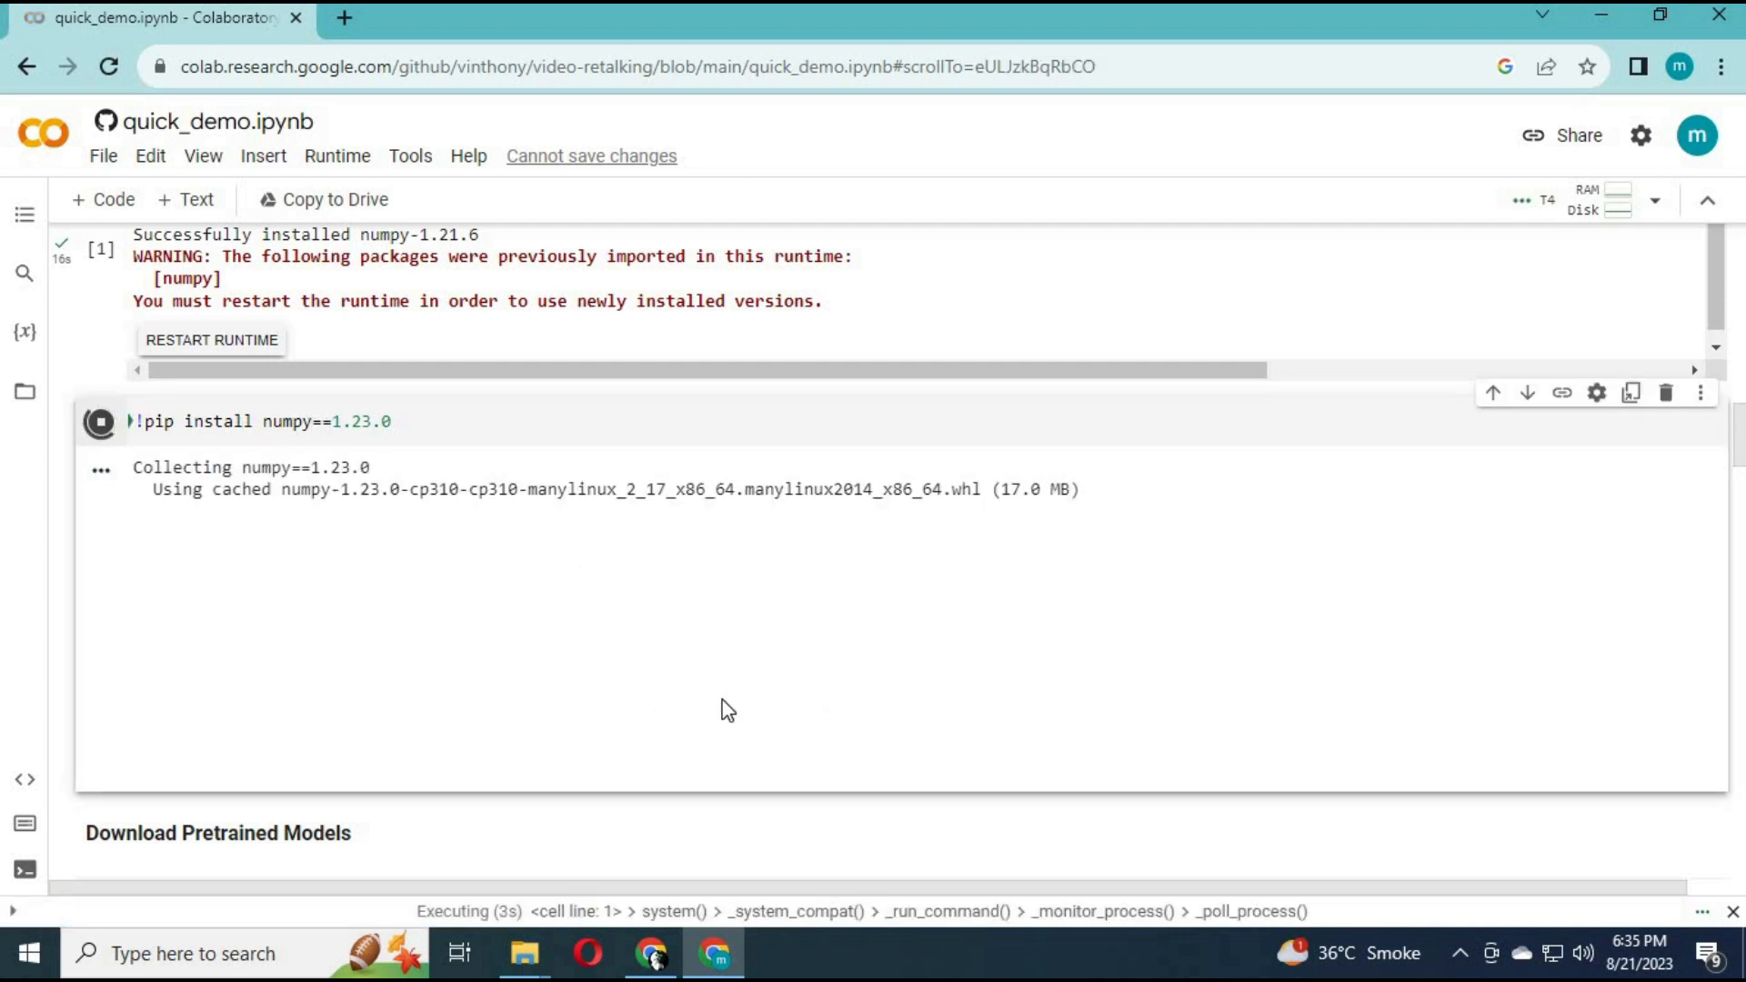
mouse_move(757, 709)
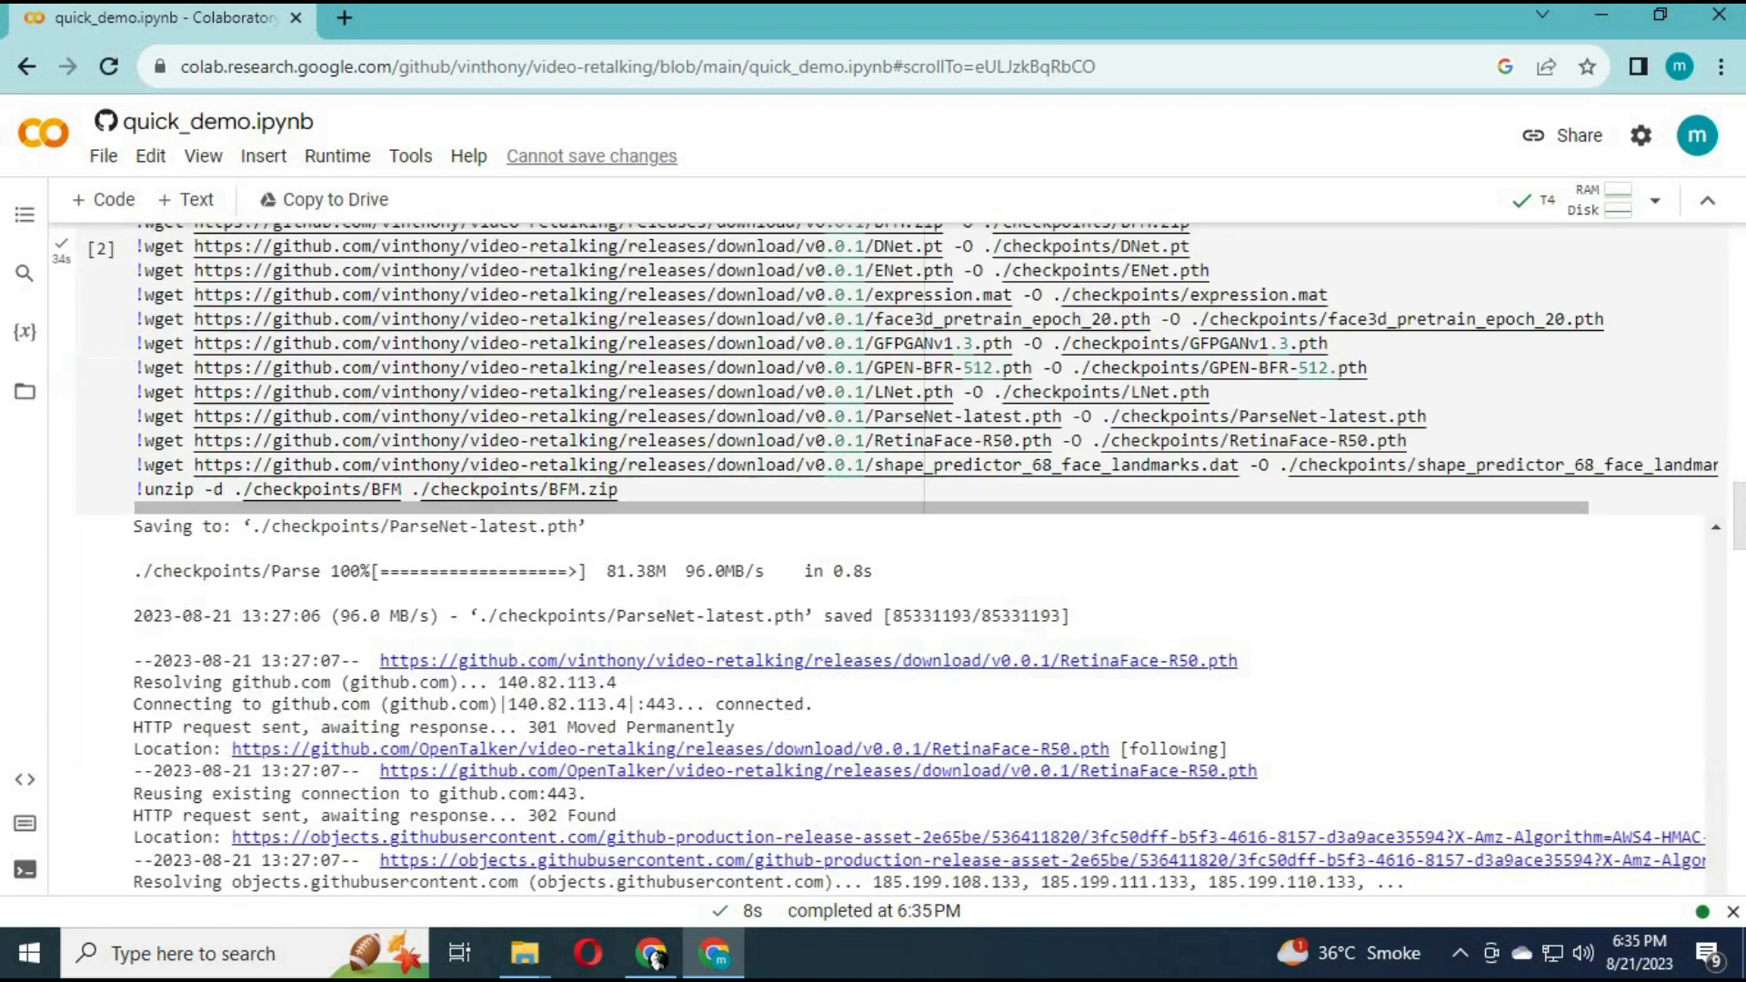
scroll("down", 3)
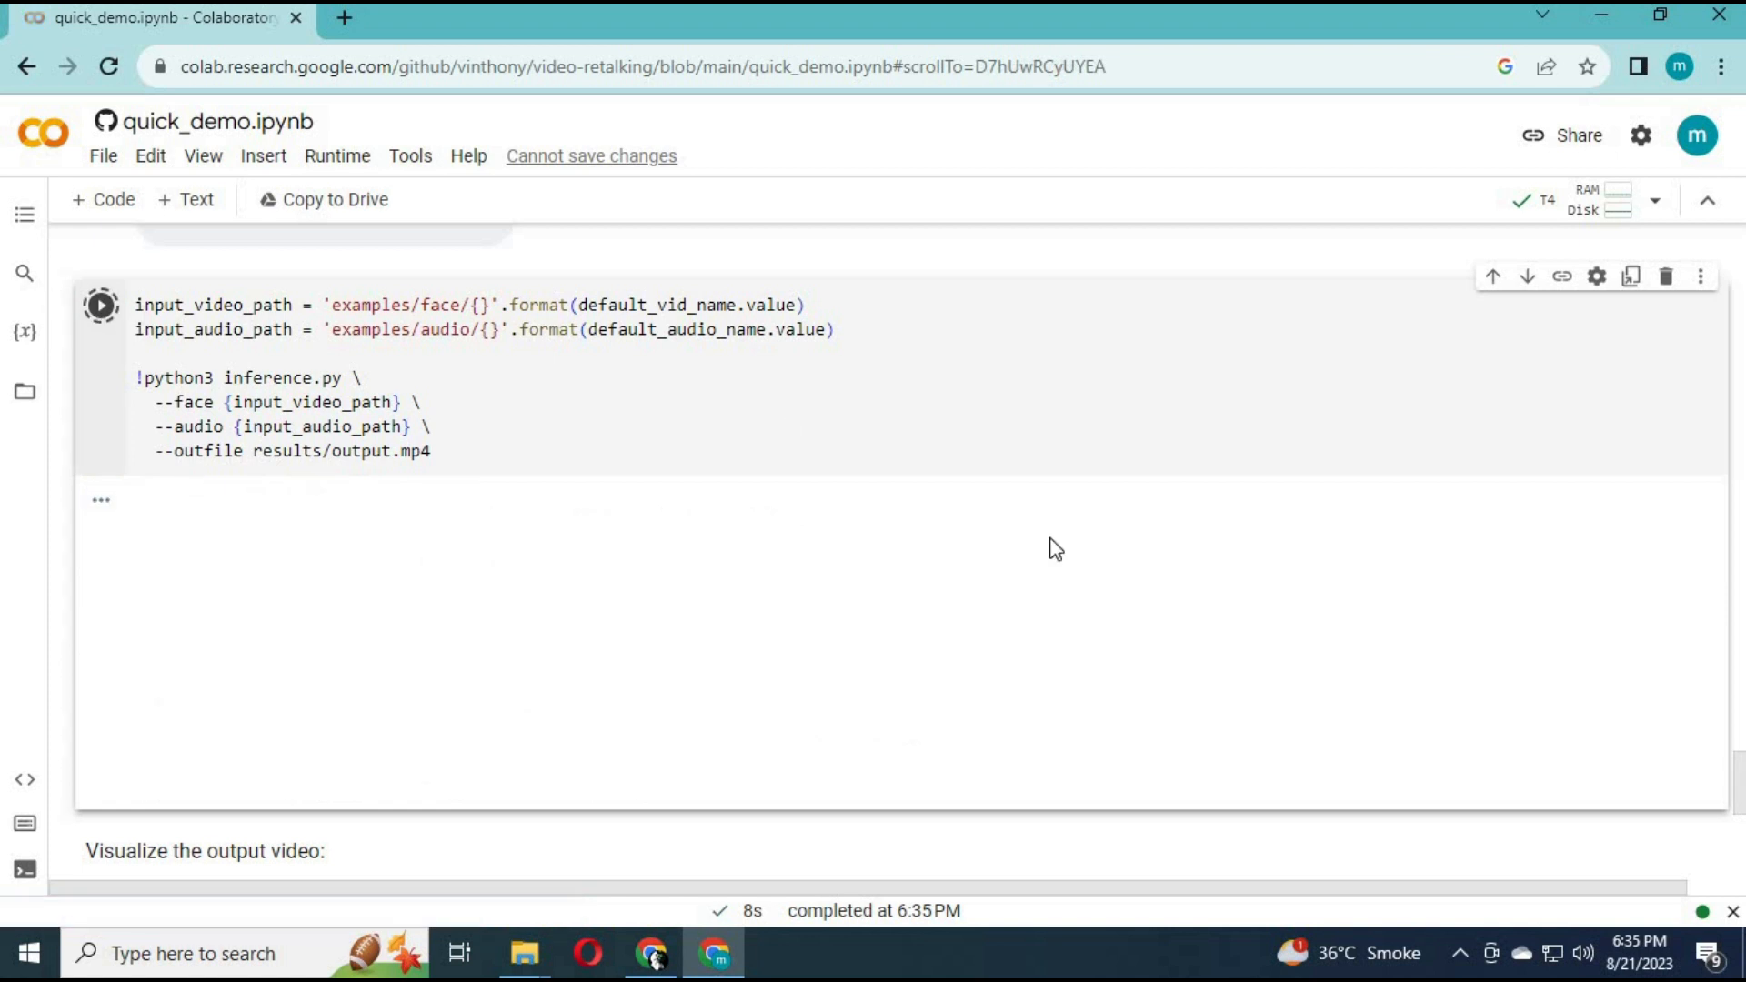
Rerun lip-sync inference and select the results/output.mp4 output path.
left_click(105, 304)
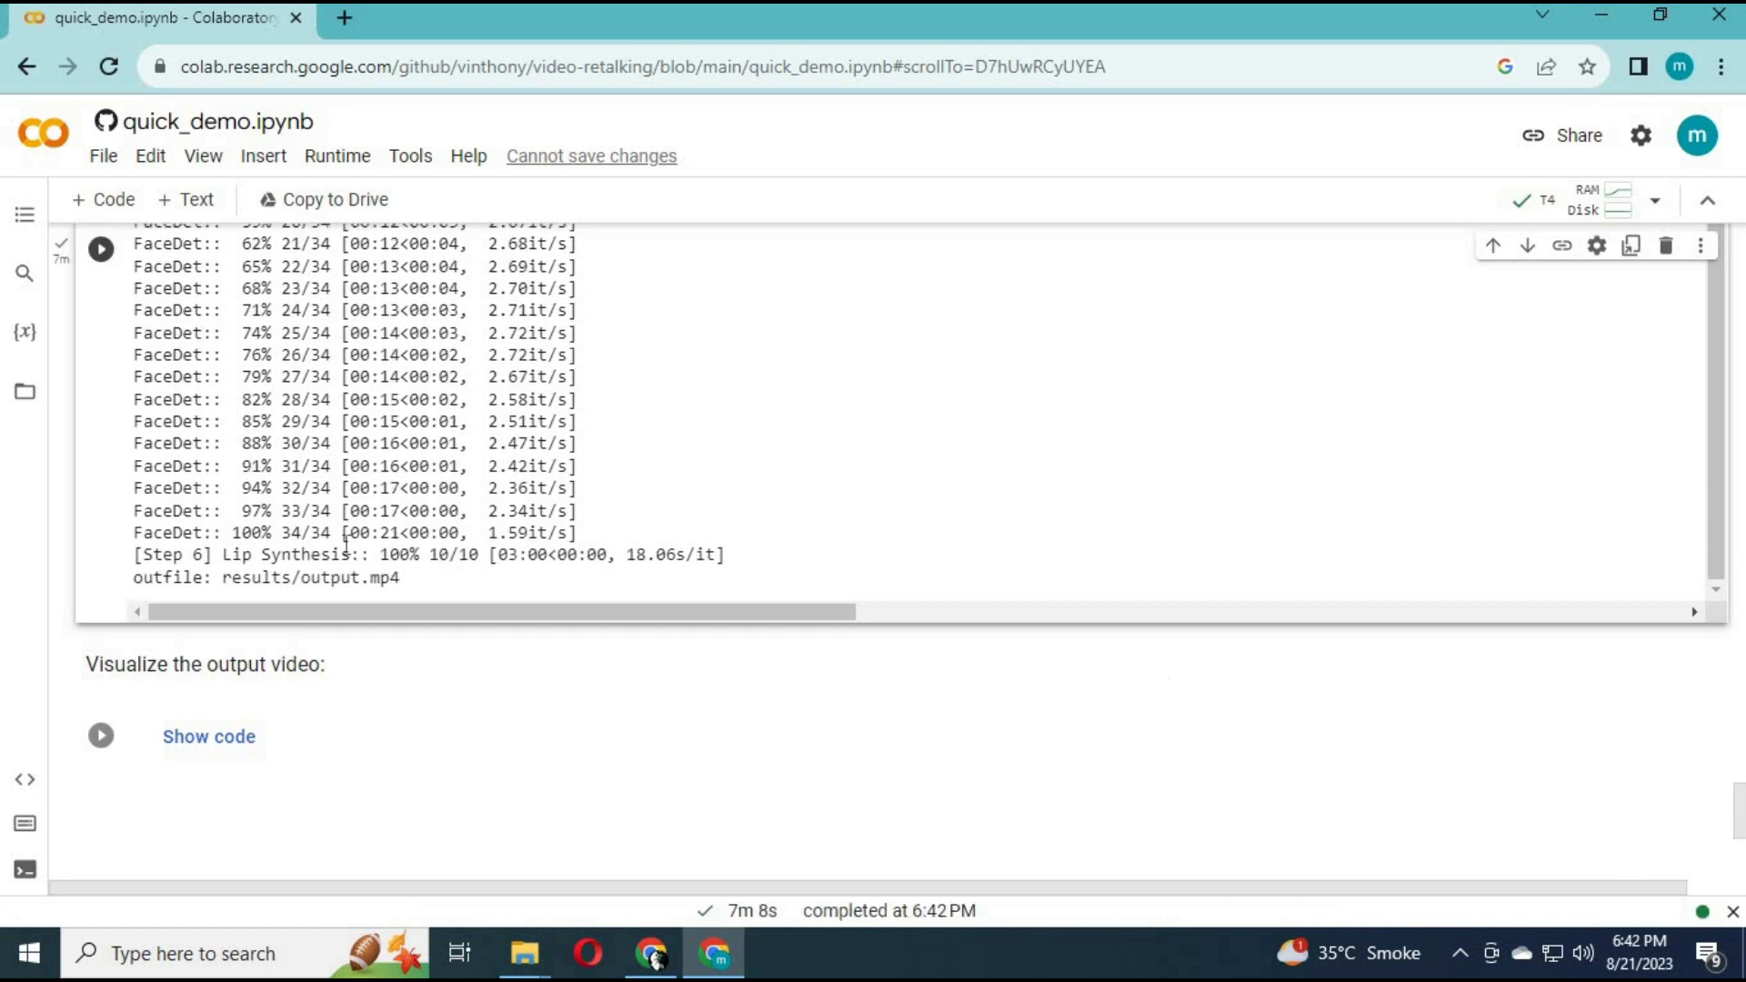
double_click(318, 578)
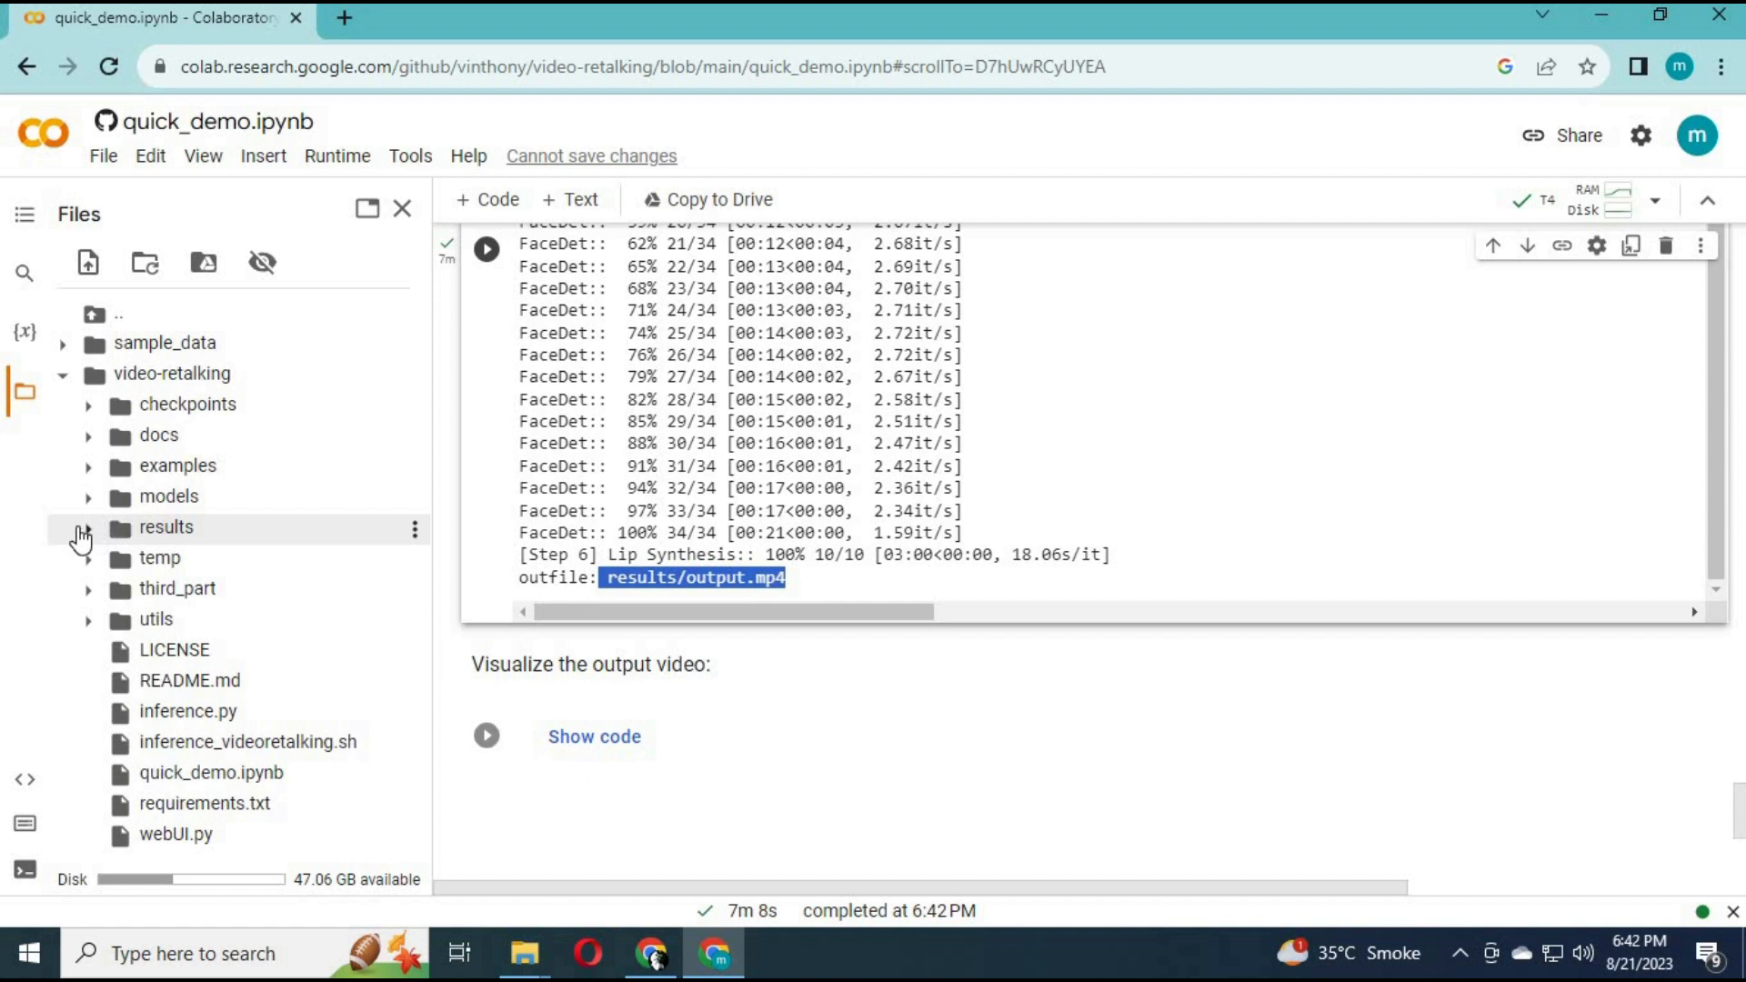
Expand the results folder and scroll to the side-by-side output and input video player.
left_click(89, 528)
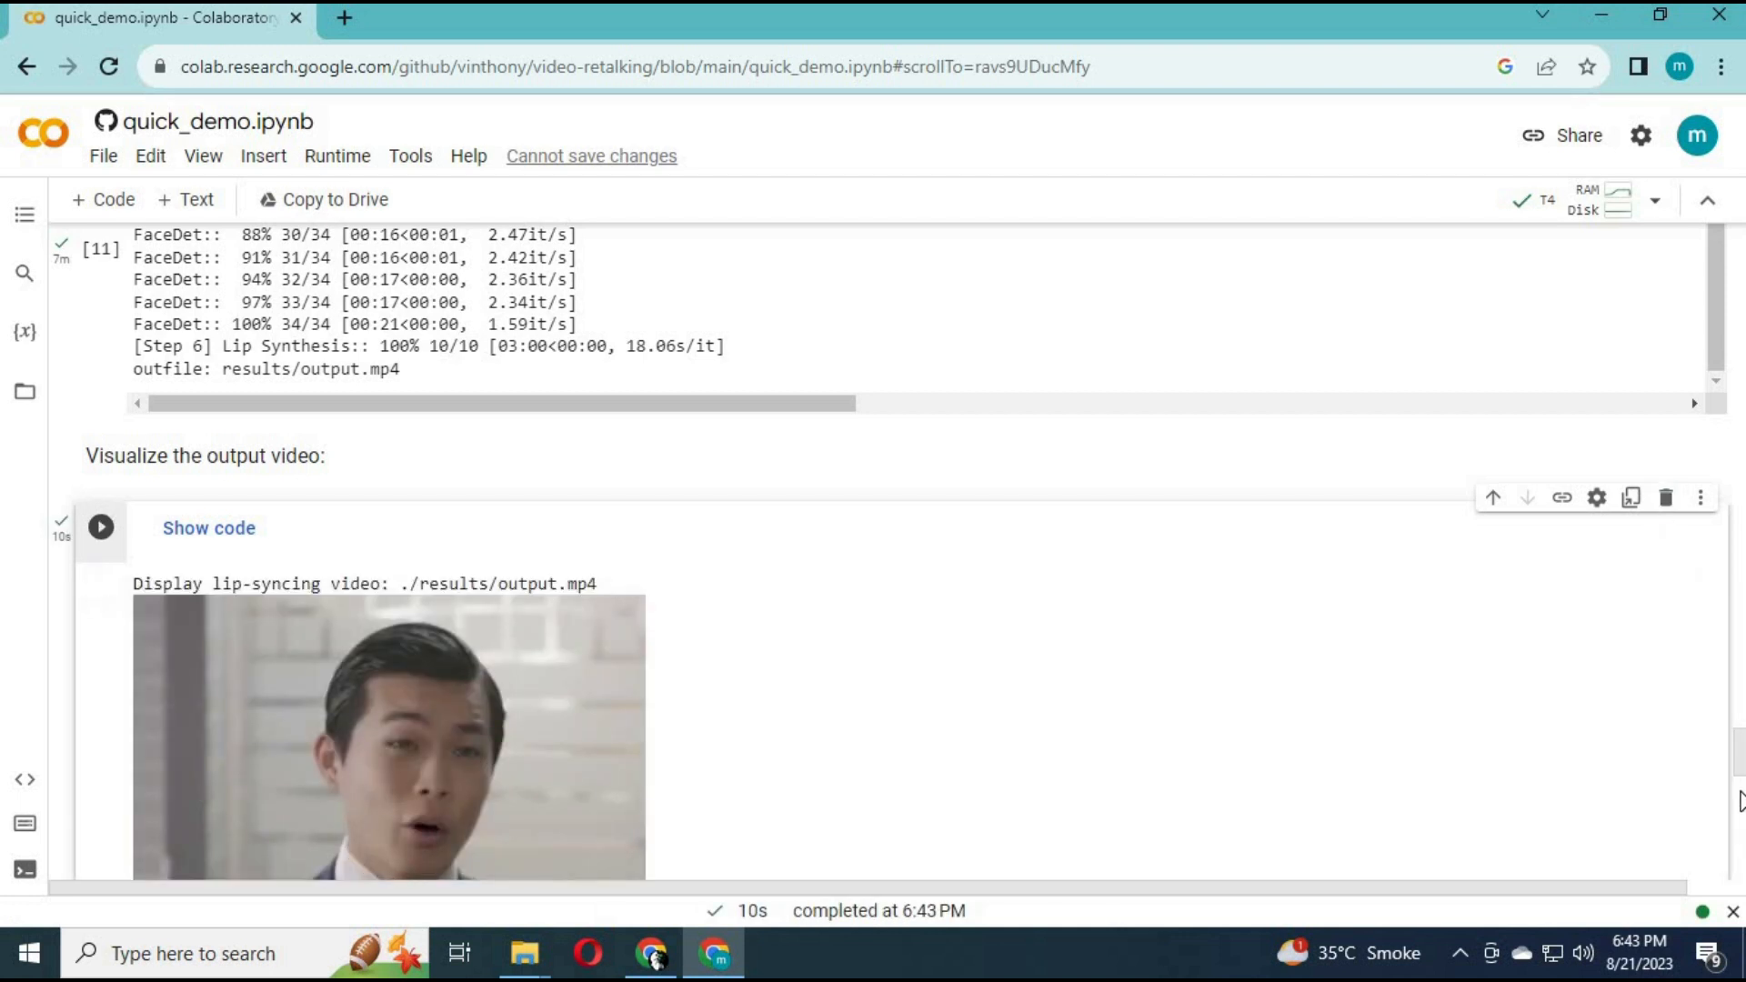
scroll("down", 3)
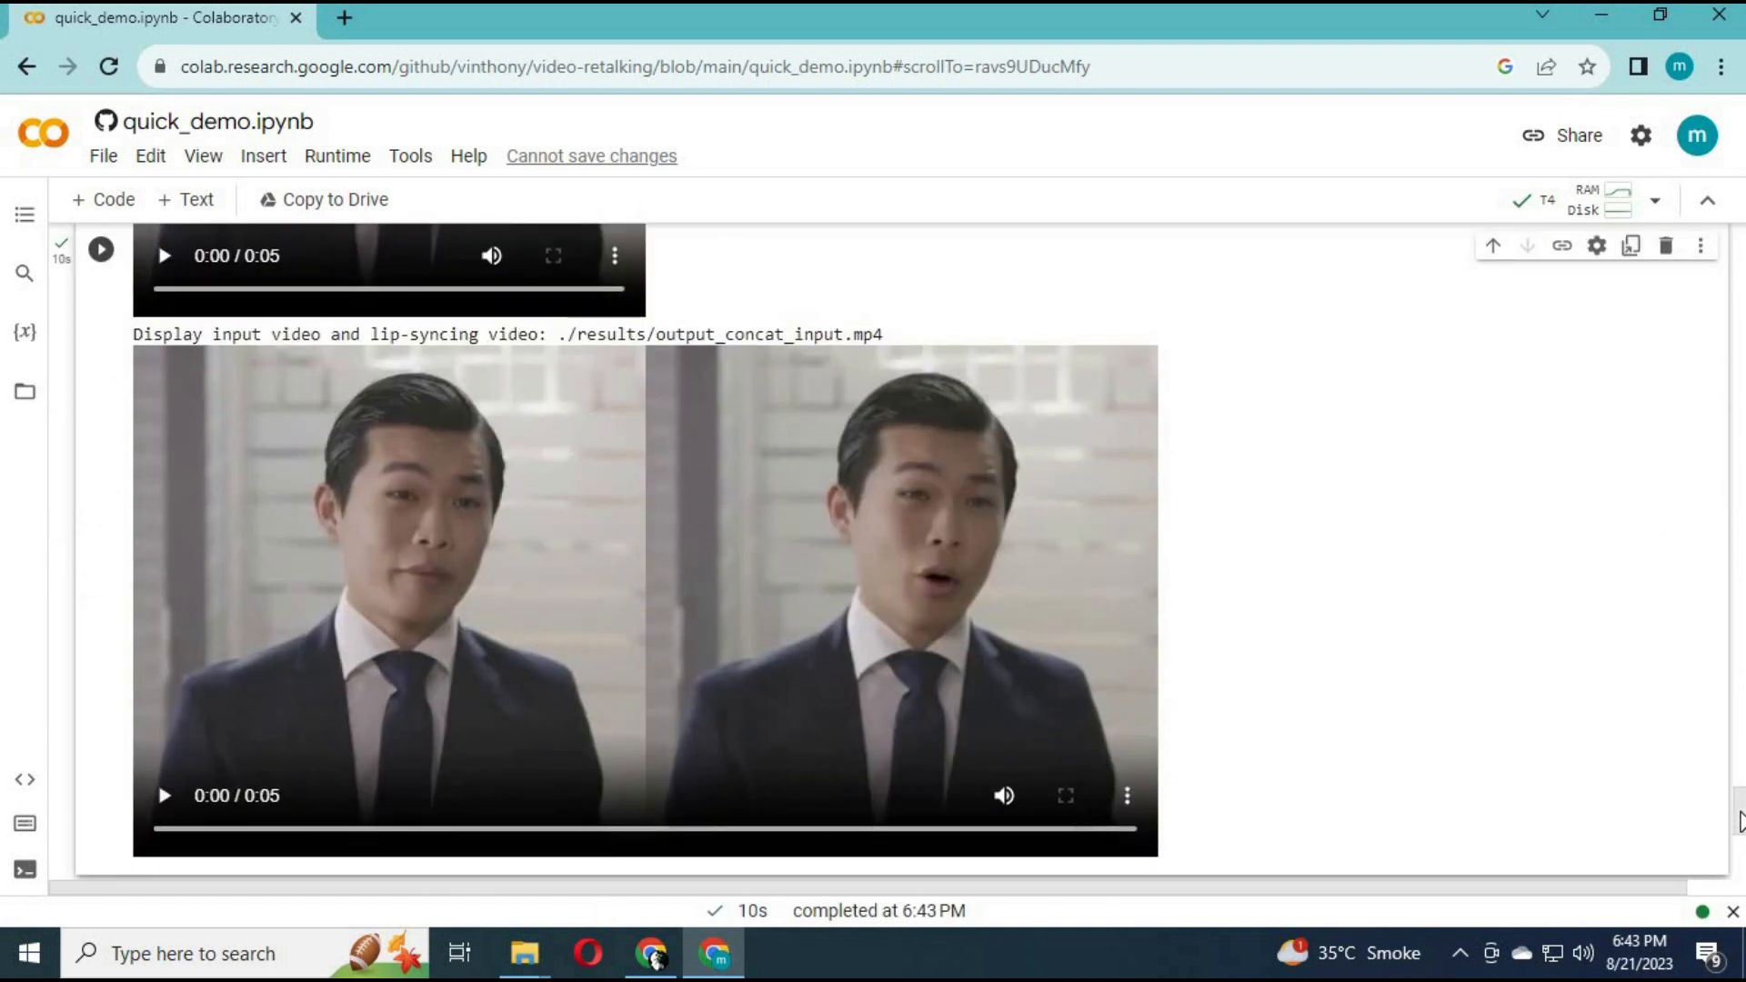